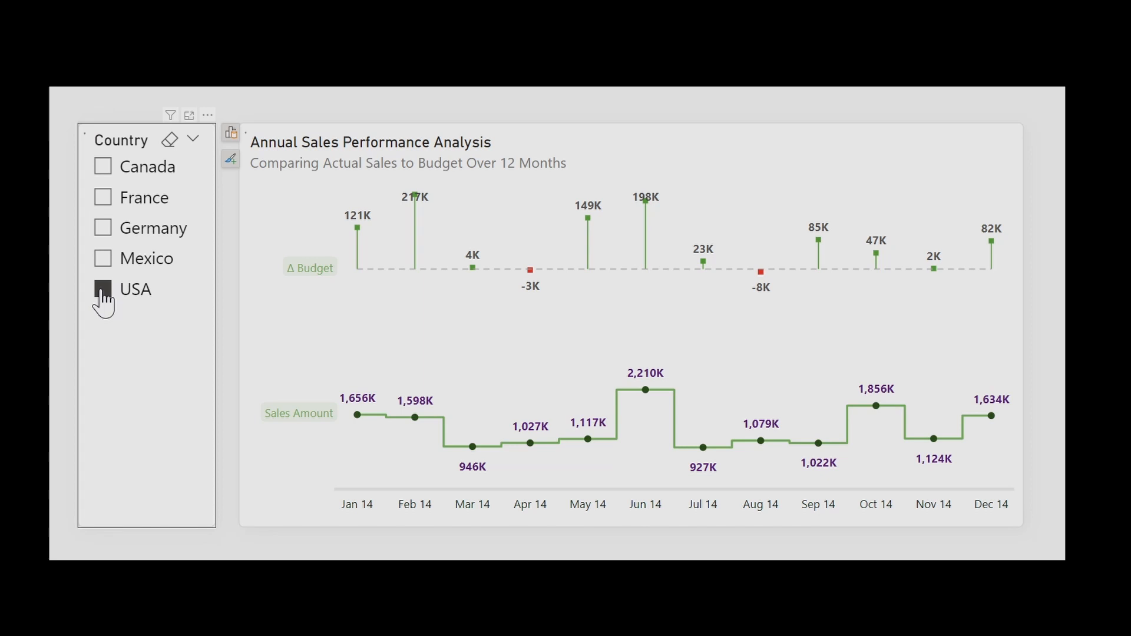
Step: Filter the chart to USA, then to Germany via the Country slicer
left_click(102, 228)
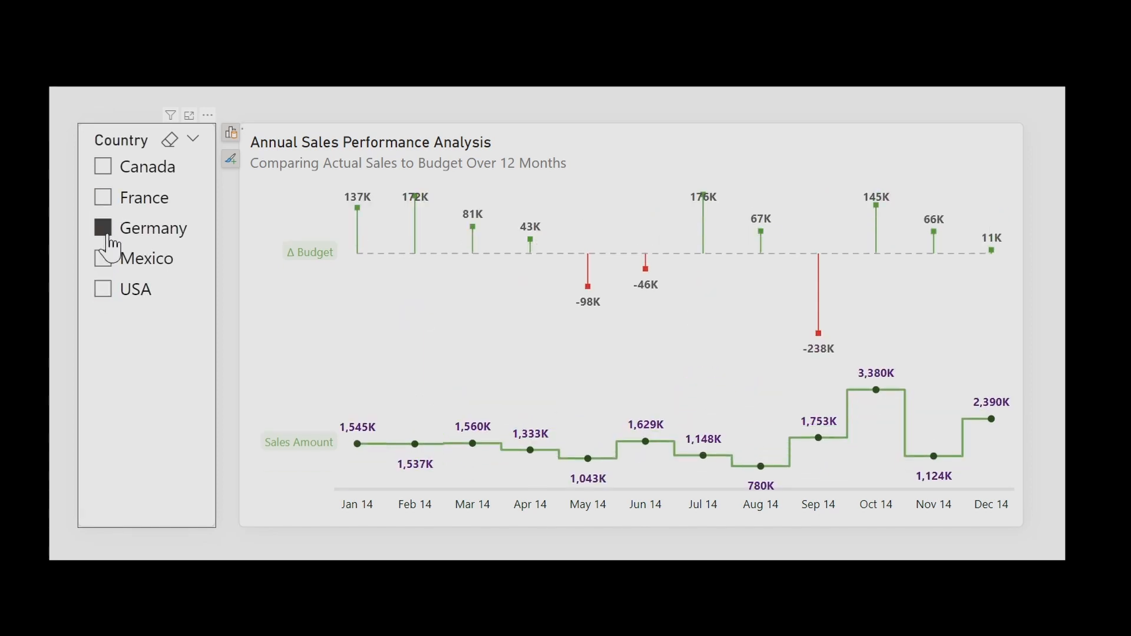
left_click(103, 257)
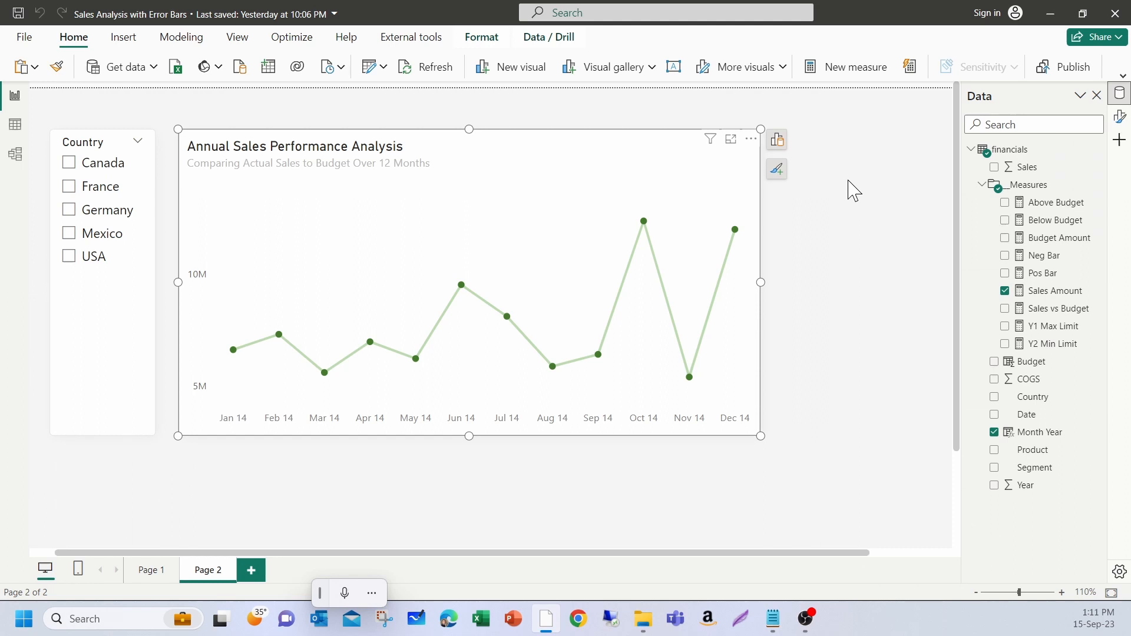
Step: Inspect the sales line chart's field assignments in Build a visual and select the chart
left_click(777, 140)
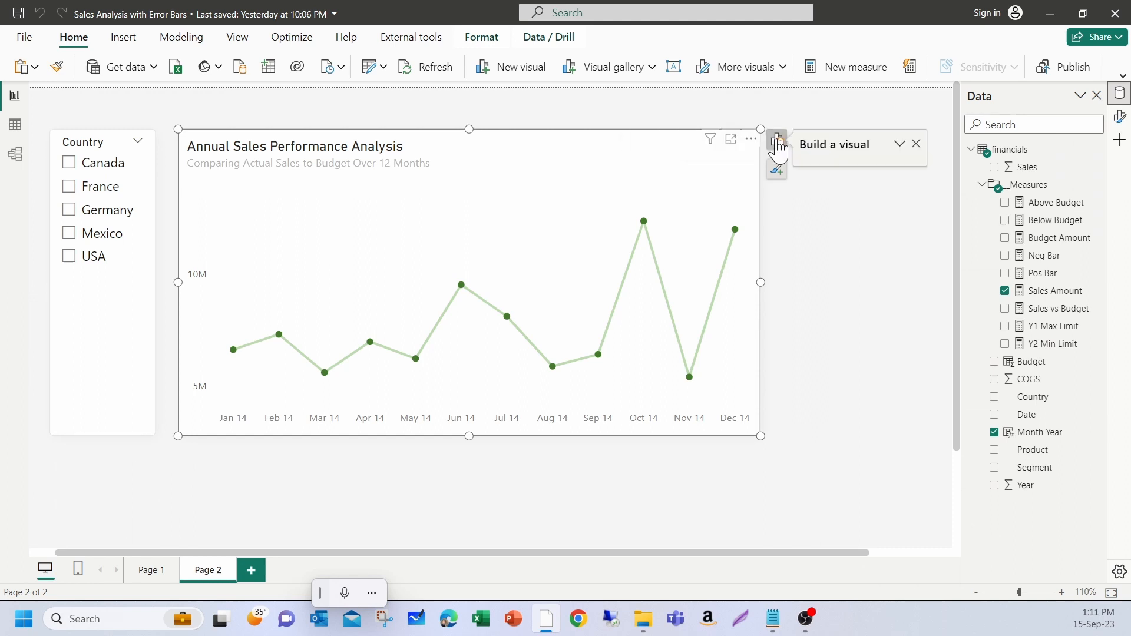
left_click(776, 141)
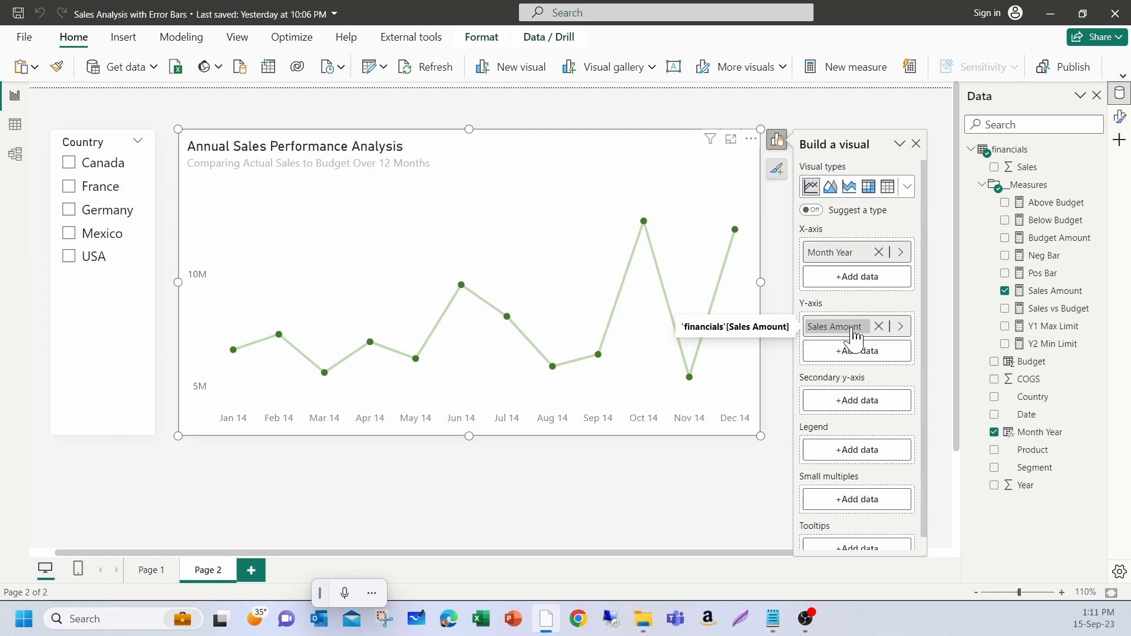
left_click(771, 202)
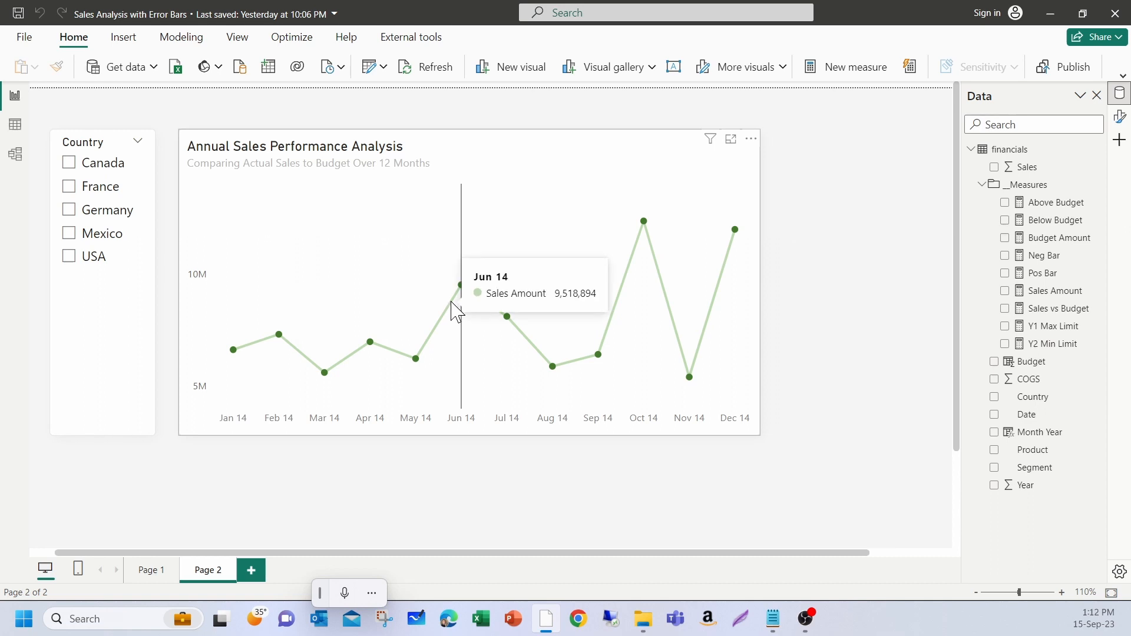
mouse_move(793, 223)
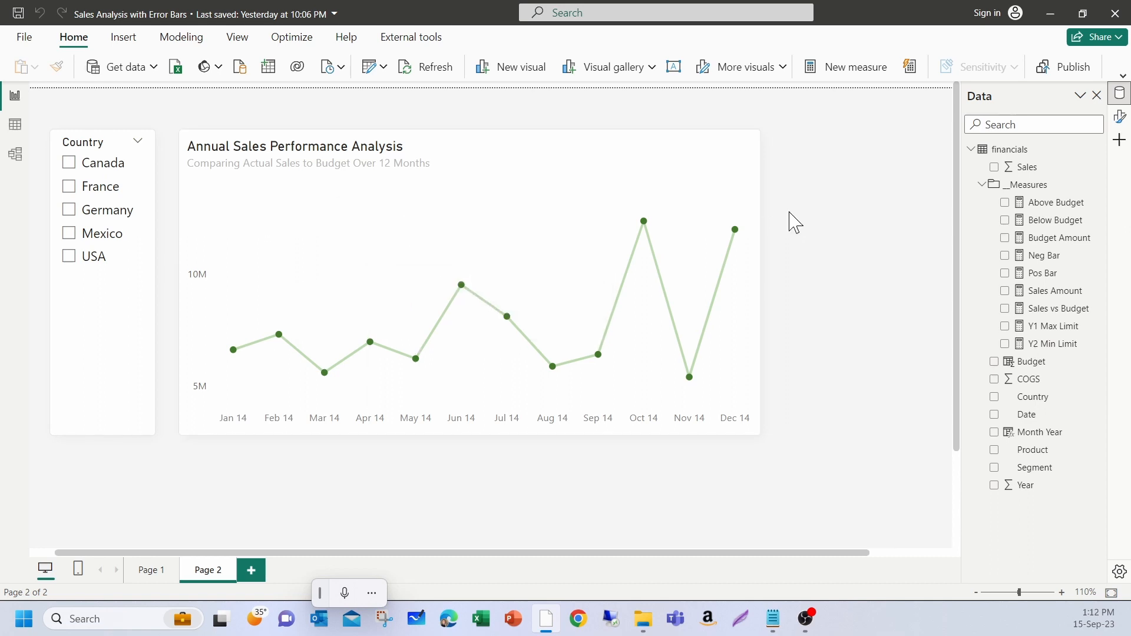
left_click(469, 281)
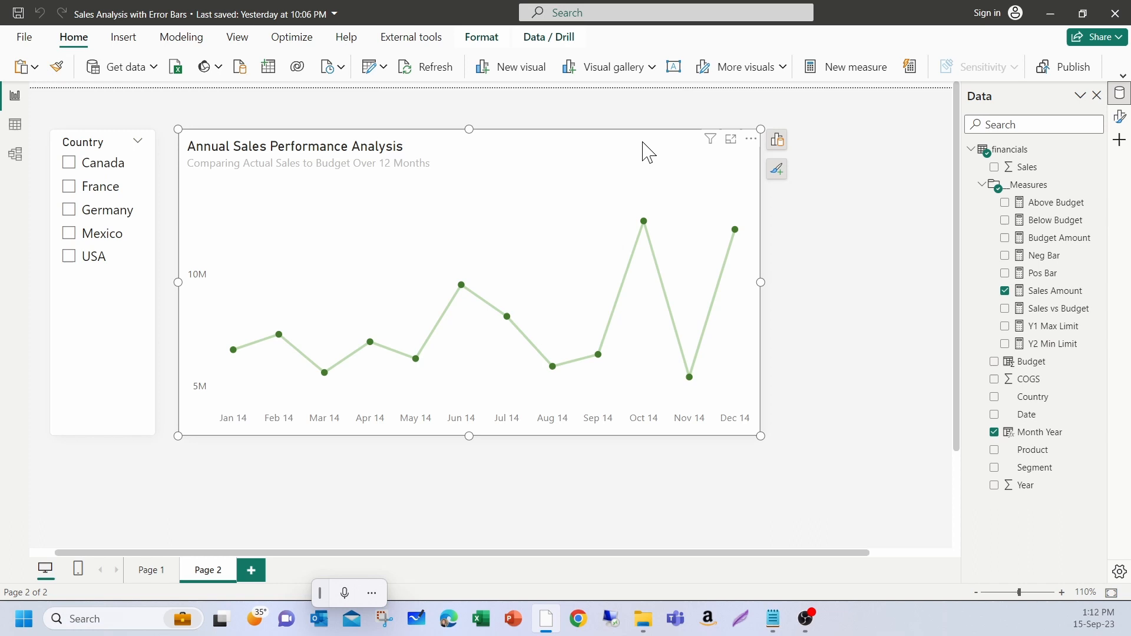
mouse_move(774, 175)
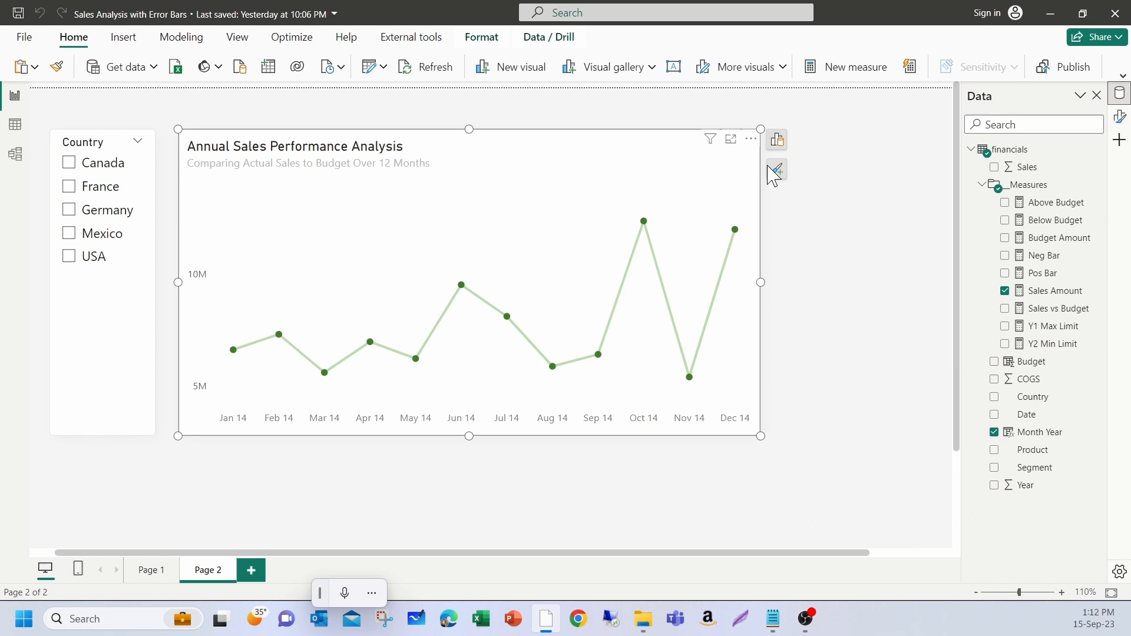
Step: Review the Neg Bar and Pos Bar measures, both defined as 0
left_click(1042, 254)
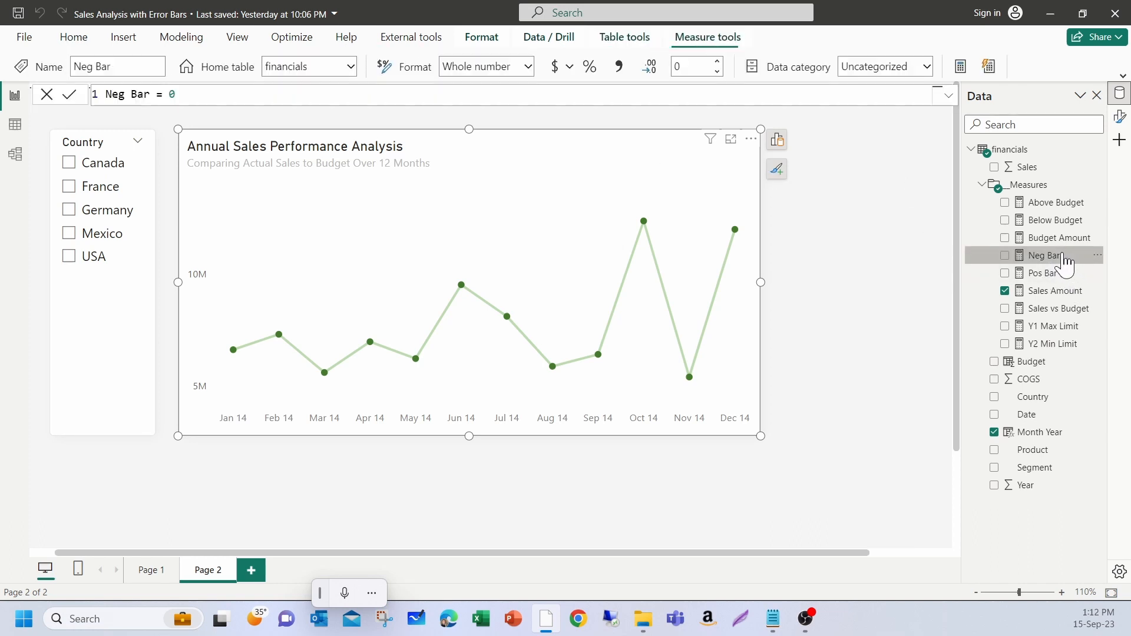
left_click(174, 95)
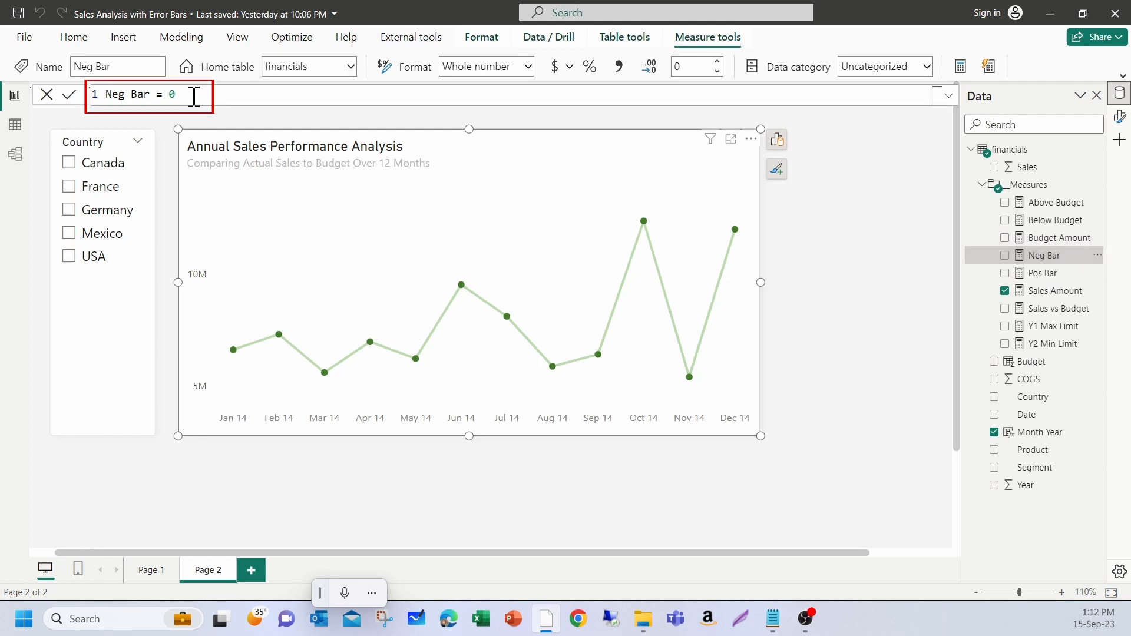
left_click(1046, 272)
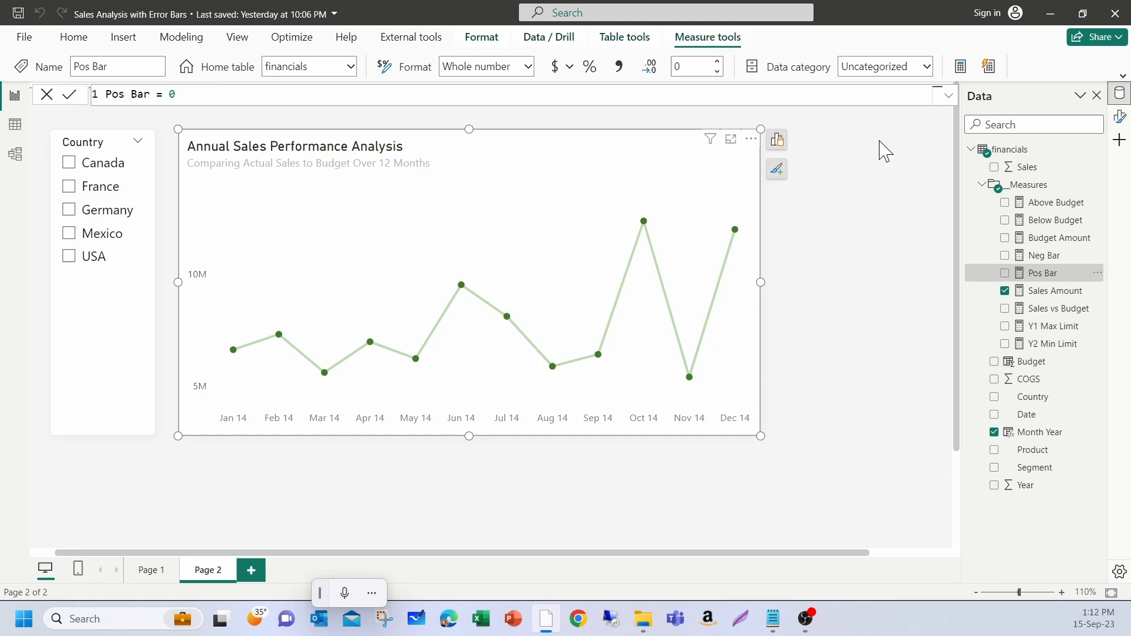
mouse_move(624, 160)
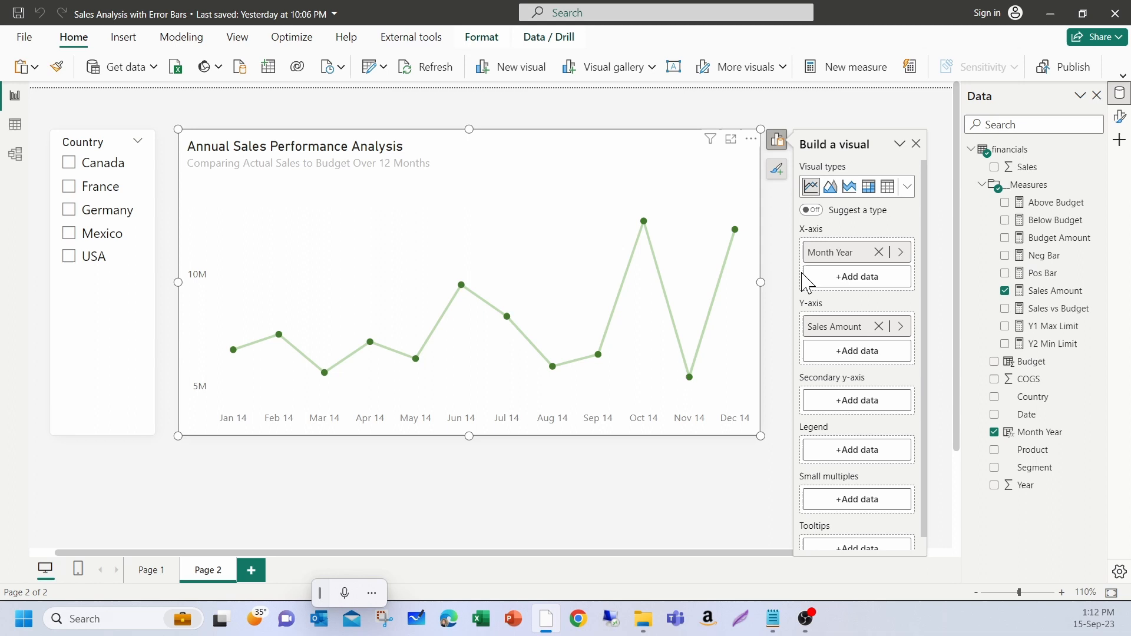
mouse_move(1044, 255)
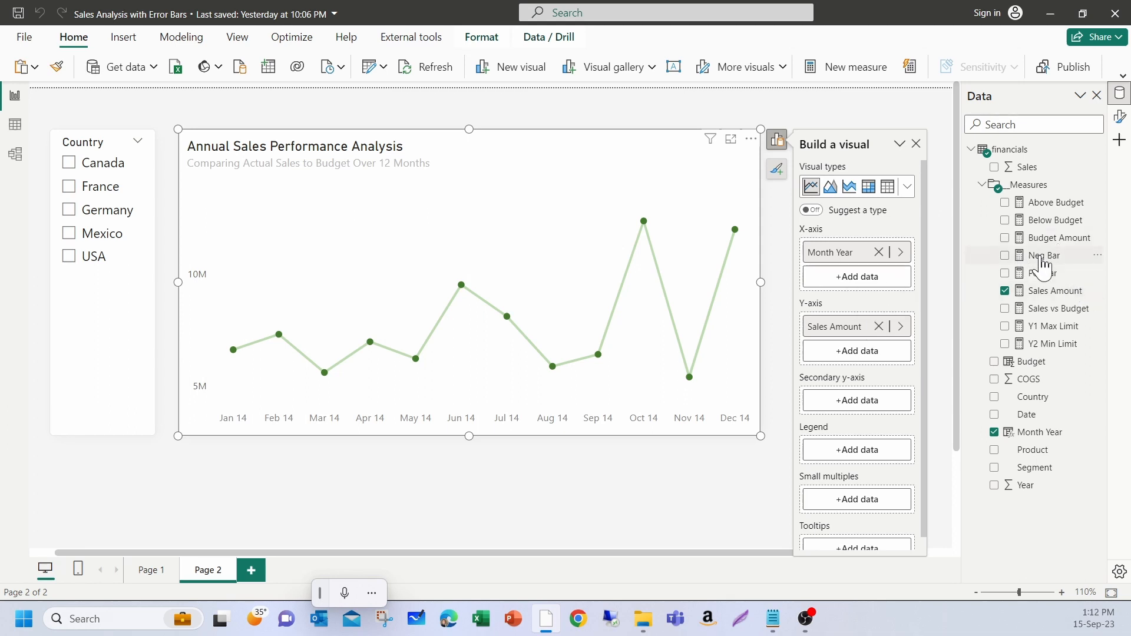
Step: Add Neg Bar to the chart's secondary y-axis as a flat zero line
left_click(1044, 255)
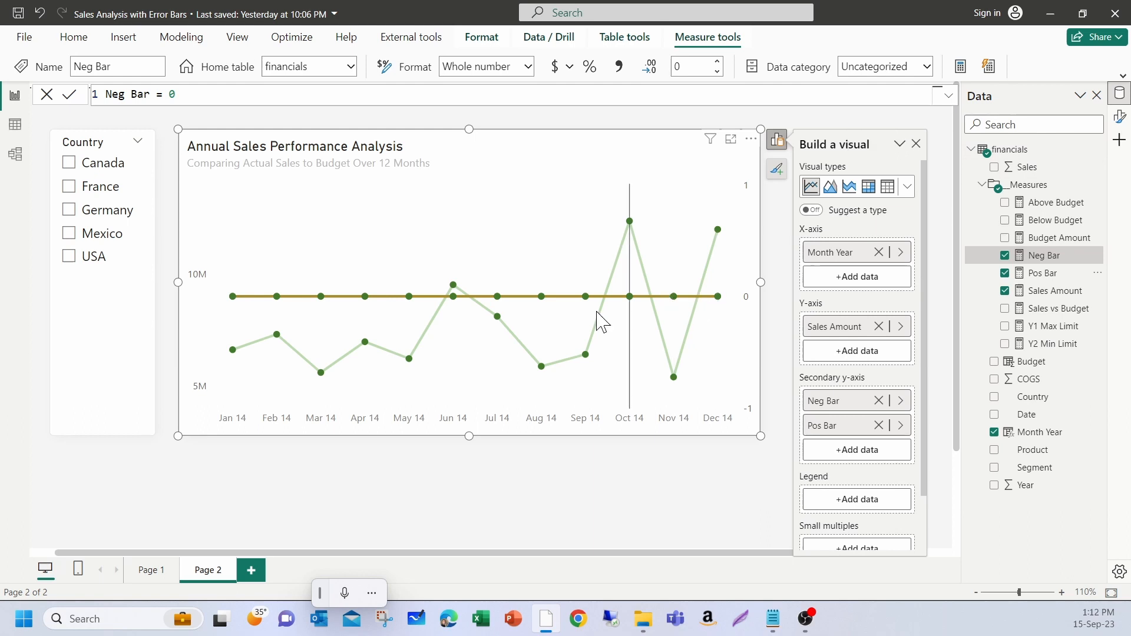
mouse_move(752, 317)
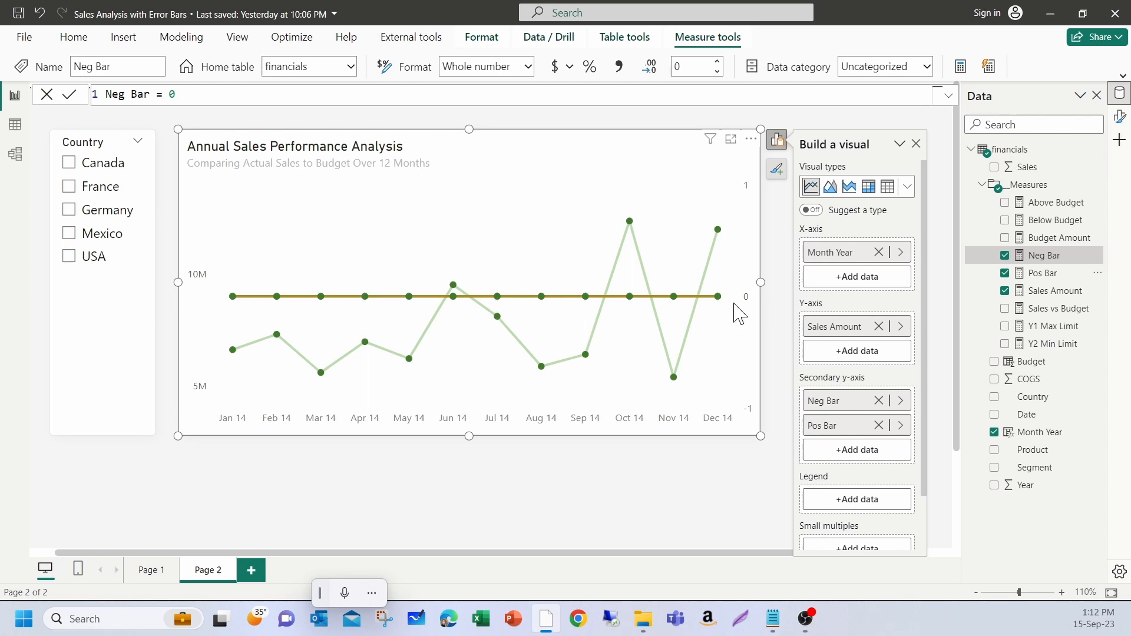
mouse_move(629, 296)
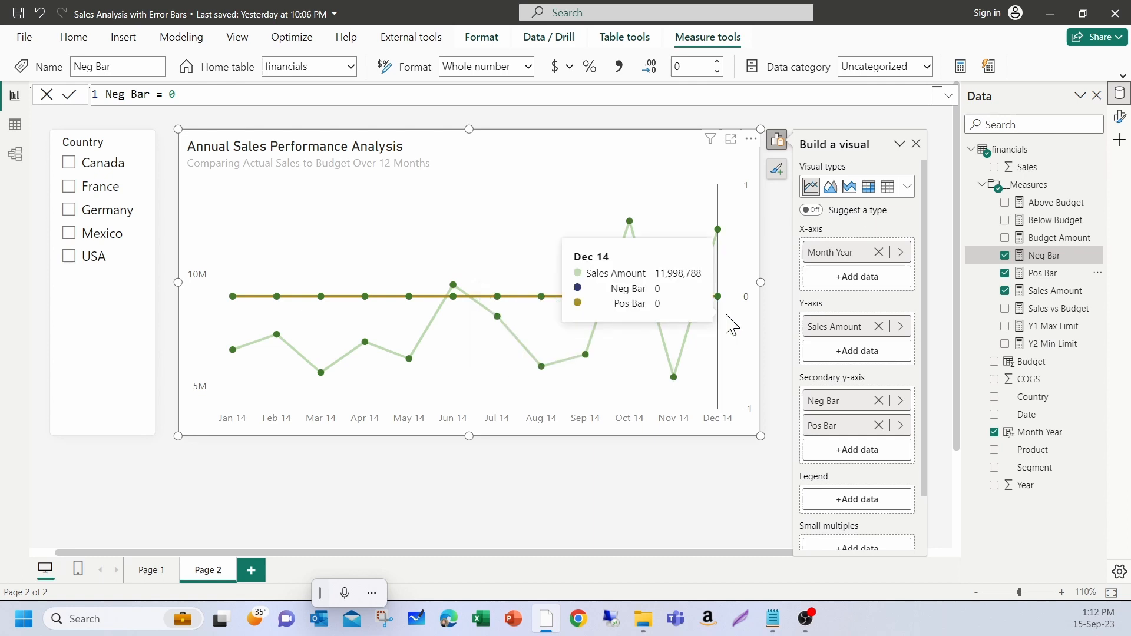
mouse_move(750, 429)
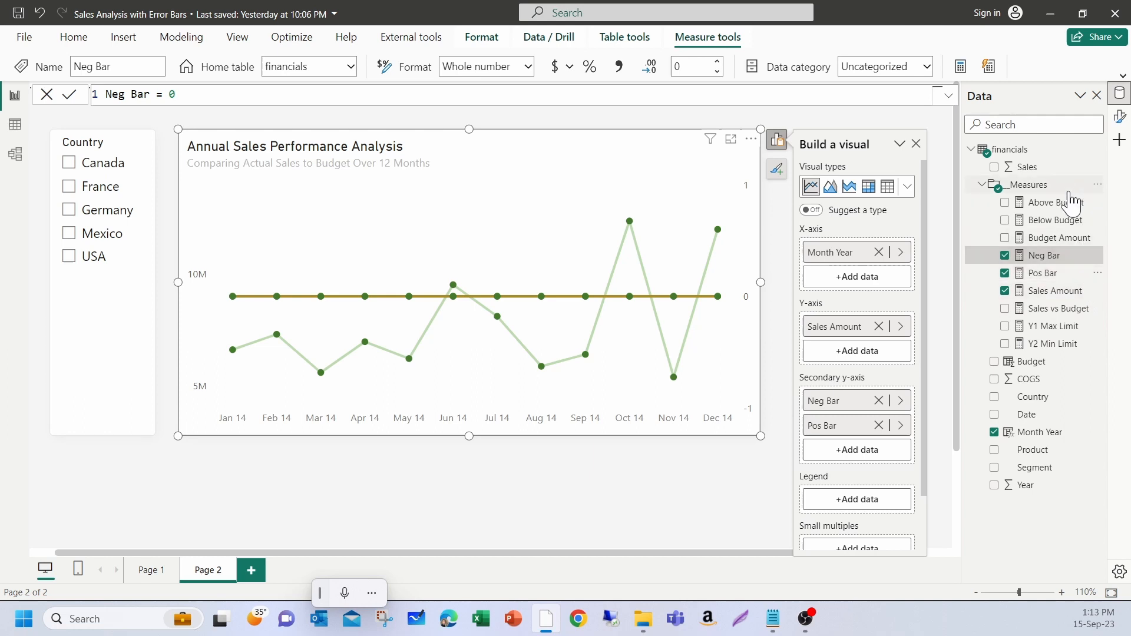
Step: Read the Above Budget and Below Budget DAX formulas in the formula bar
left_click(1057, 202)
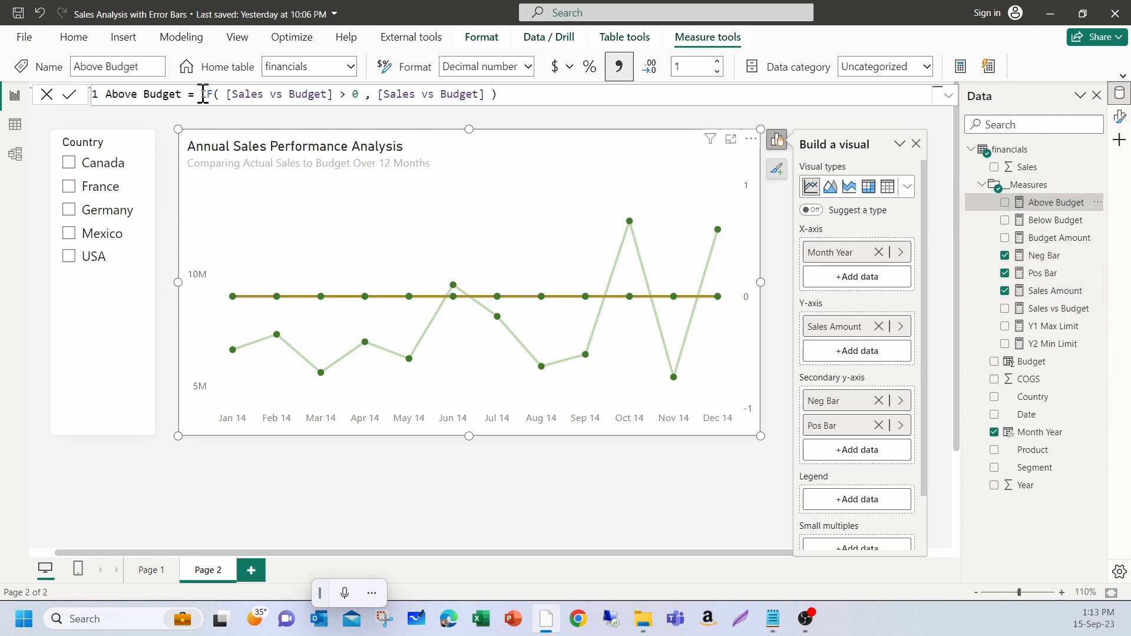
left_click_drag(201, 94, 498, 94)
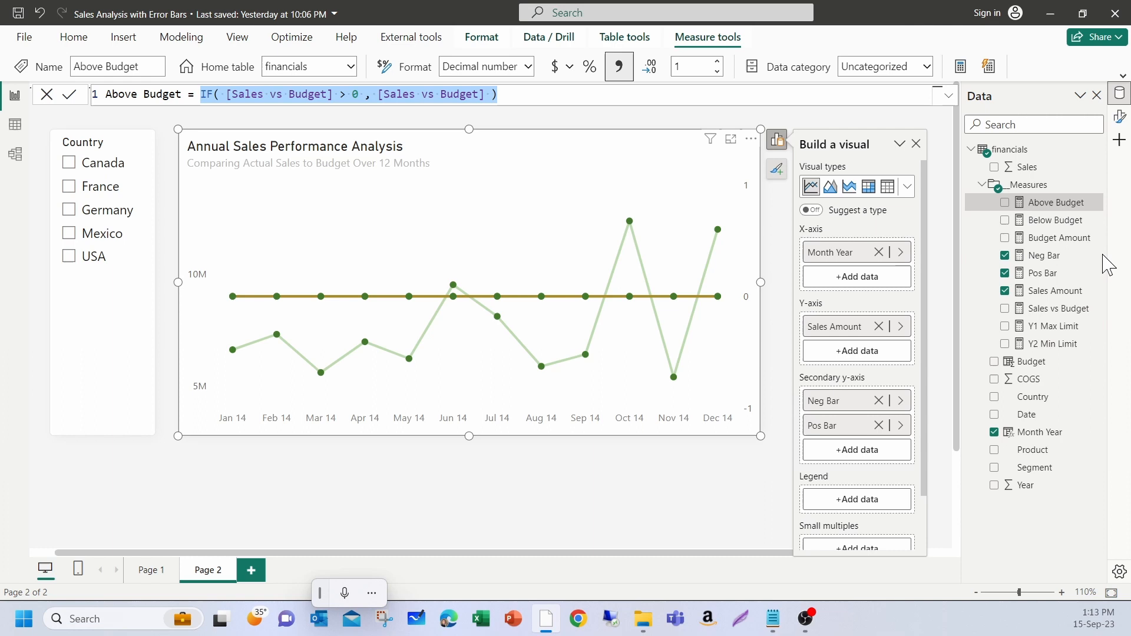
left_click(1055, 220)
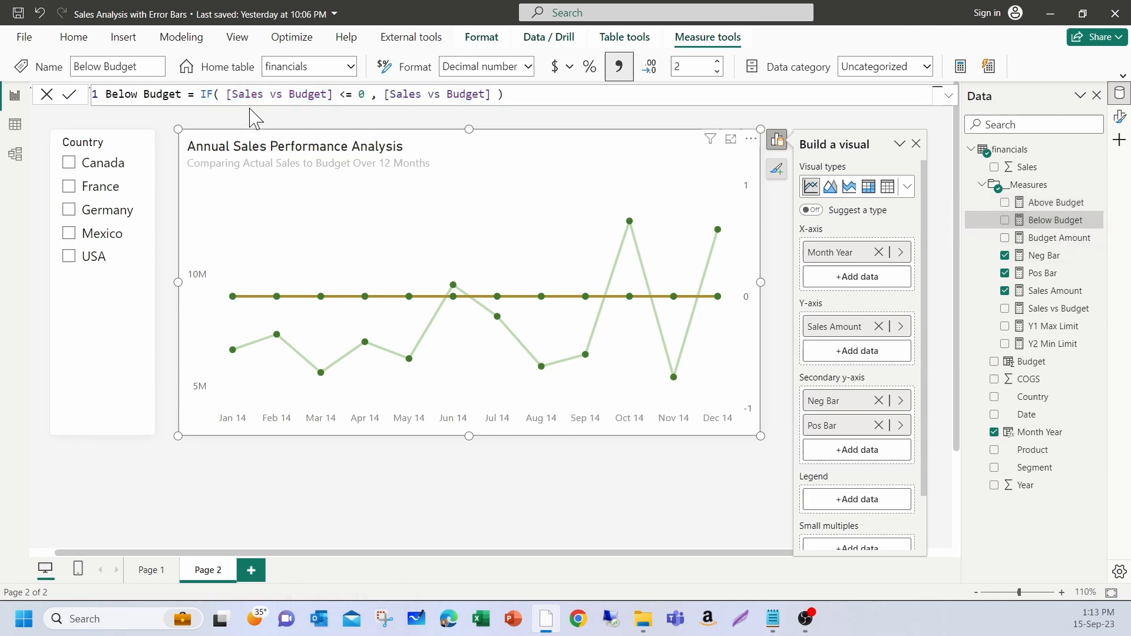
left_click(507, 94)
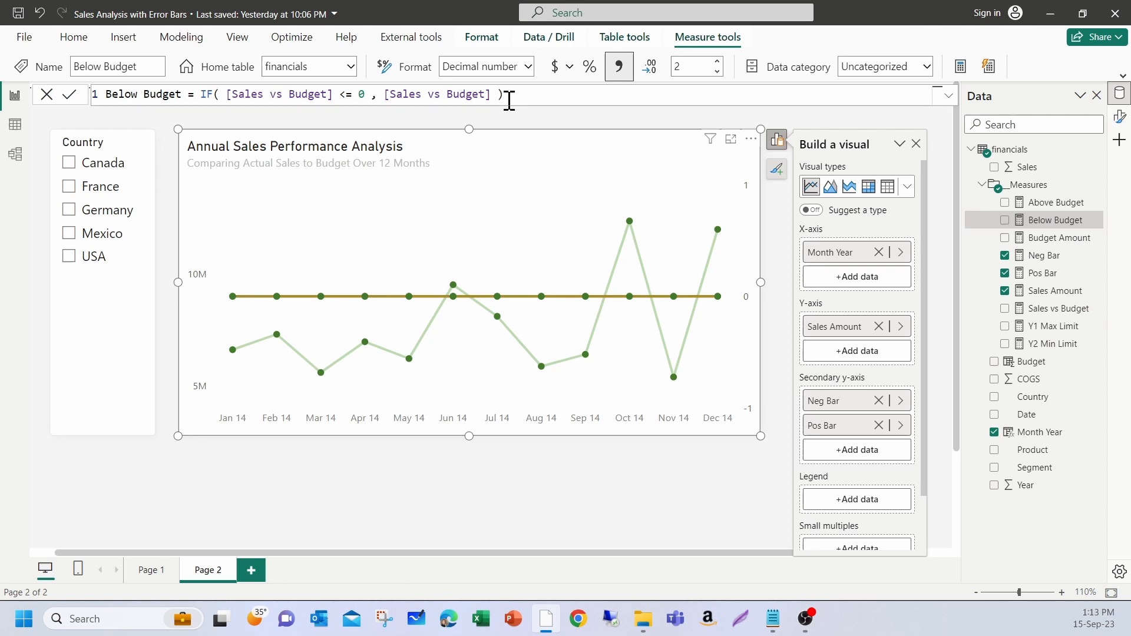
mouse_move(545, 101)
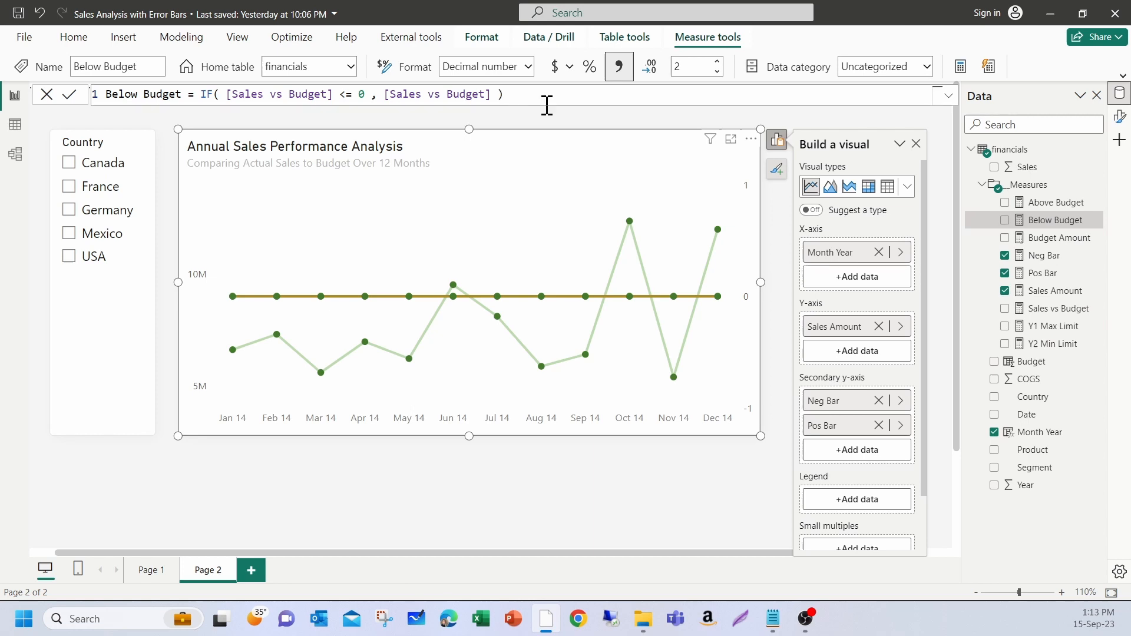
mouse_move(1119, 122)
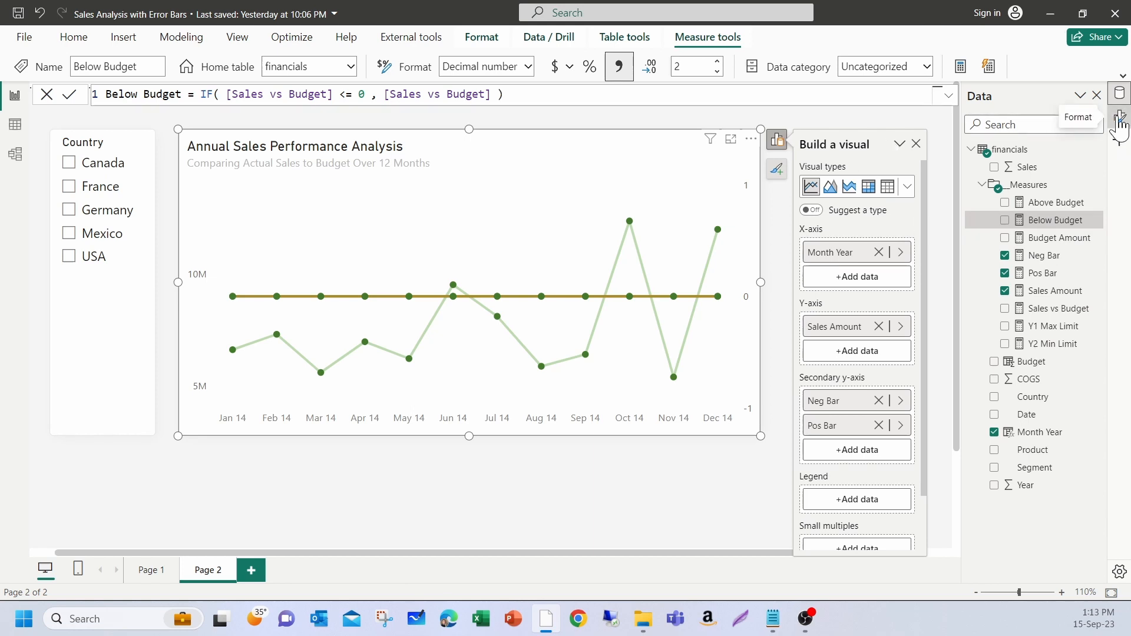
Step: Enable error bars for Pos Bar with Above Budget as the upper bound
left_click(1120, 120)
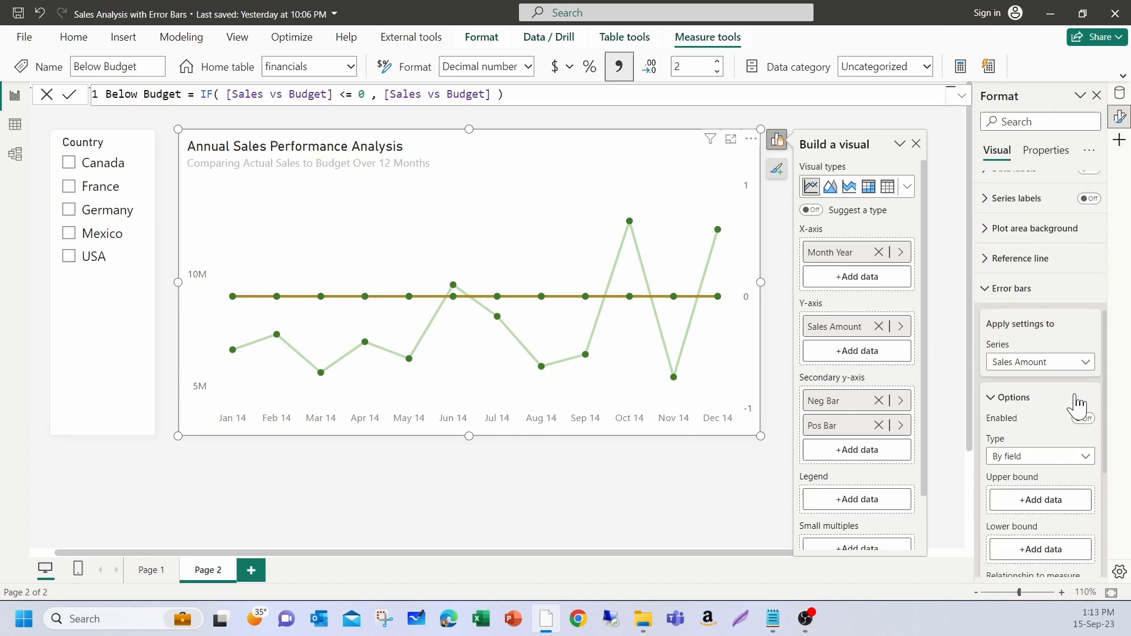
left_click(1039, 362)
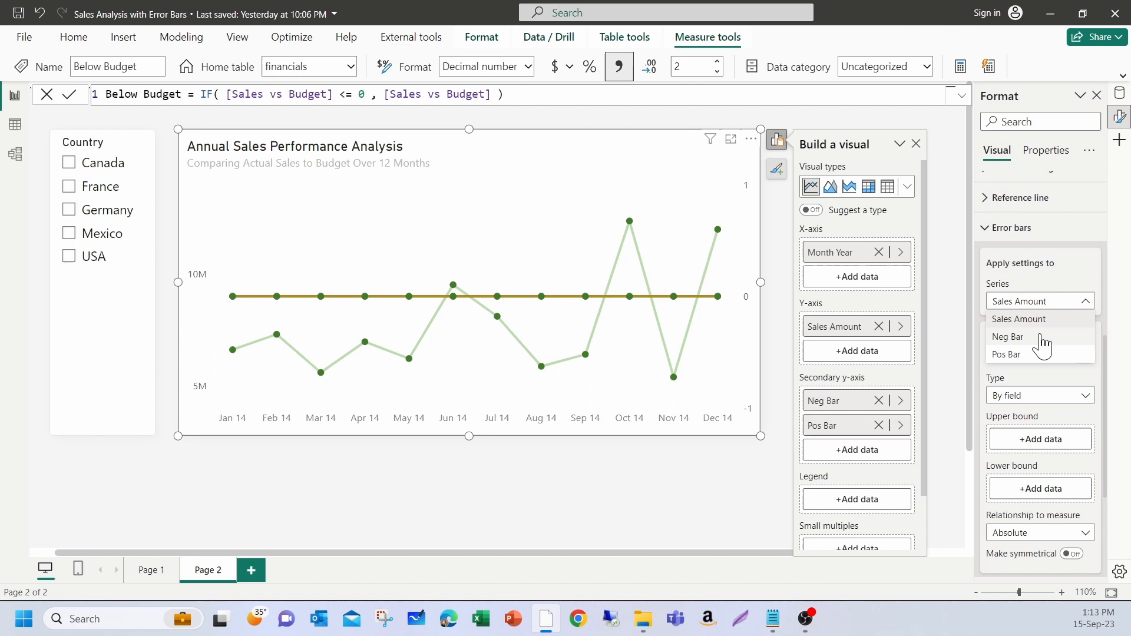
left_click(1008, 353)
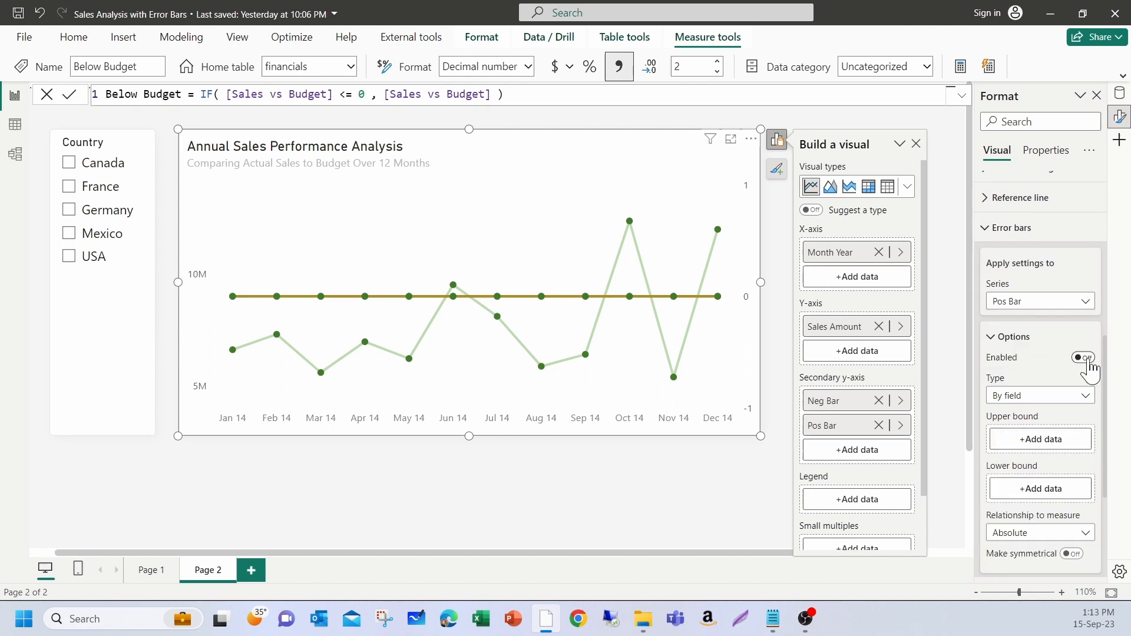
left_click(1080, 357)
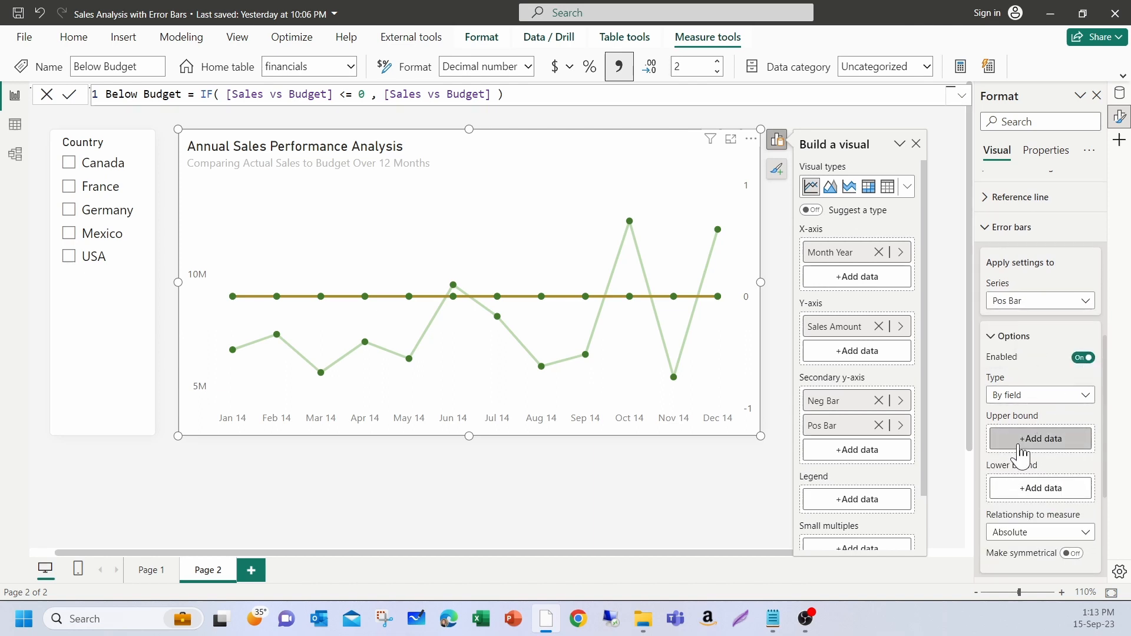
left_click(1039, 438)
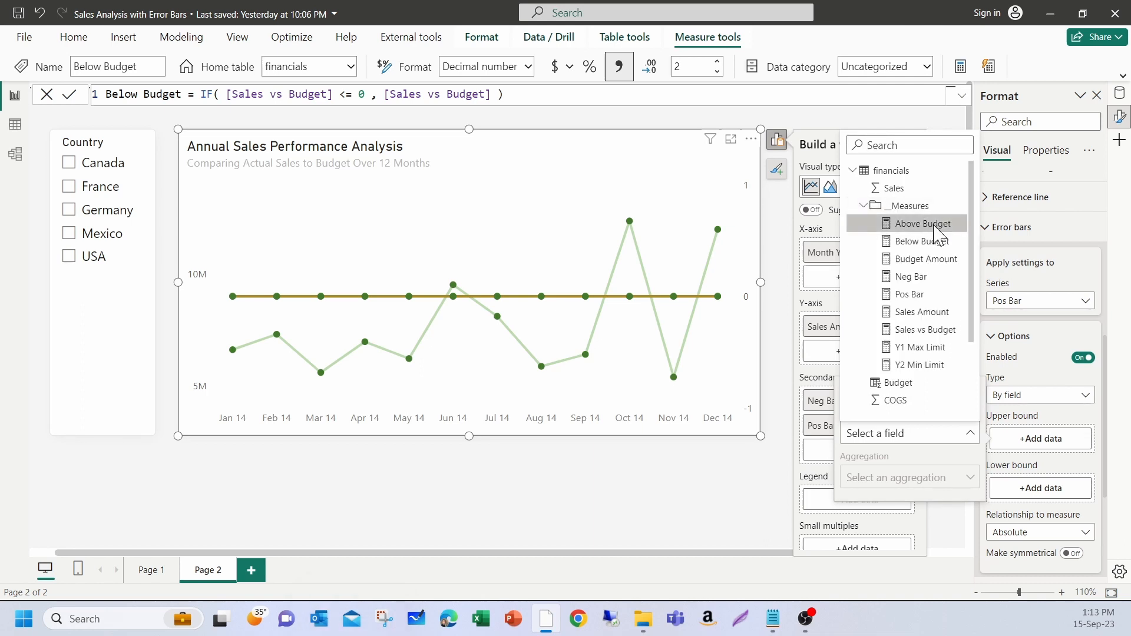
left_click(923, 222)
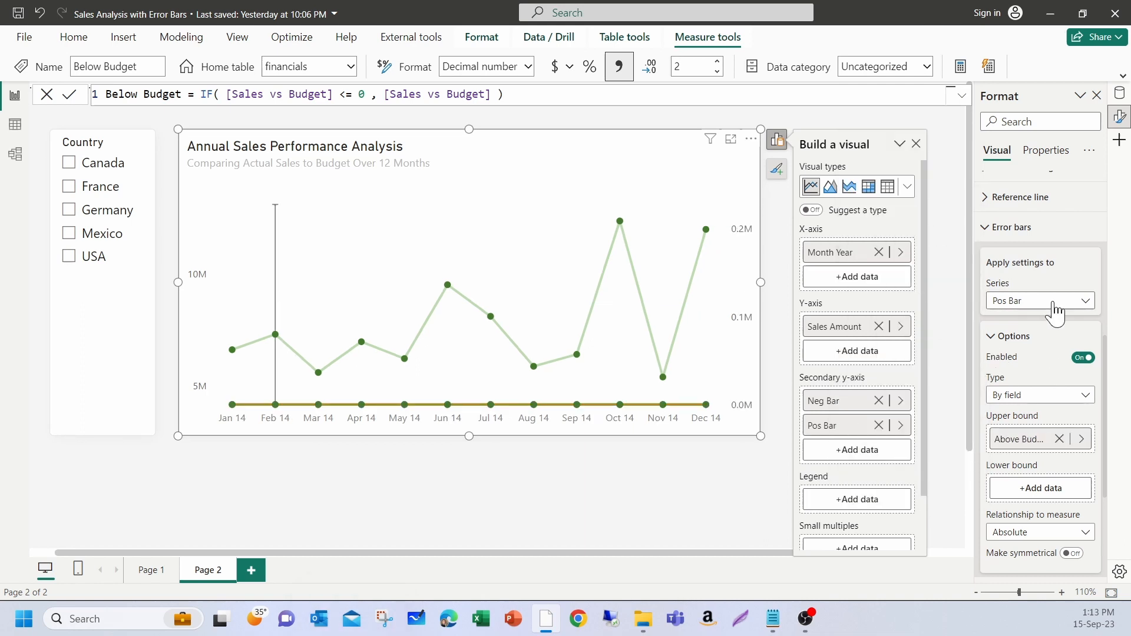
Step: Enable error bars for Neg Bar with Below Budget as the lower bound
left_click(1039, 301)
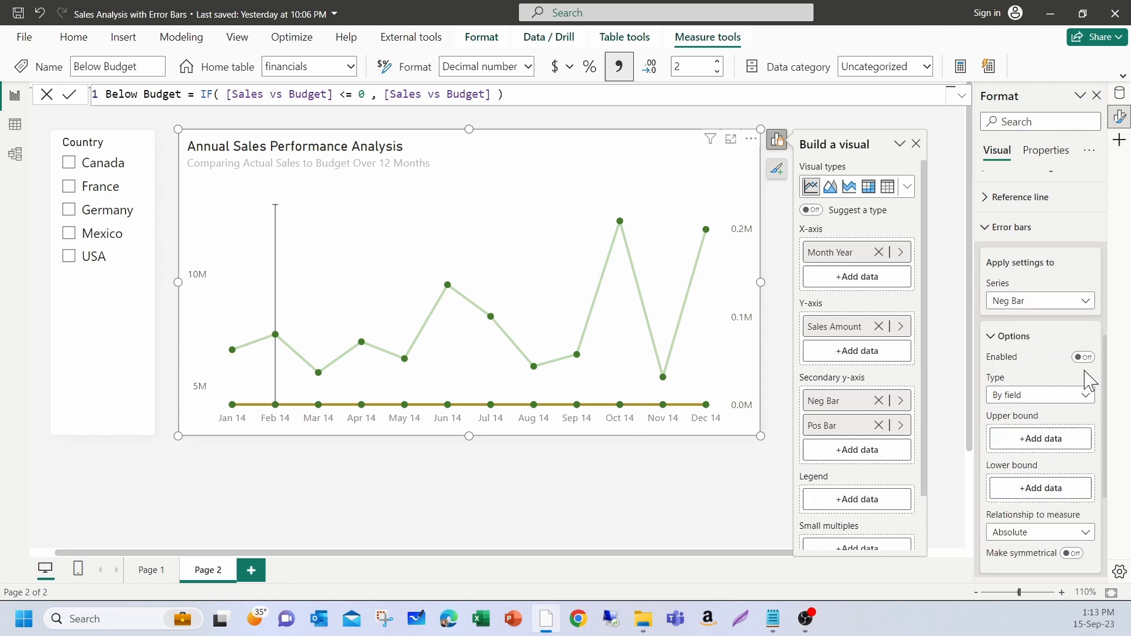
left_click(1082, 356)
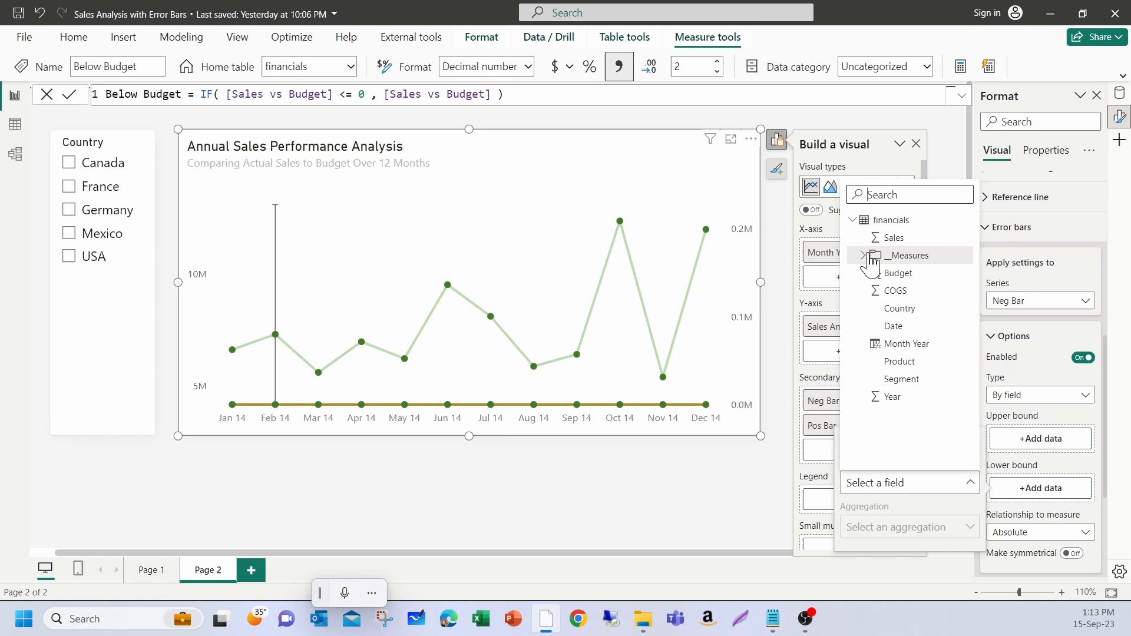
left_click(873, 255)
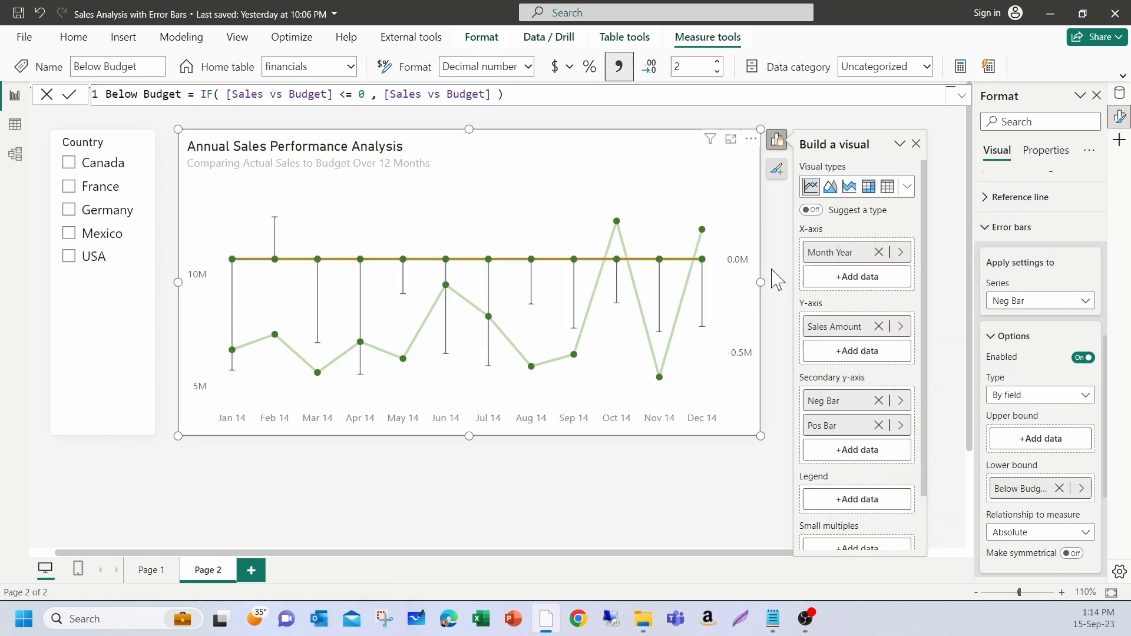
mouse_move(241, 219)
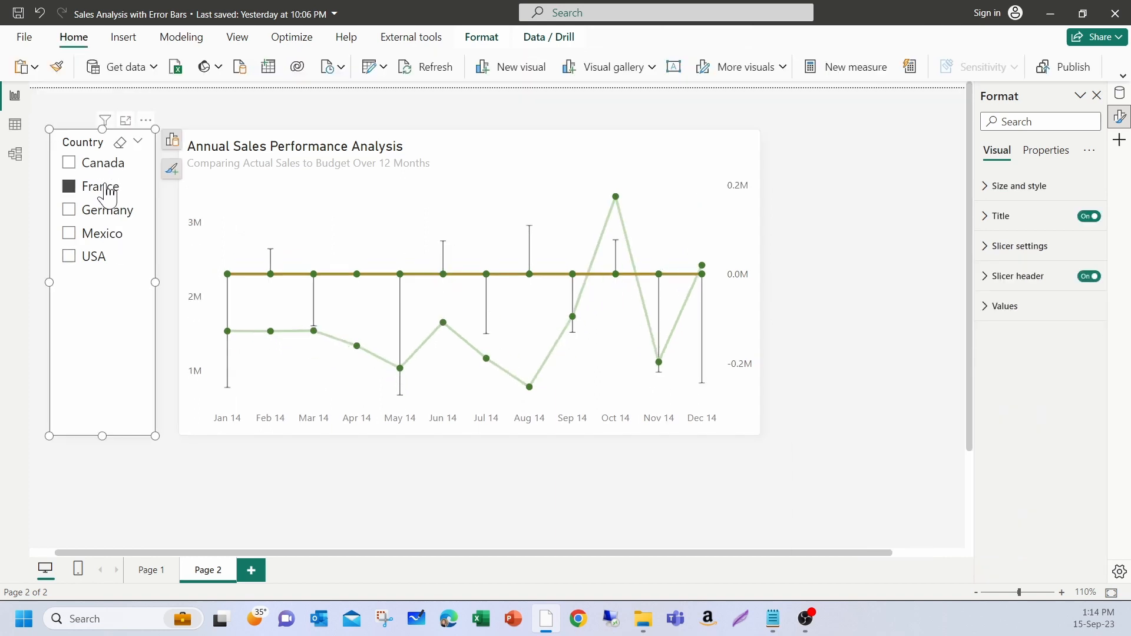
Step: Filter the chart to Germany only in the Country slicer
left_click(99, 209)
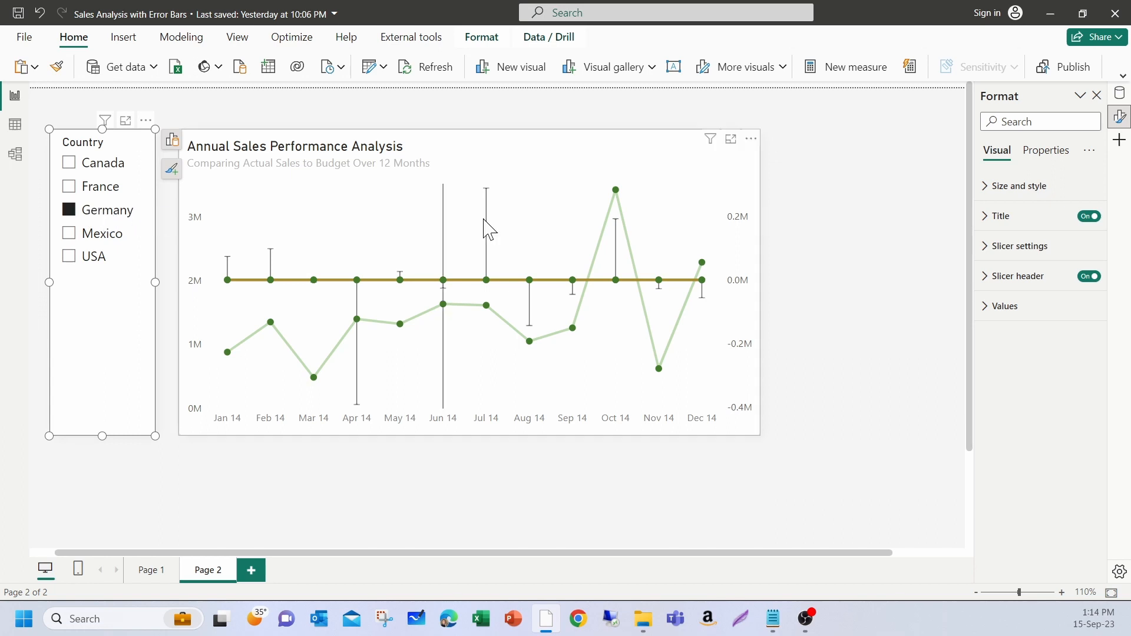
mouse_move(443, 281)
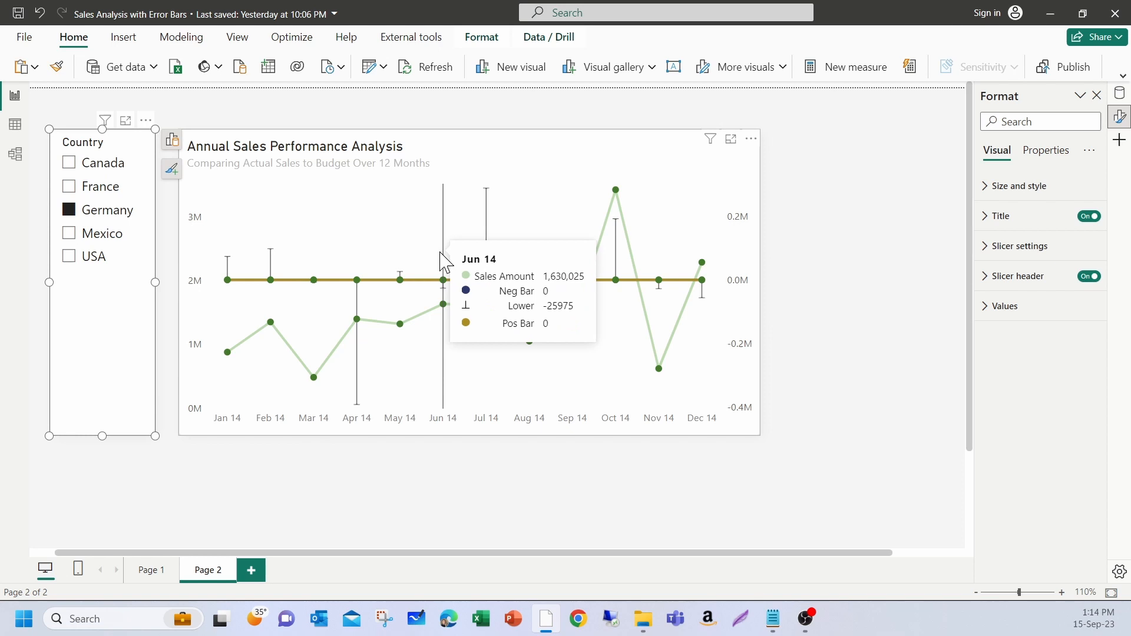
mouse_move(467, 142)
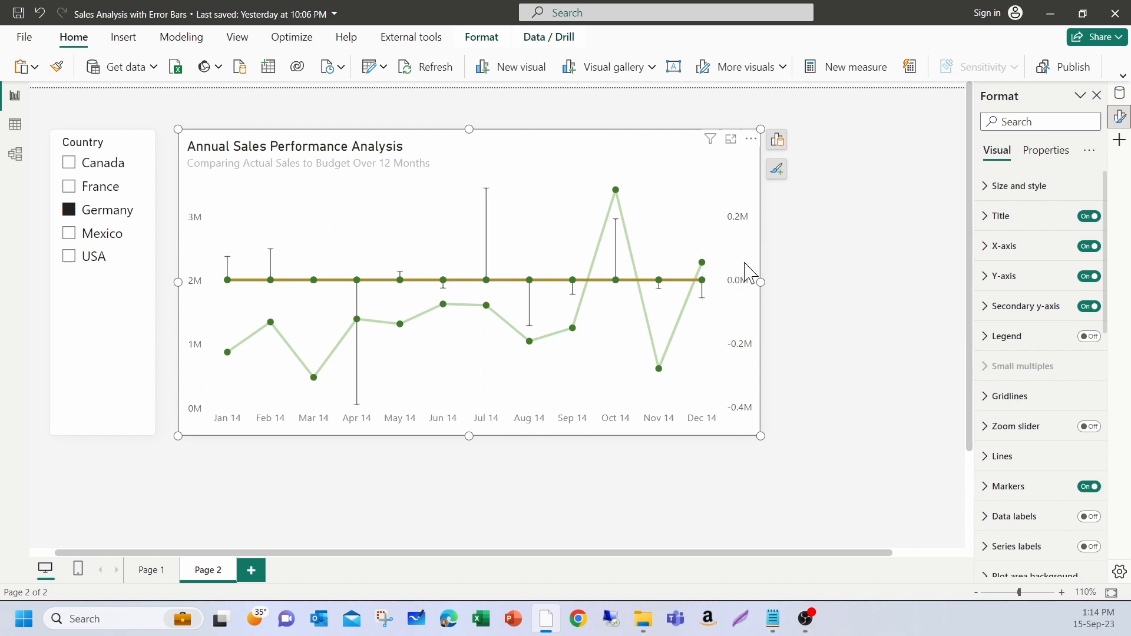
mouse_move(613, 145)
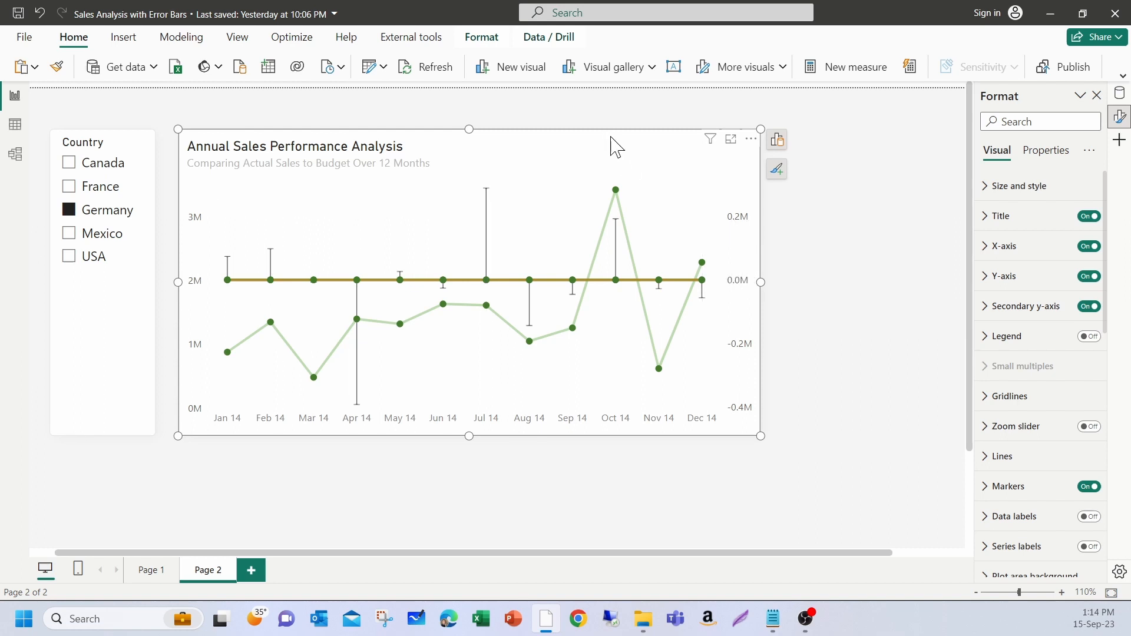
mouse_move(1121, 98)
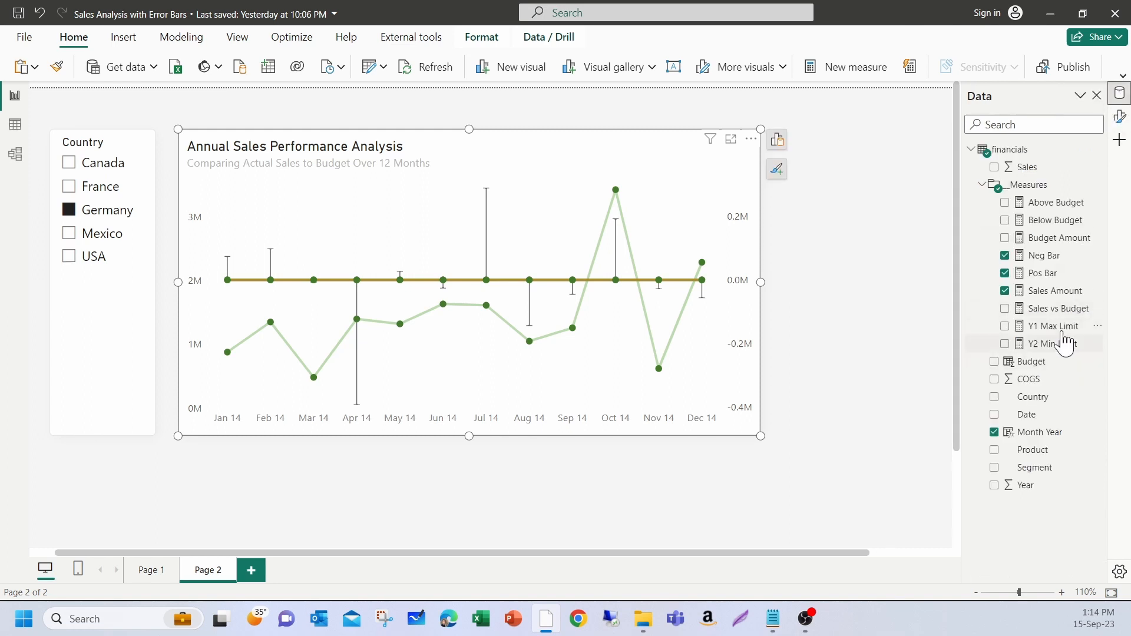
Step: Show the Y1 Max Limit formula: MAXX of Sales Amount over selected months, times 3
left_click(1053, 325)
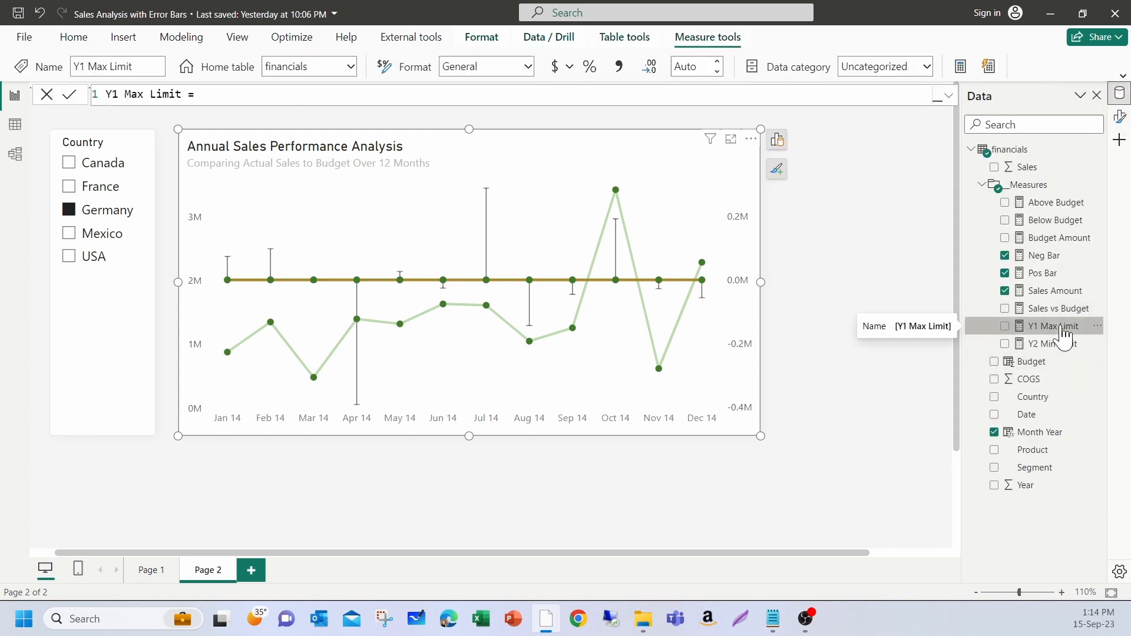
left_click(940, 94)
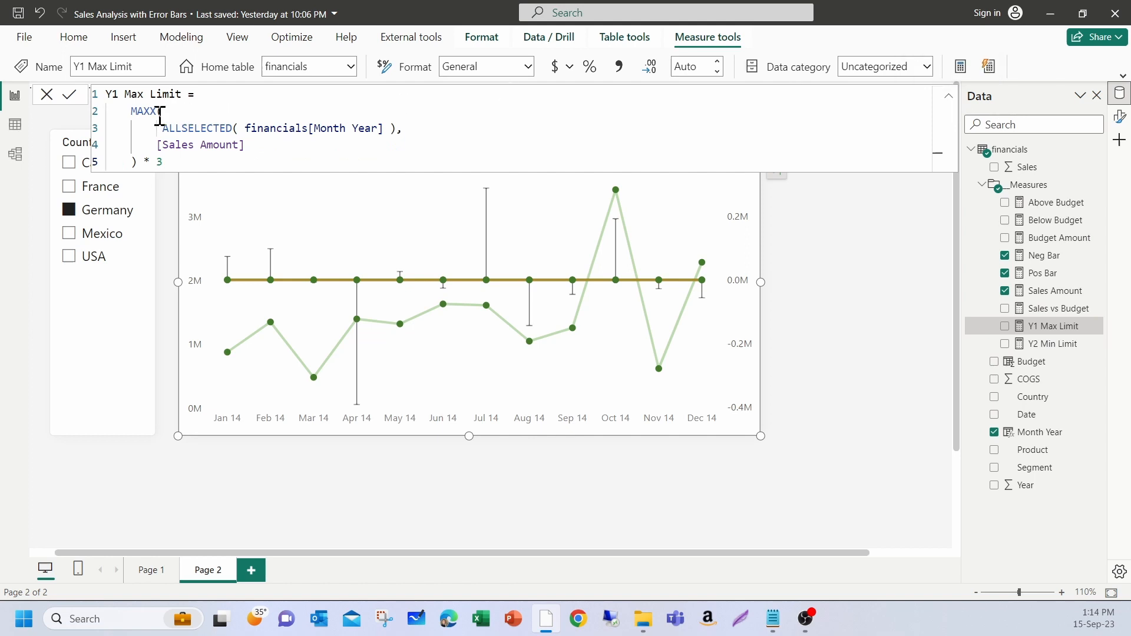
left_click_drag(130, 112, 186, 145)
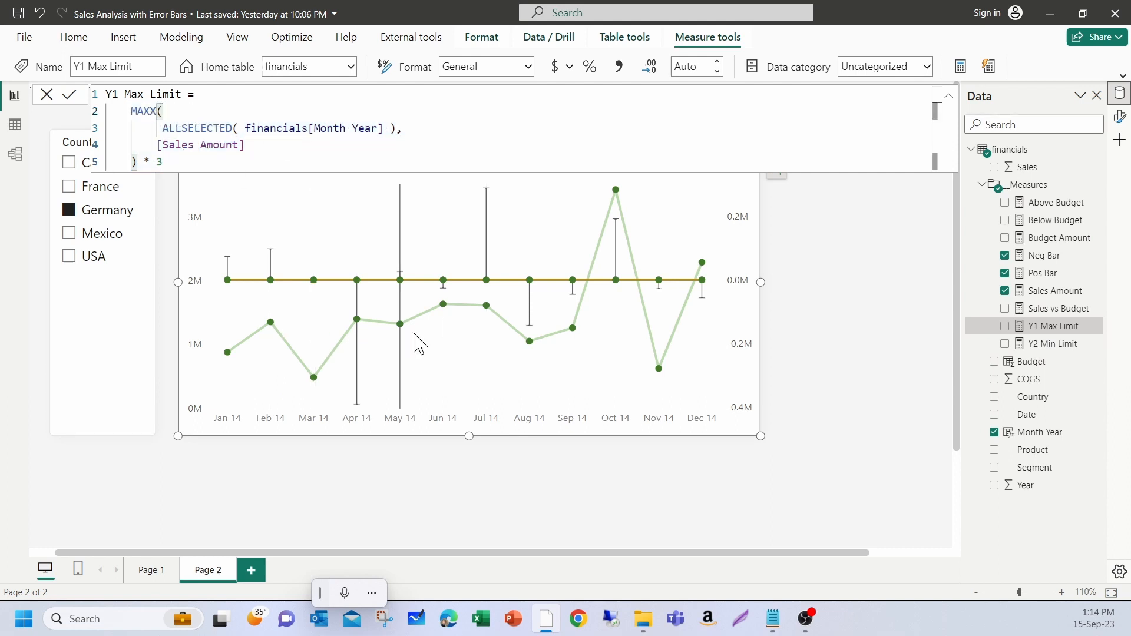
mouse_move(615, 190)
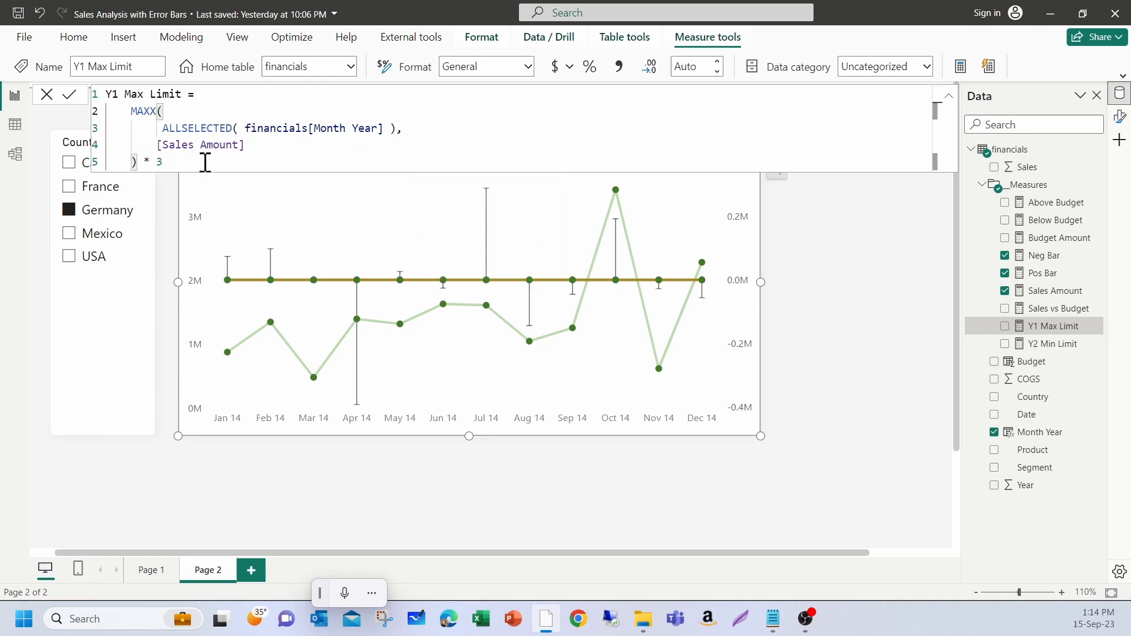
mouse_move(630, 204)
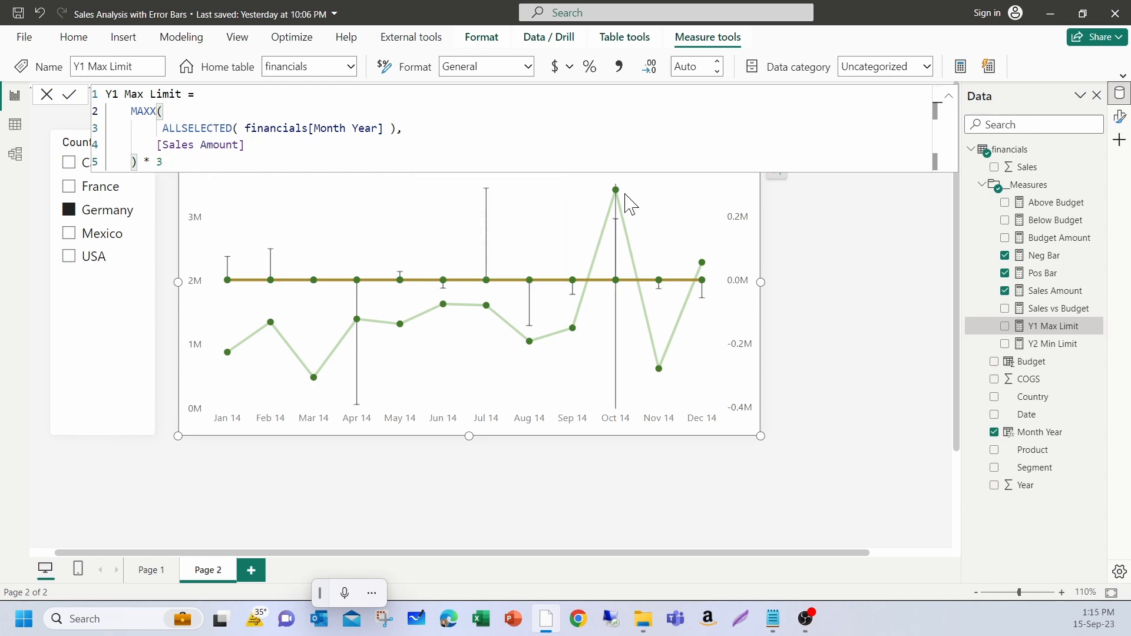
mouse_move(615, 189)
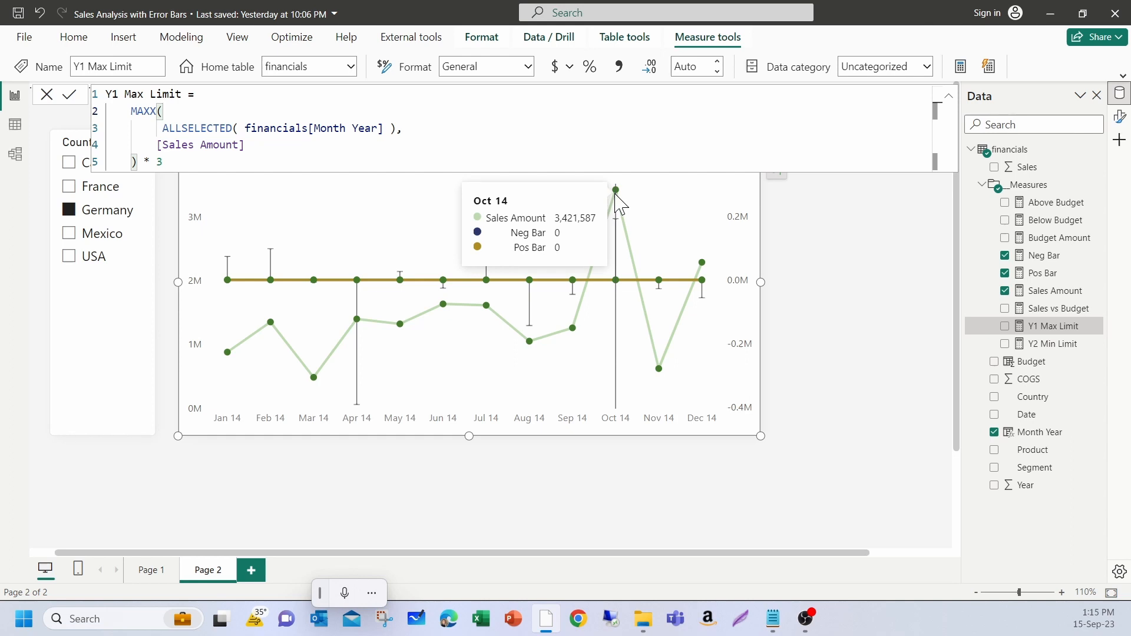
mouse_move(215, 206)
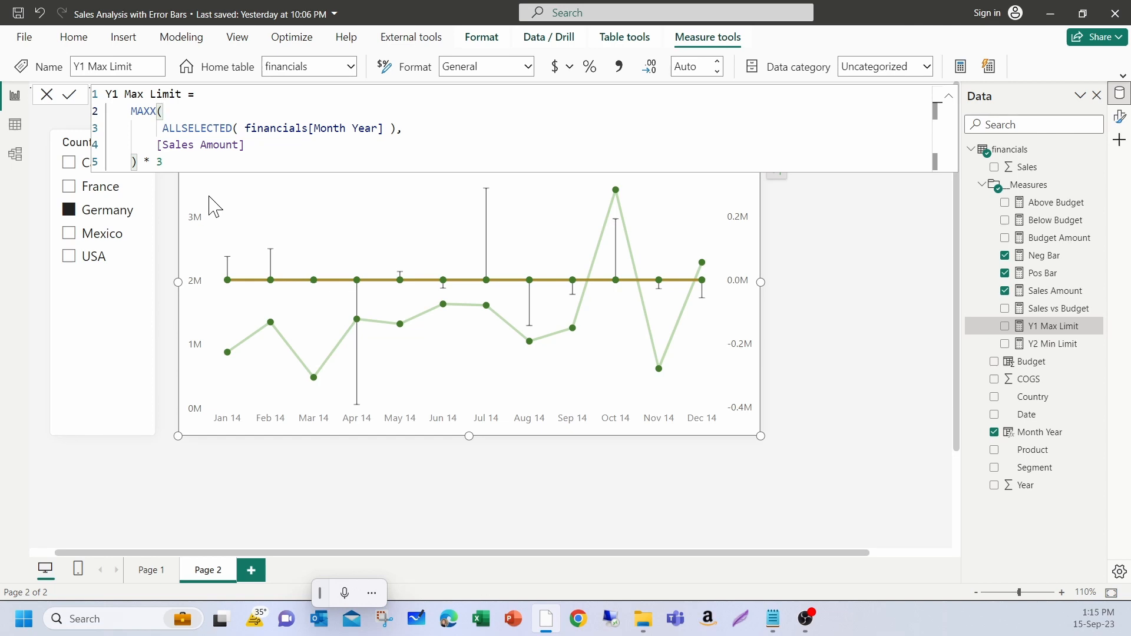
mouse_move(1051, 344)
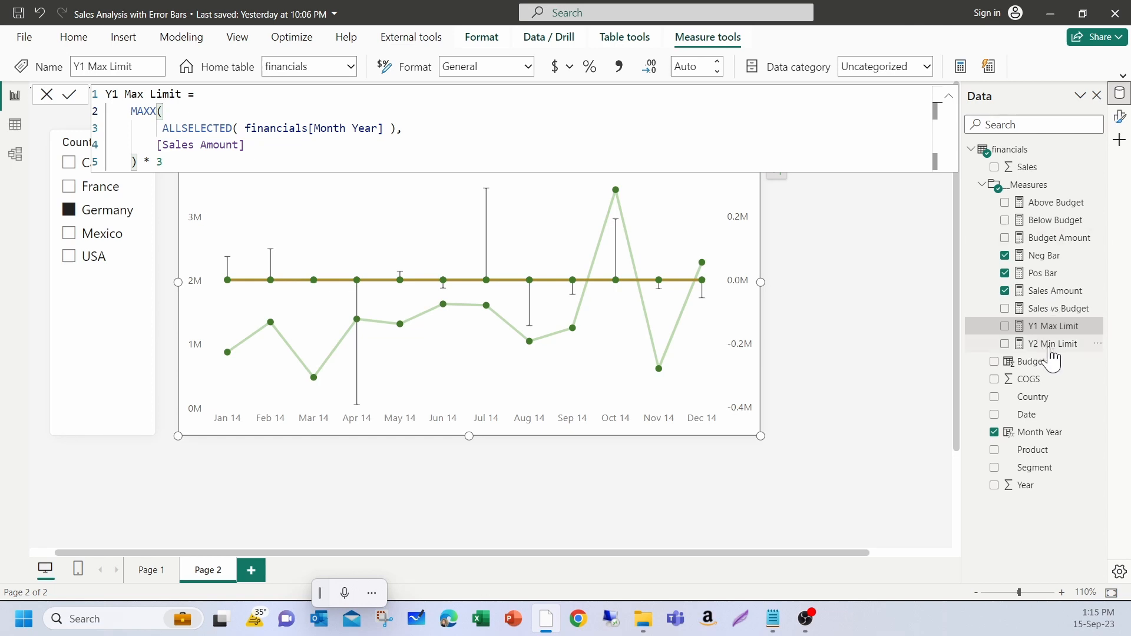
Step: Review the Y2 Min Limit formula: MAXX of ABS(Sales vs Budget) times -3
left_click(1050, 344)
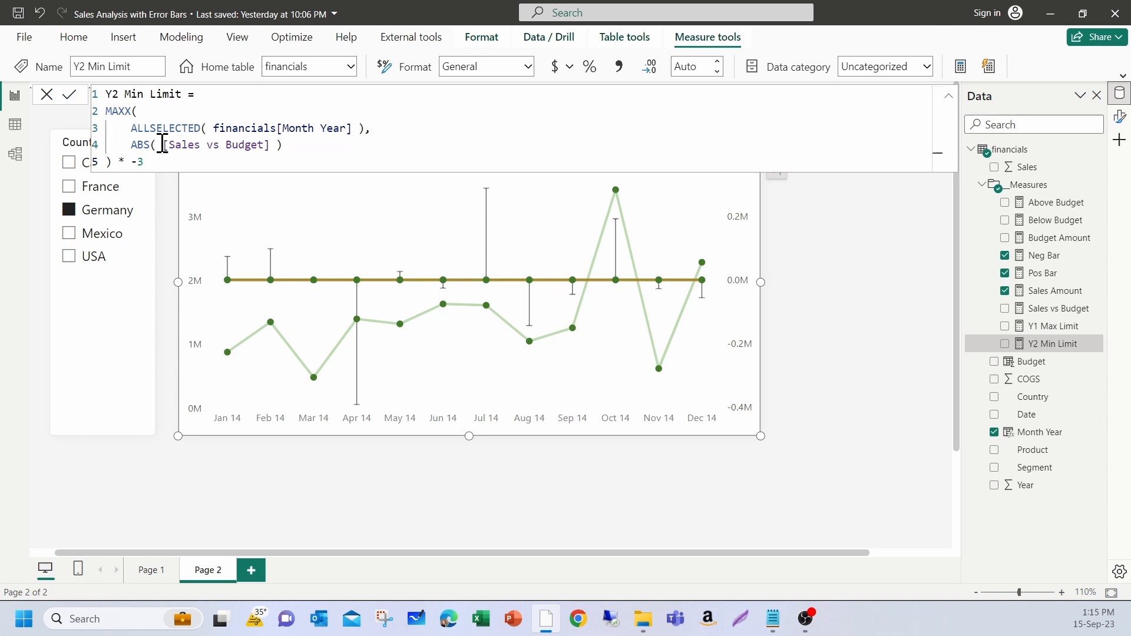
left_click(129, 129)
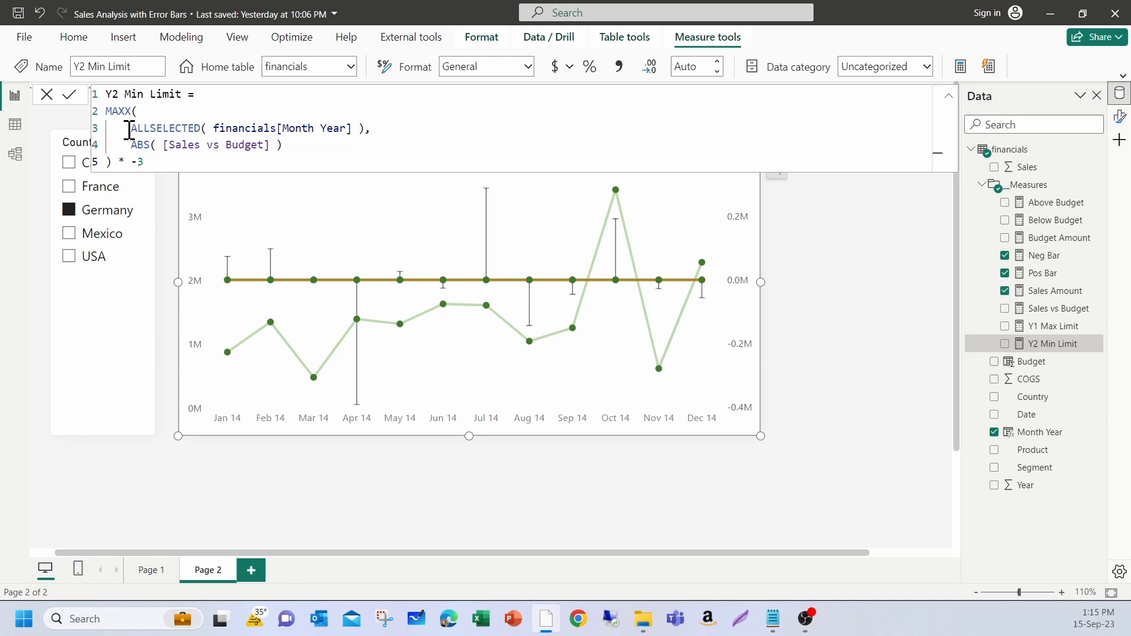
left_click(264, 145)
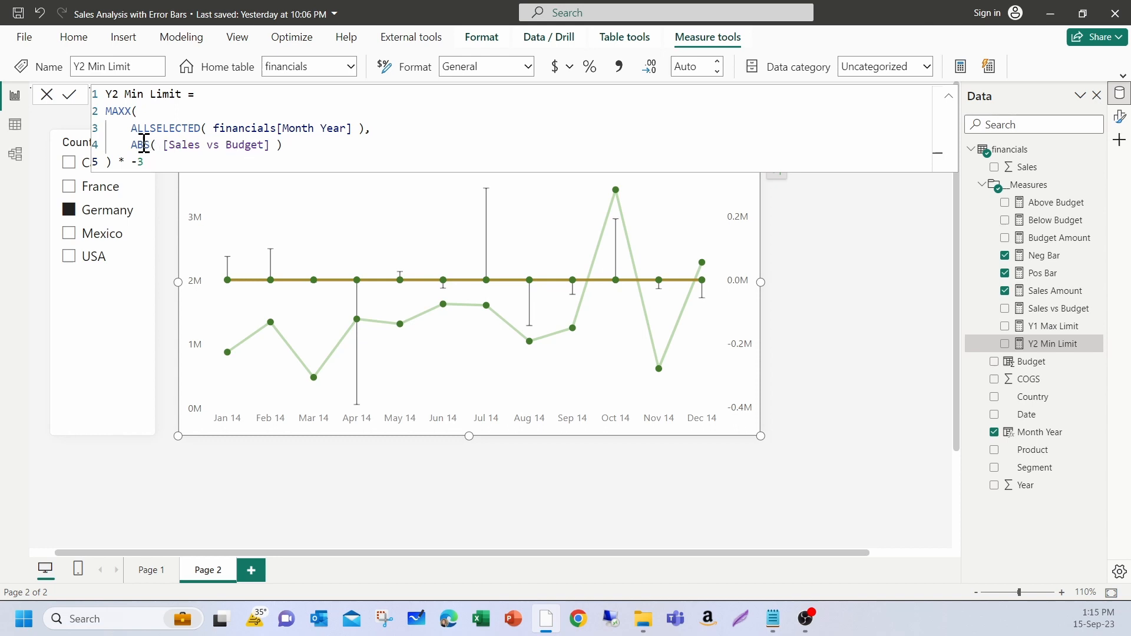
double_click(140, 145)
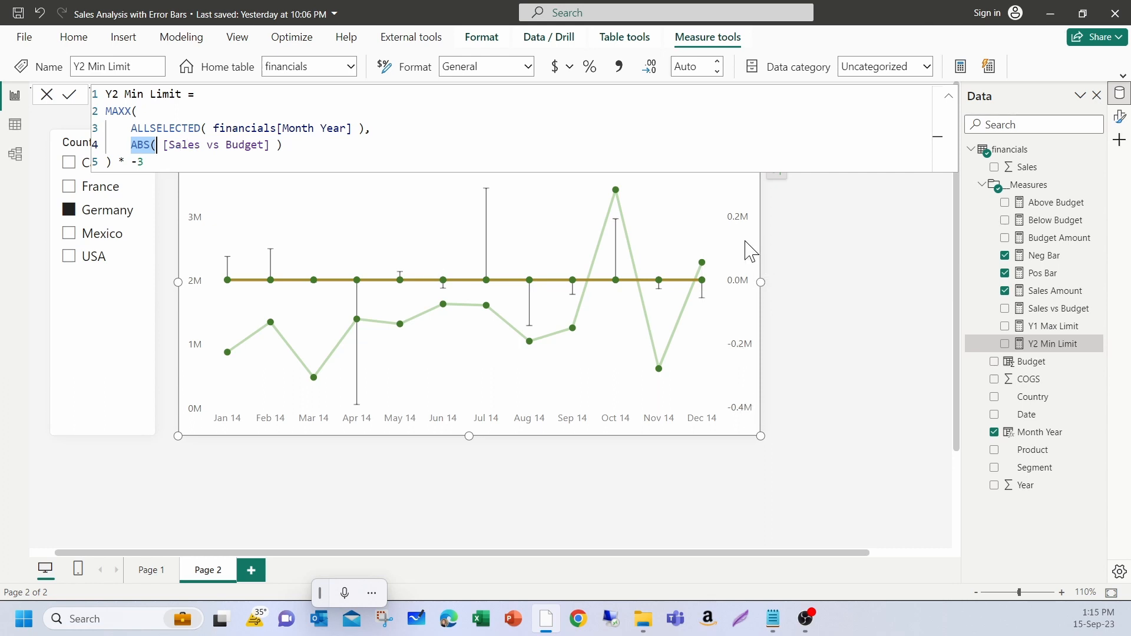
mouse_move(961, 94)
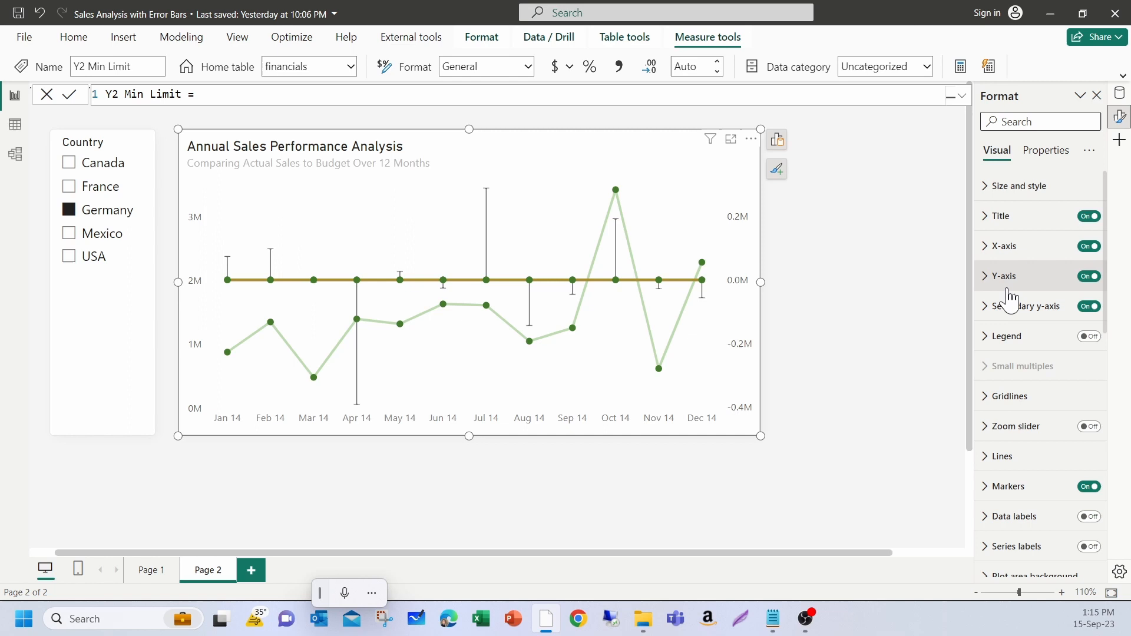
Step: Drive the left y-axis maximum from the Y1 Max Limit field value
left_click(1003, 276)
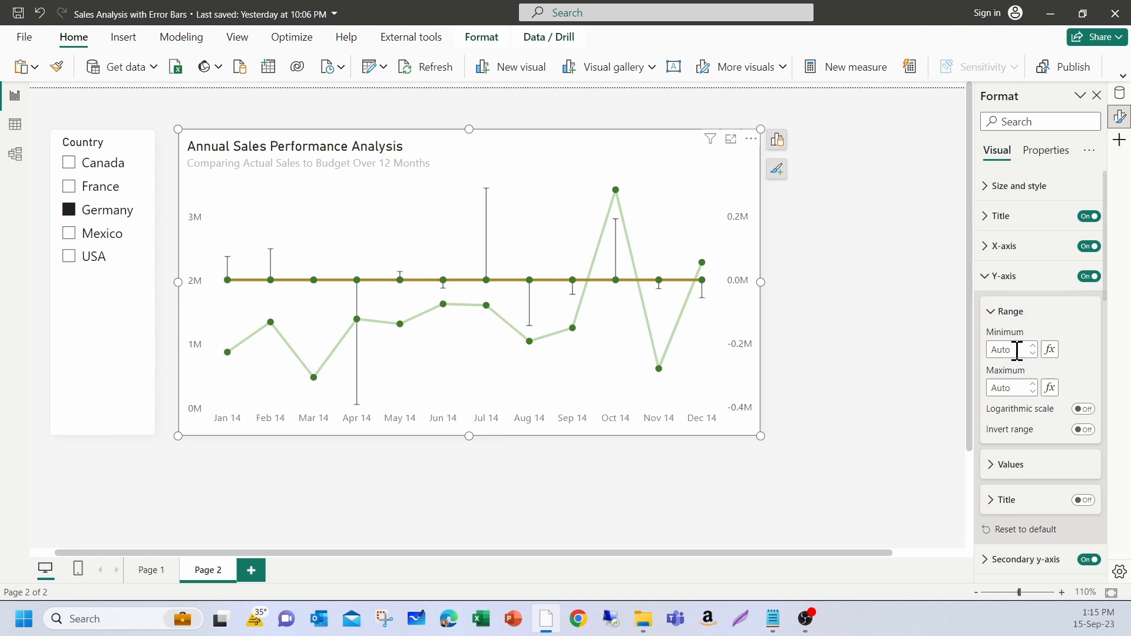
mouse_move(1050, 350)
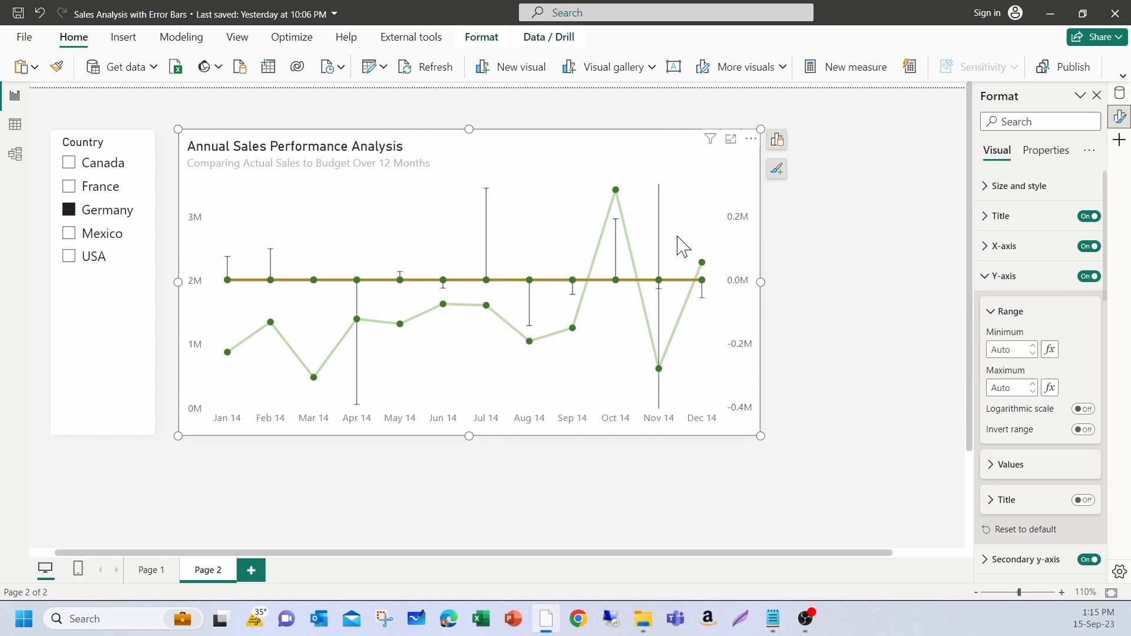
mouse_move(1019, 389)
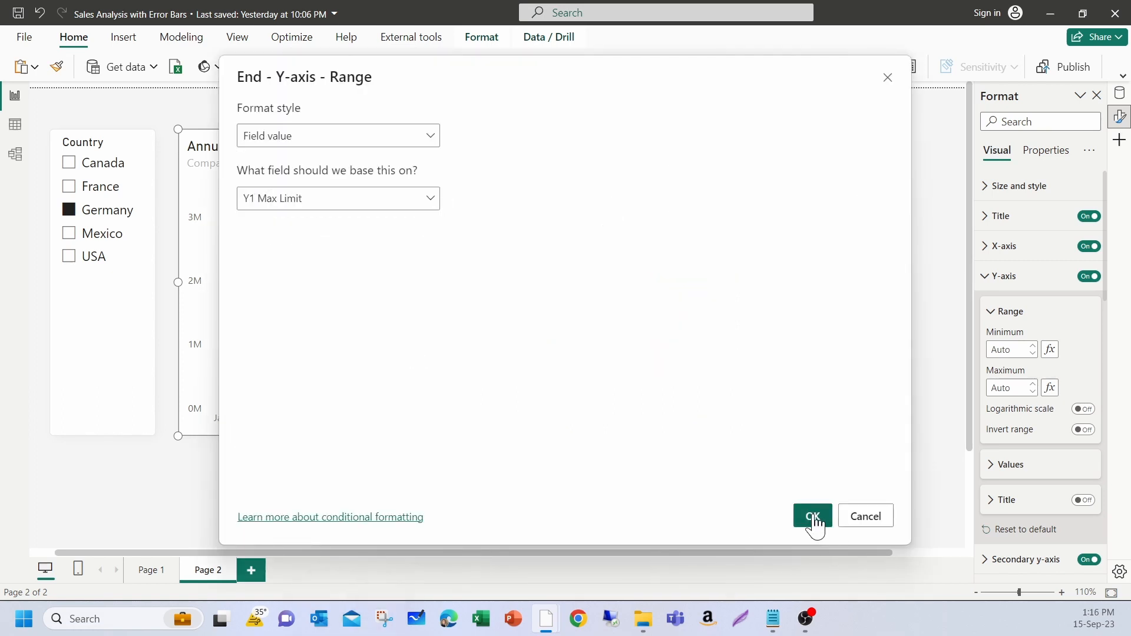
left_click(812, 516)
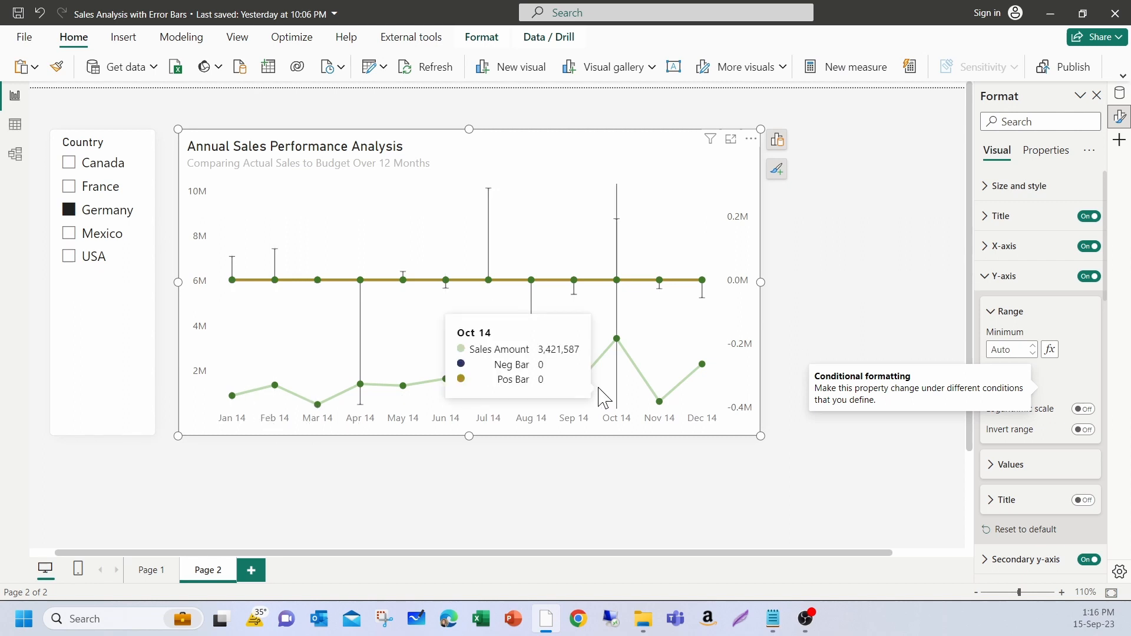
mouse_move(573, 285)
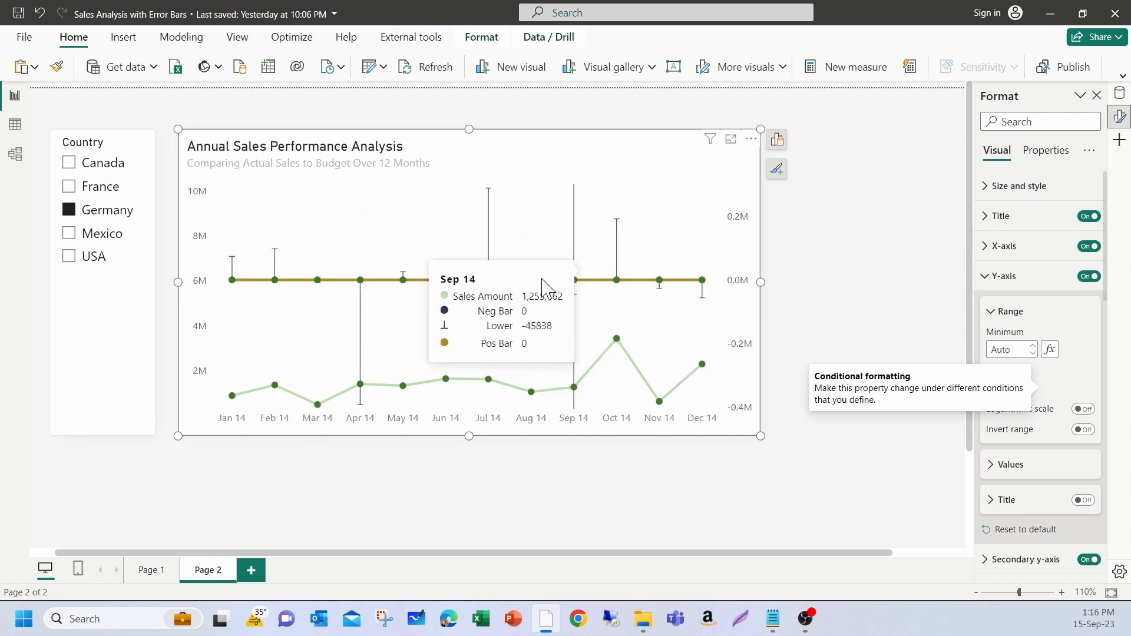
mouse_move(566, 312)
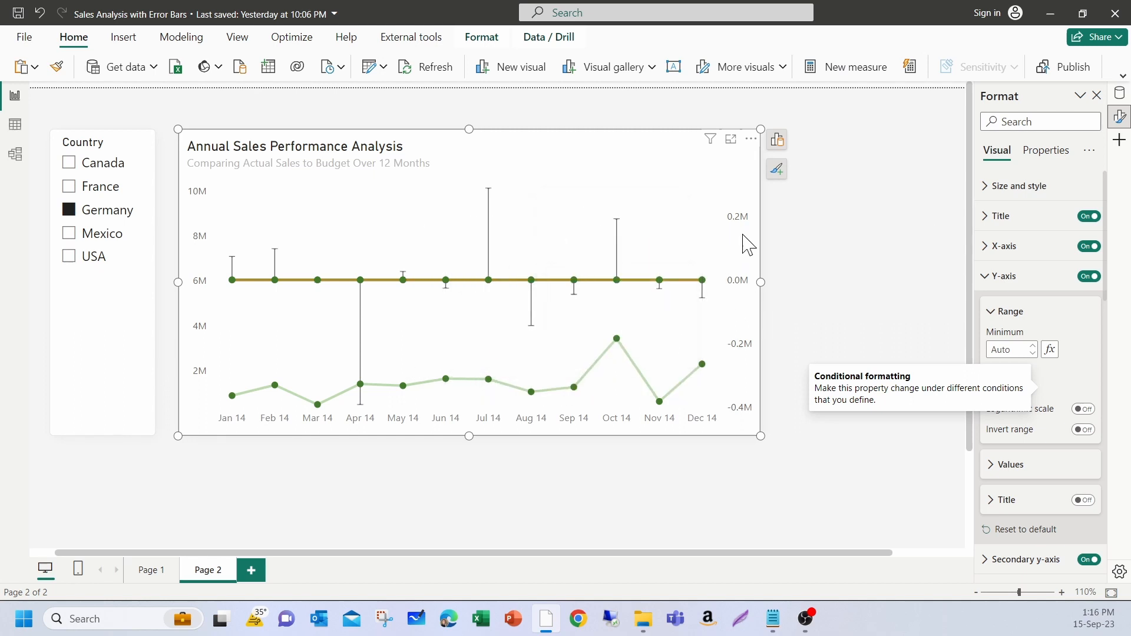
left_click(1003, 276)
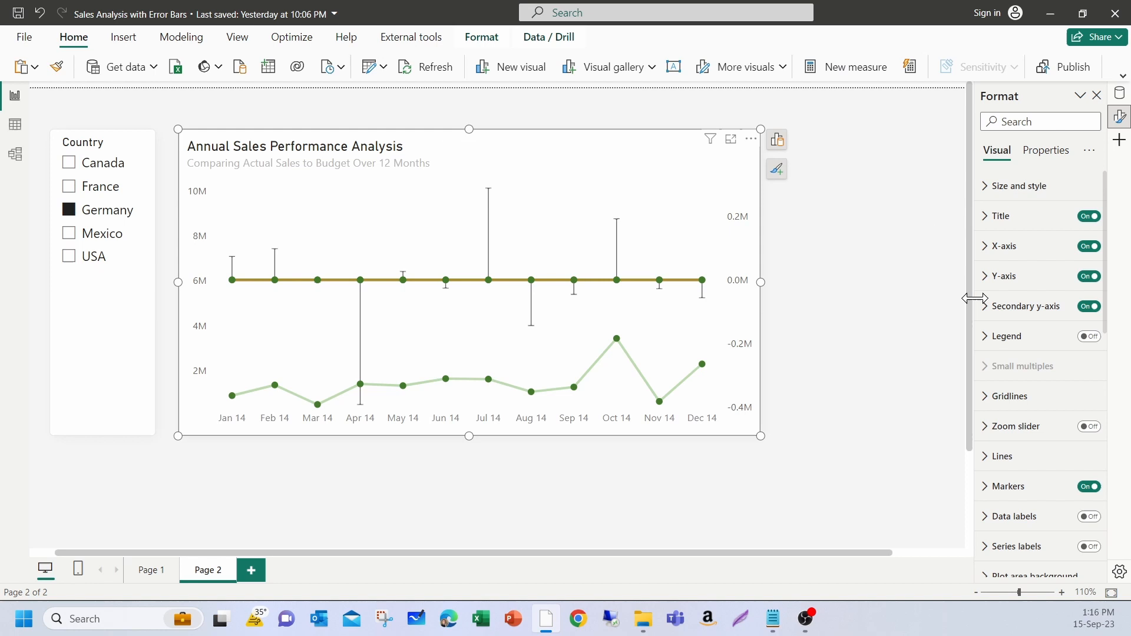
Step: Drive the secondary y-axis minimum from the Y2 Min Limit field value
left_click(1024, 306)
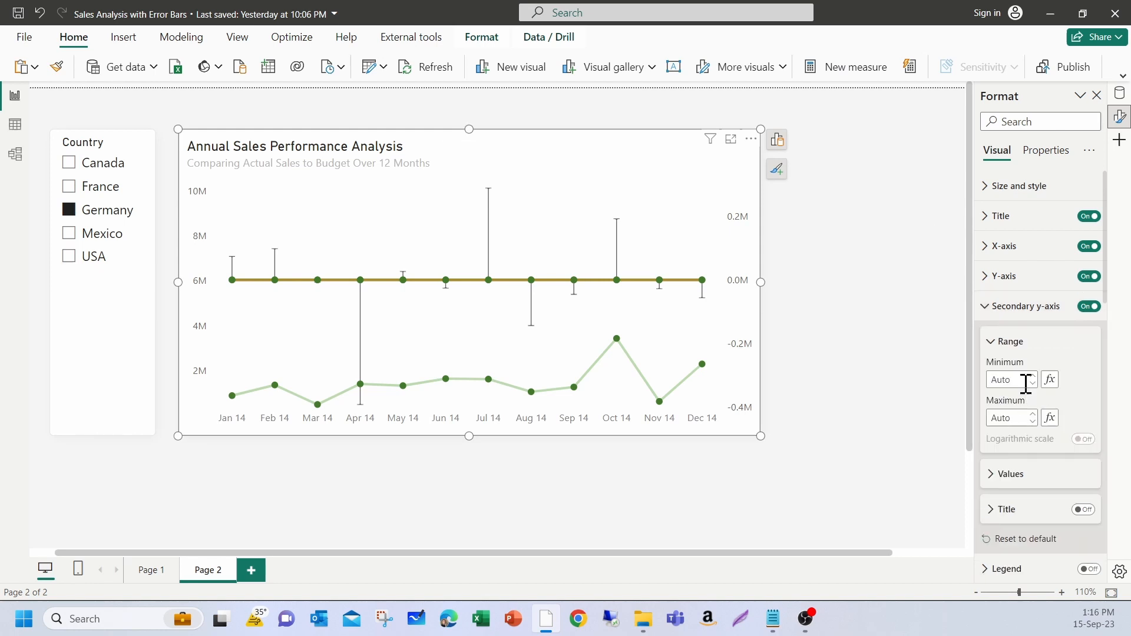
mouse_move(750, 344)
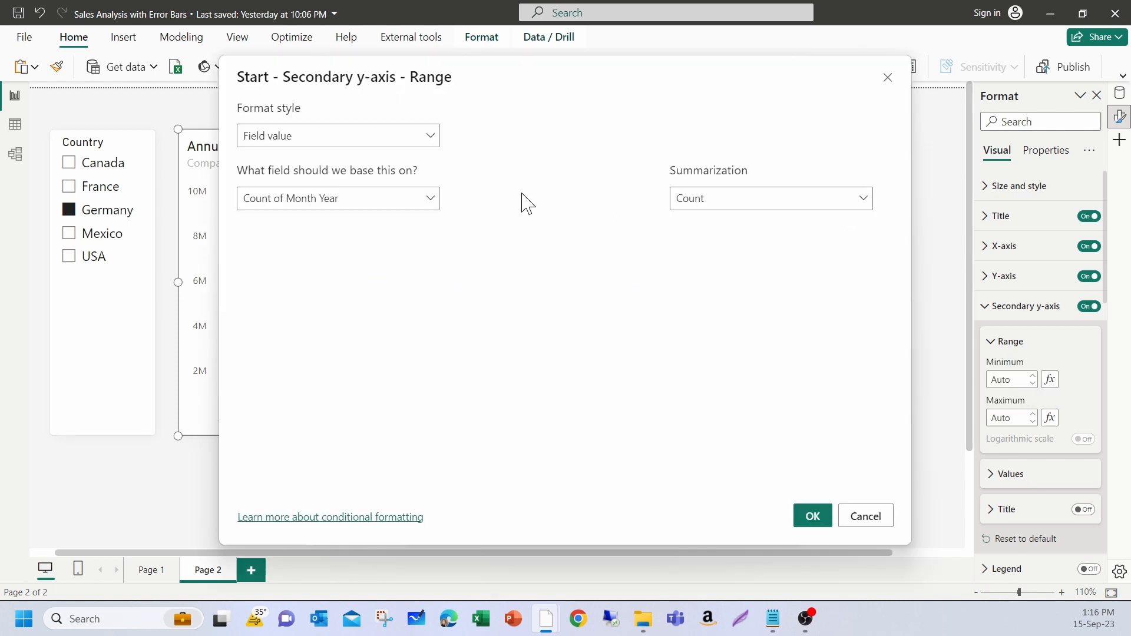
left_click(337, 198)
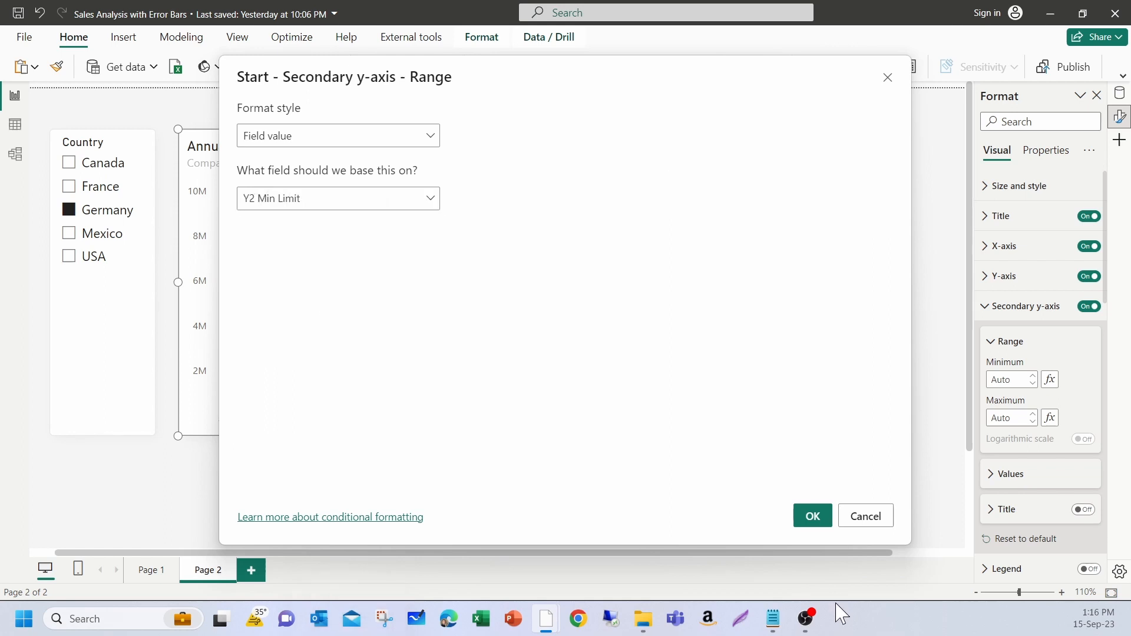
left_click(811, 516)
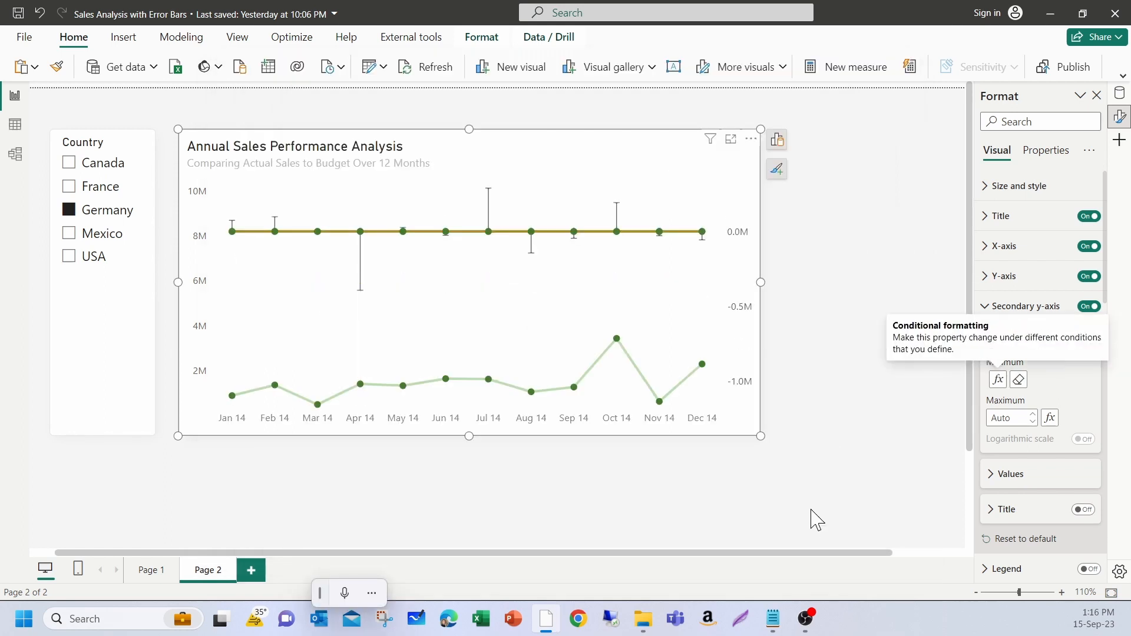
mouse_move(698, 240)
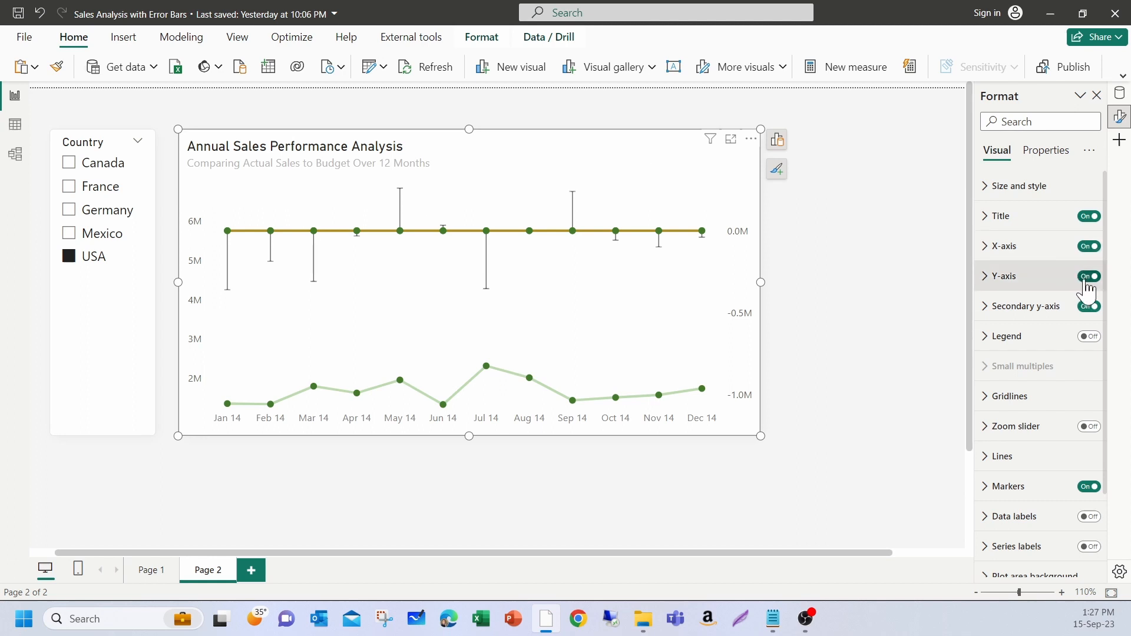
Step: Hide the primary and secondary value axes
left_click(1088, 275)
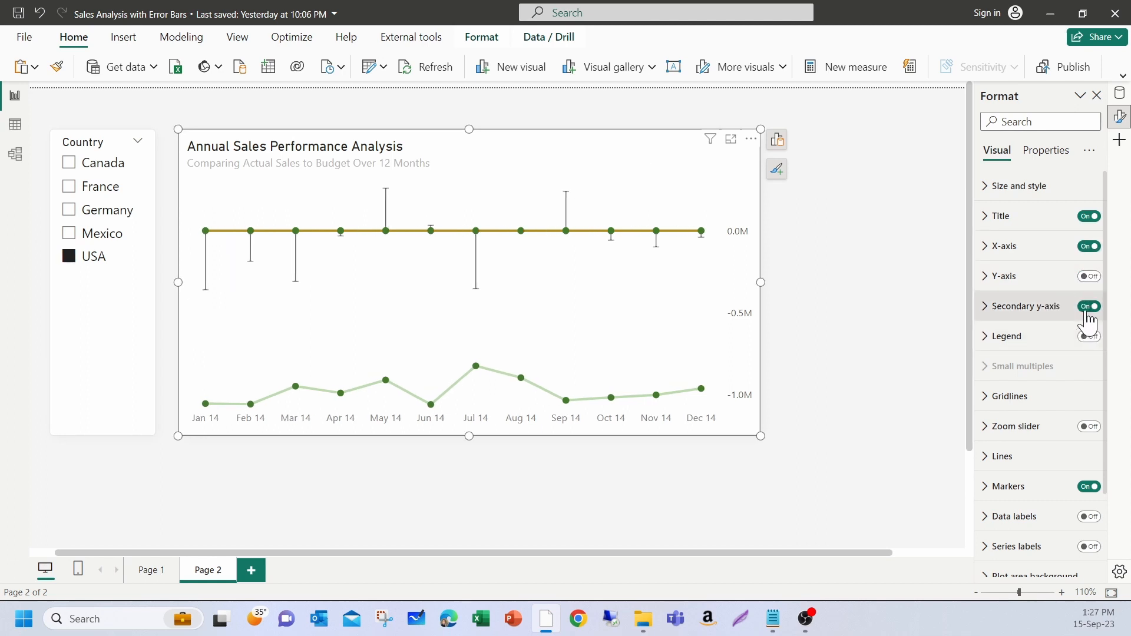
left_click(1088, 305)
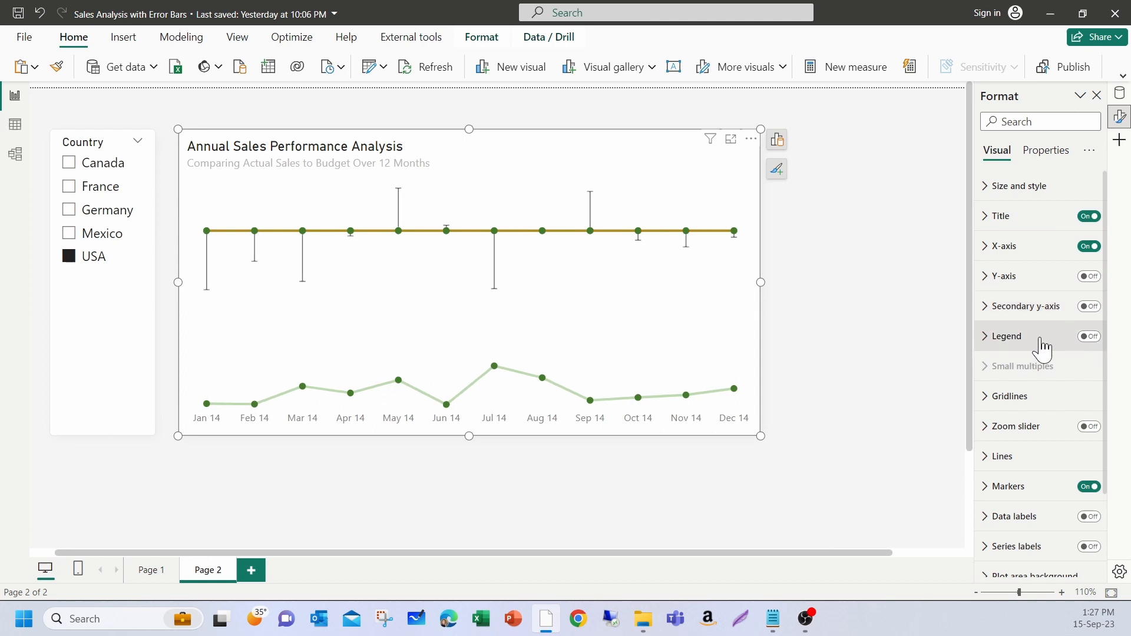
left_click(1002, 352)
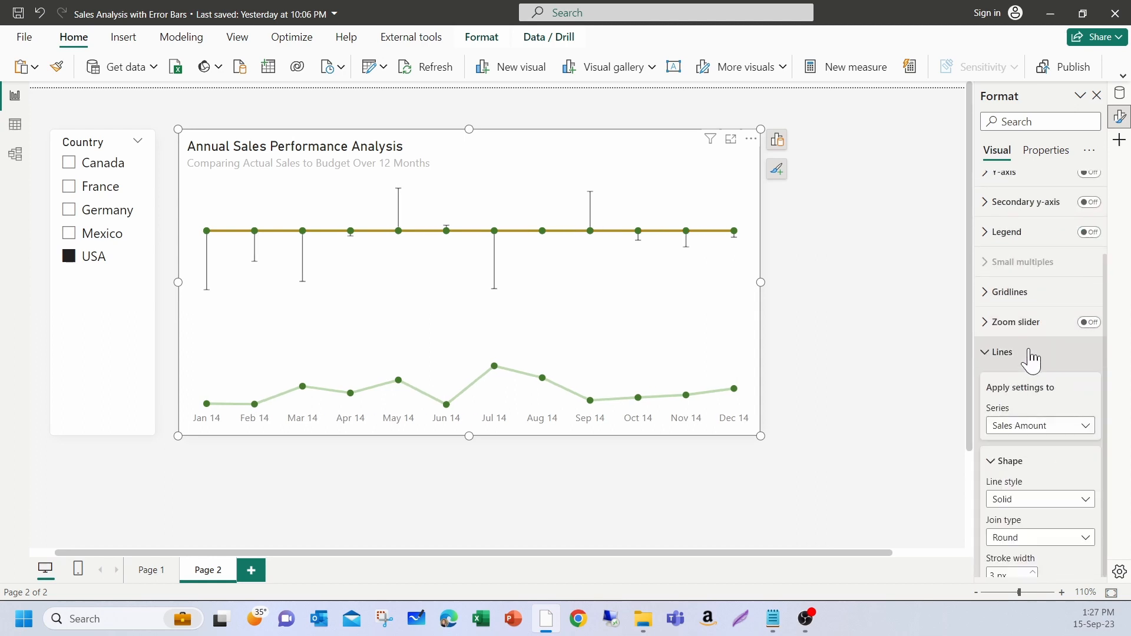
Step: Set the Neg Bar series line width to 0 px so it disappears
left_click(1039, 243)
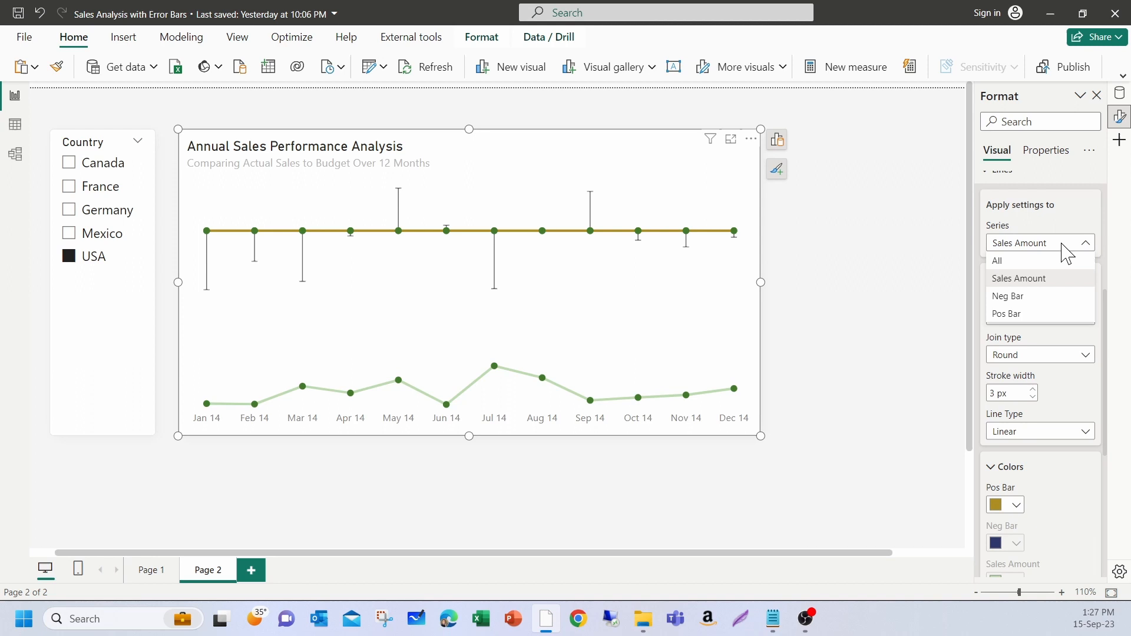
mouse_move(1016, 295)
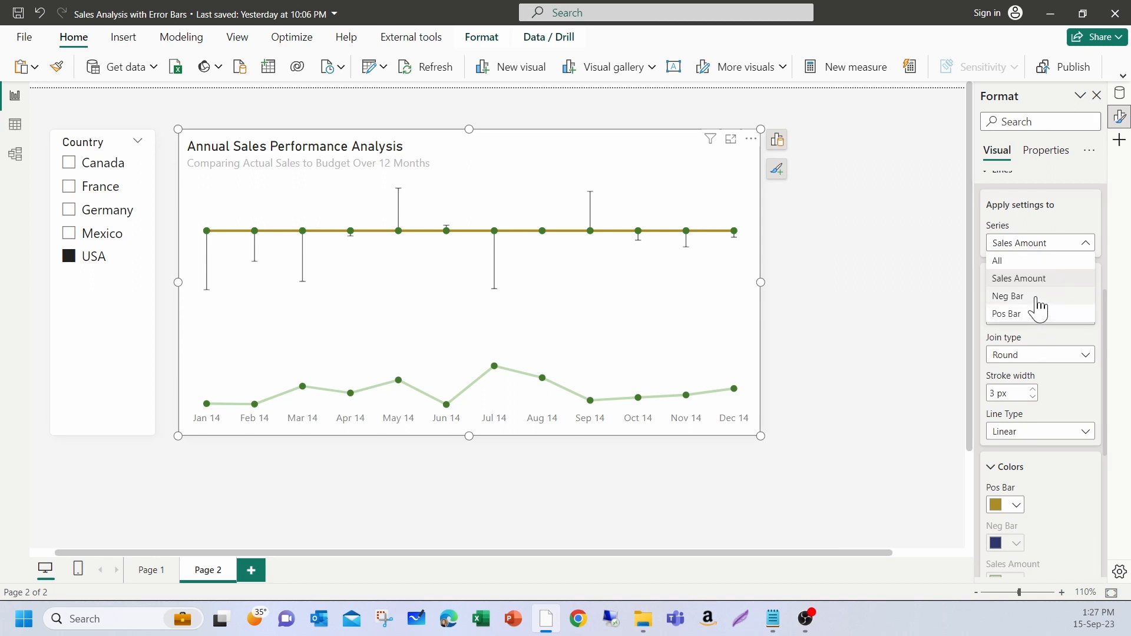
left_click(1008, 296)
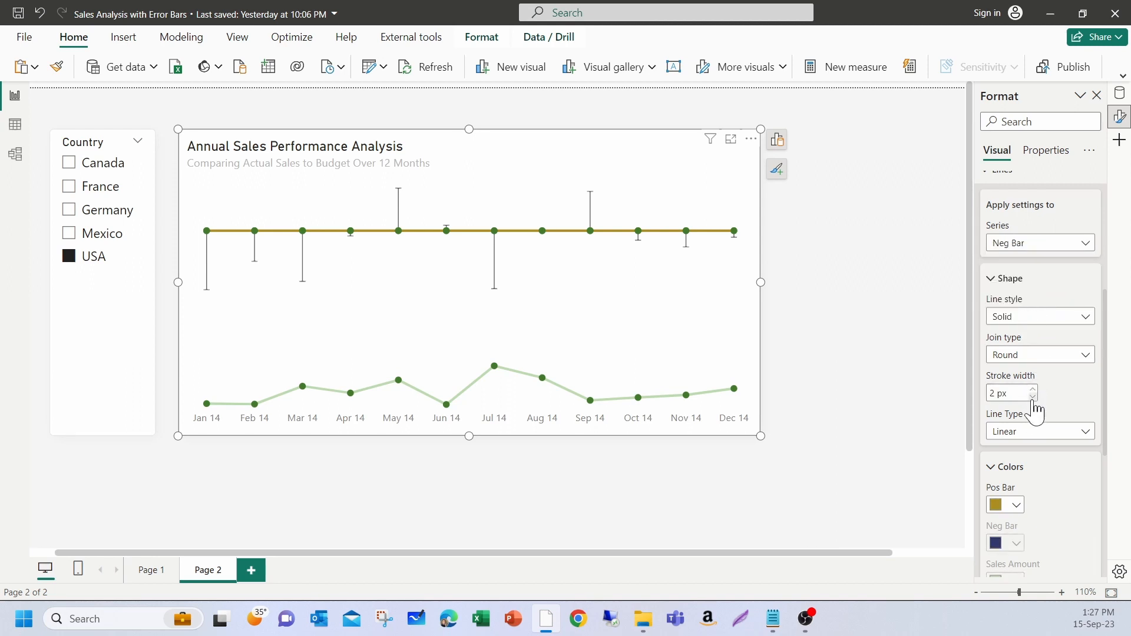
left_click(1031, 398)
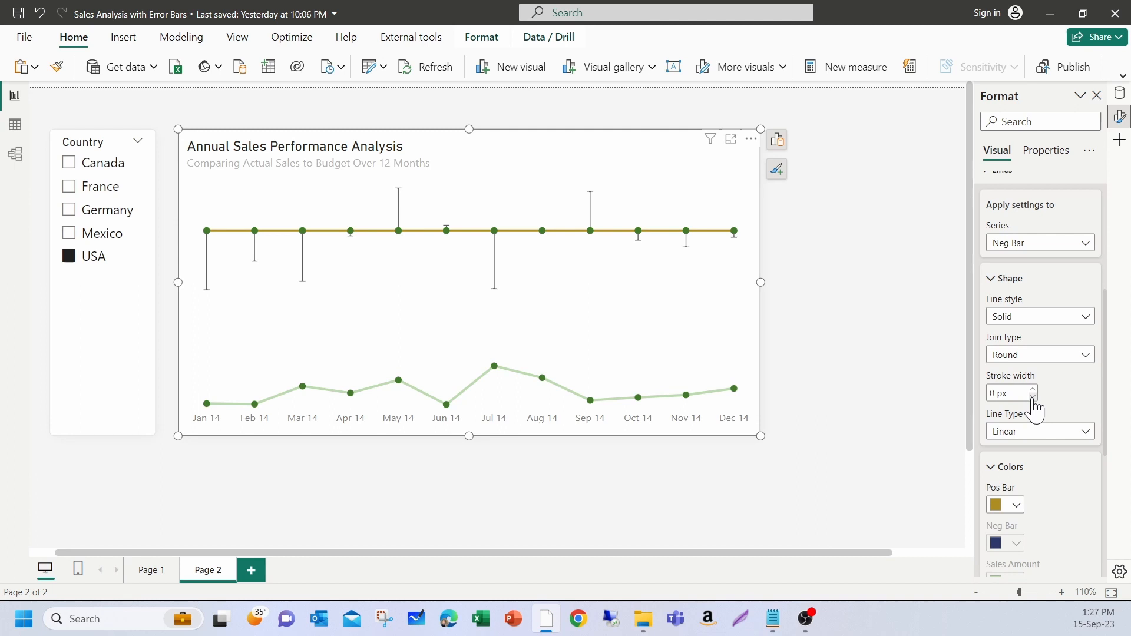
Step: Make the Pos Bar budget line 1 px, light grey and dashed
left_click(1039, 242)
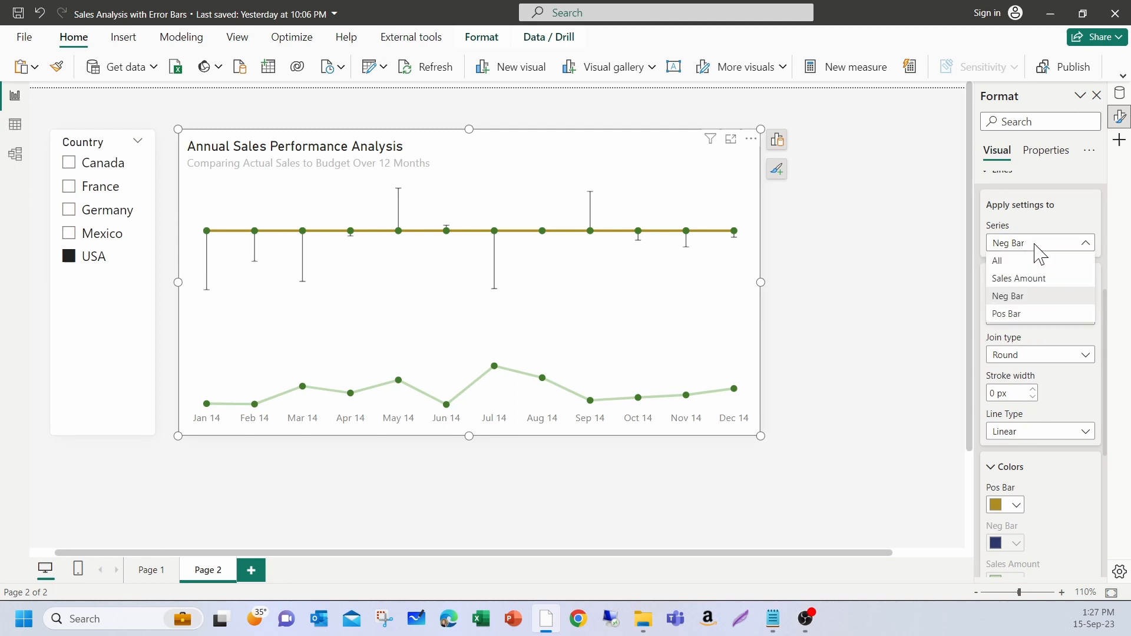
left_click(1005, 313)
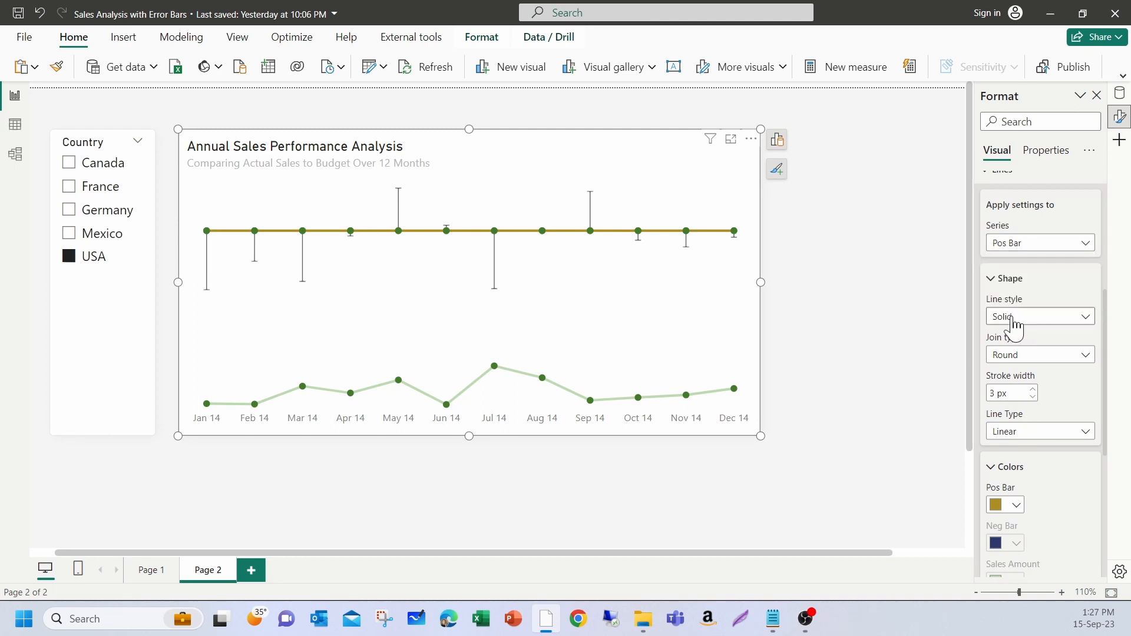
left_click(1031, 397)
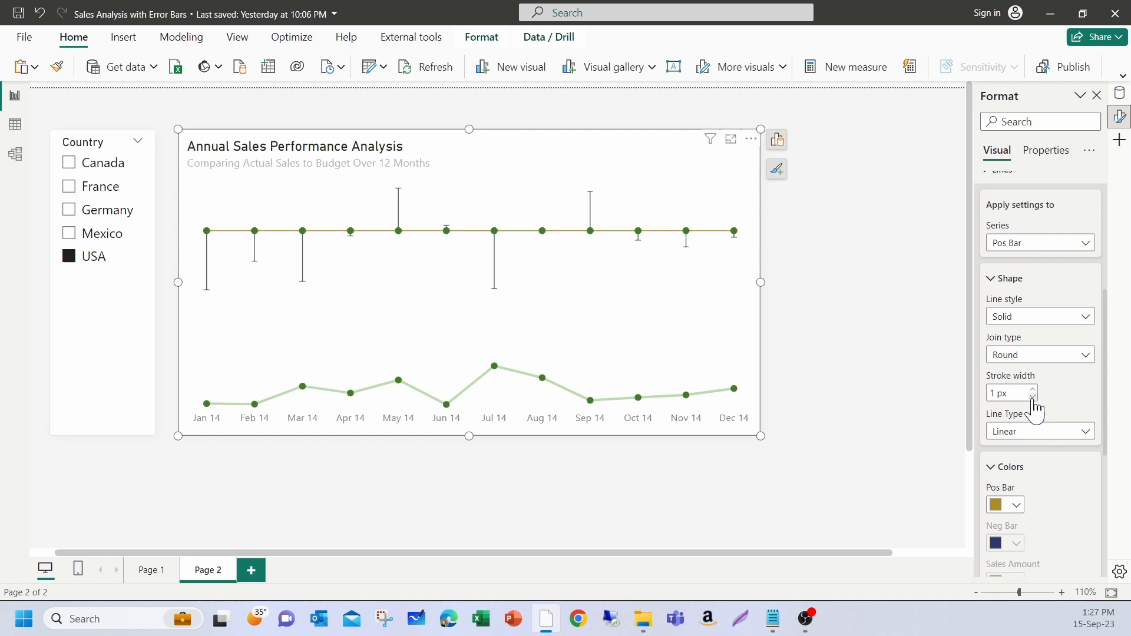
left_click(1020, 505)
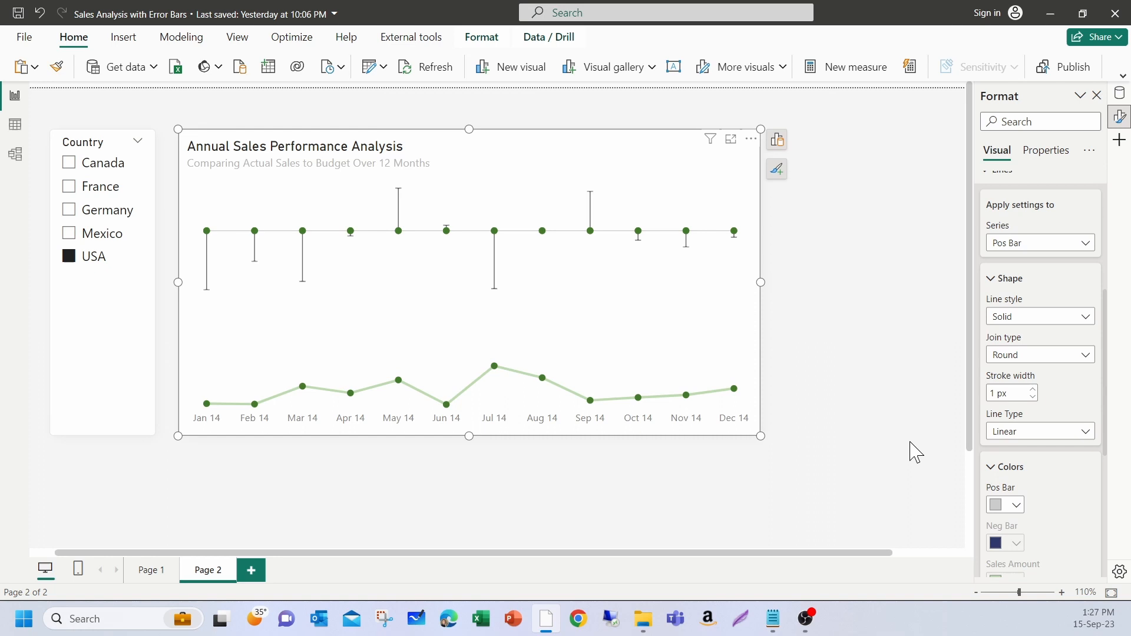
left_click(1039, 316)
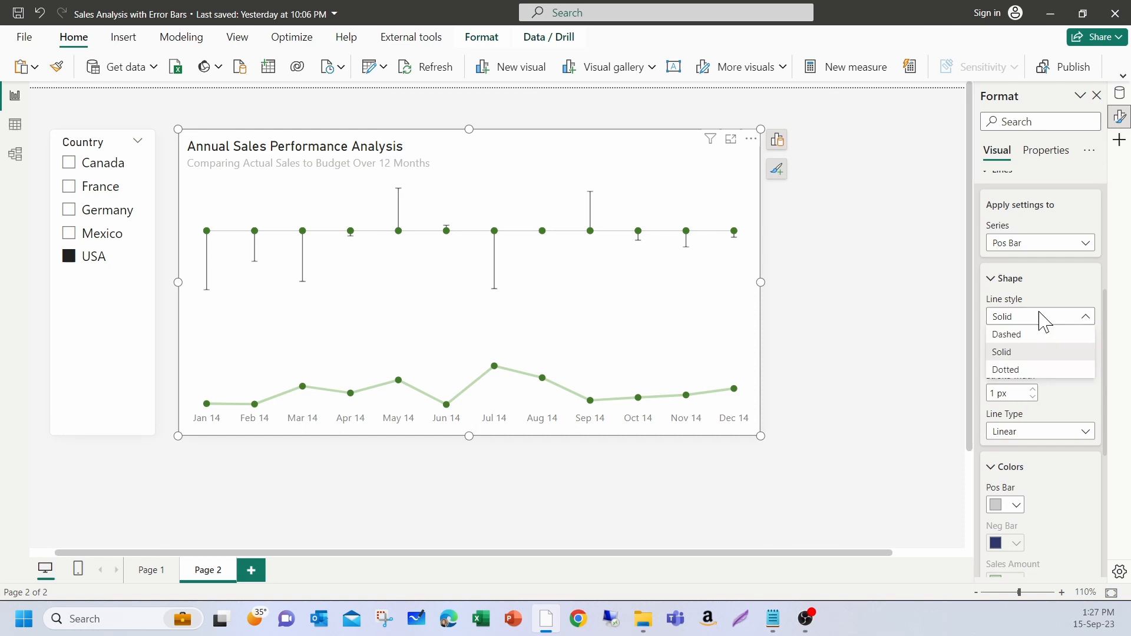
left_click(1006, 334)
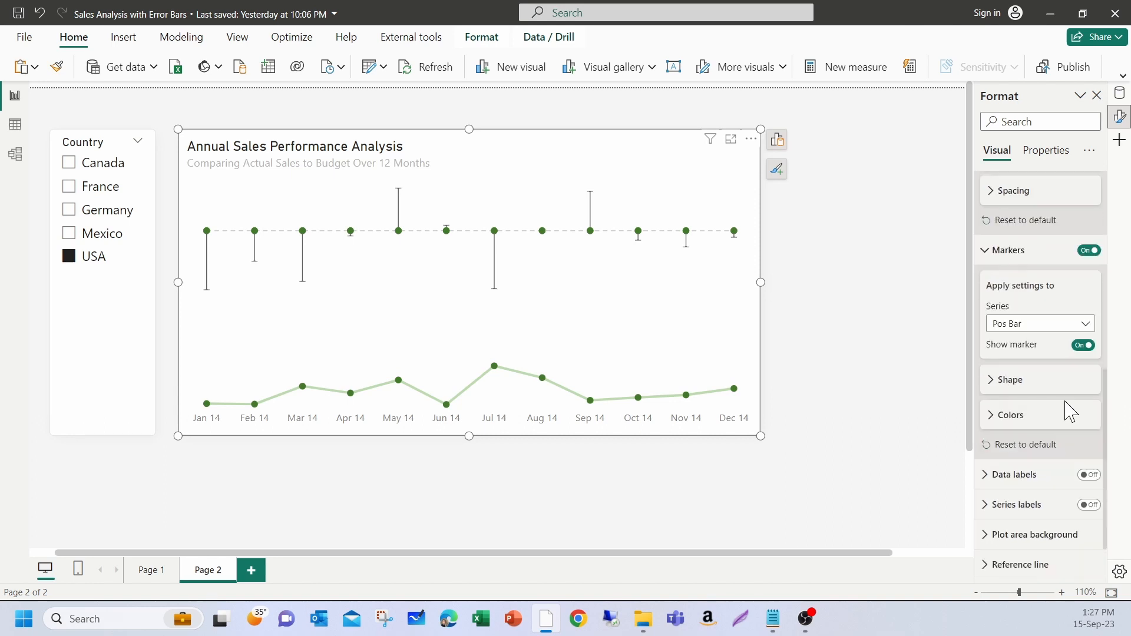
Step: Switch Show marker off for the Pos Bar and Neg Bar series
left_click(1039, 323)
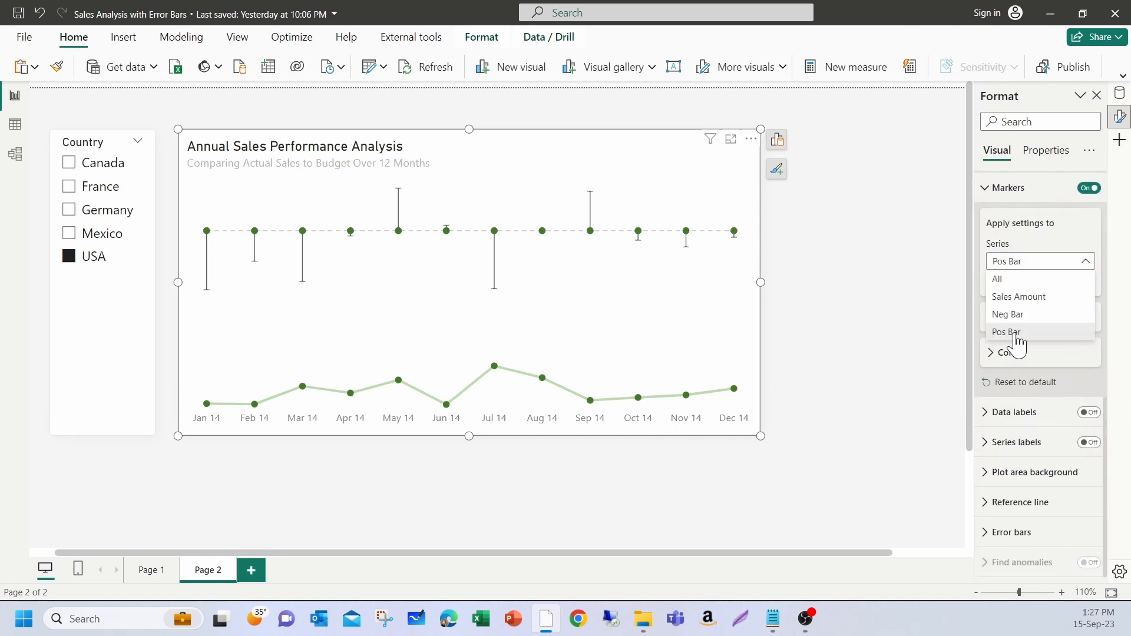
left_click(1005, 332)
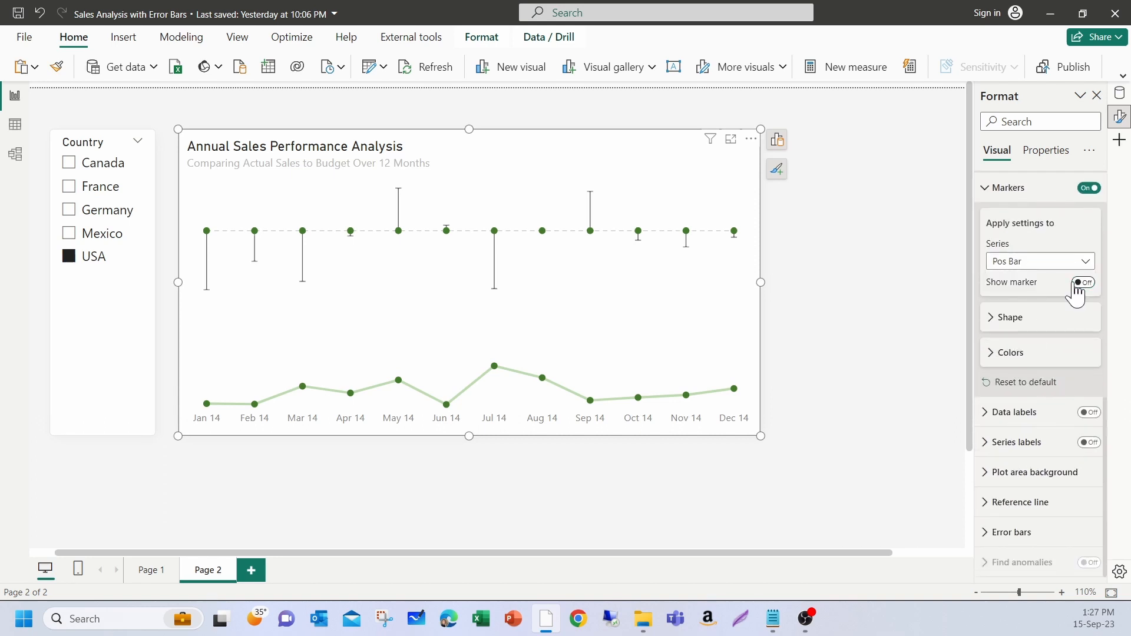
left_click(1038, 261)
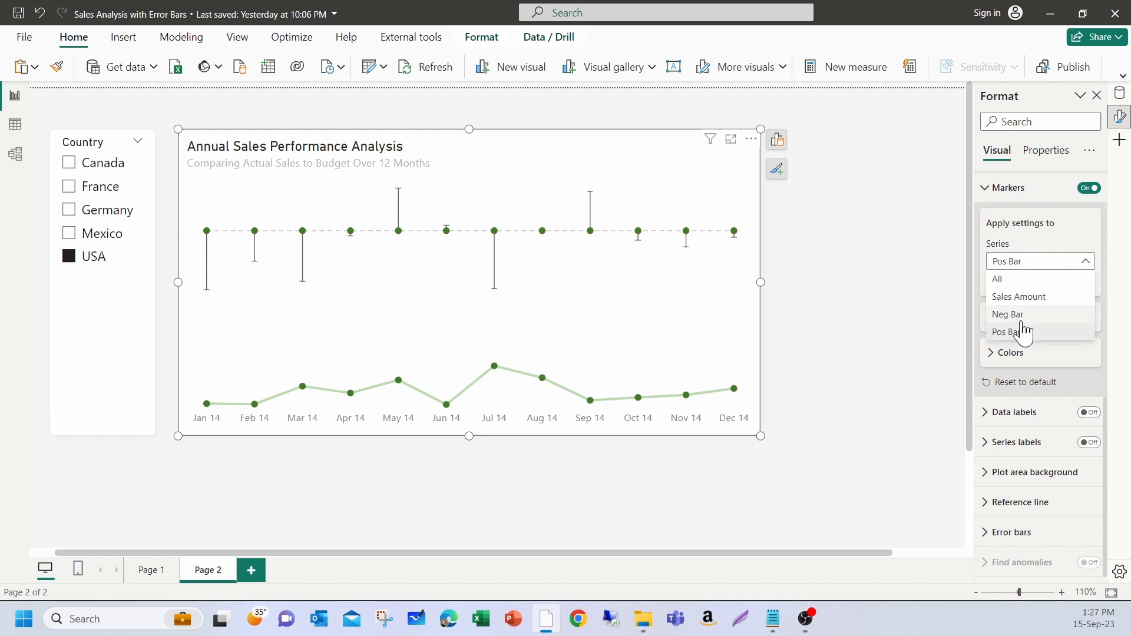
left_click(1006, 314)
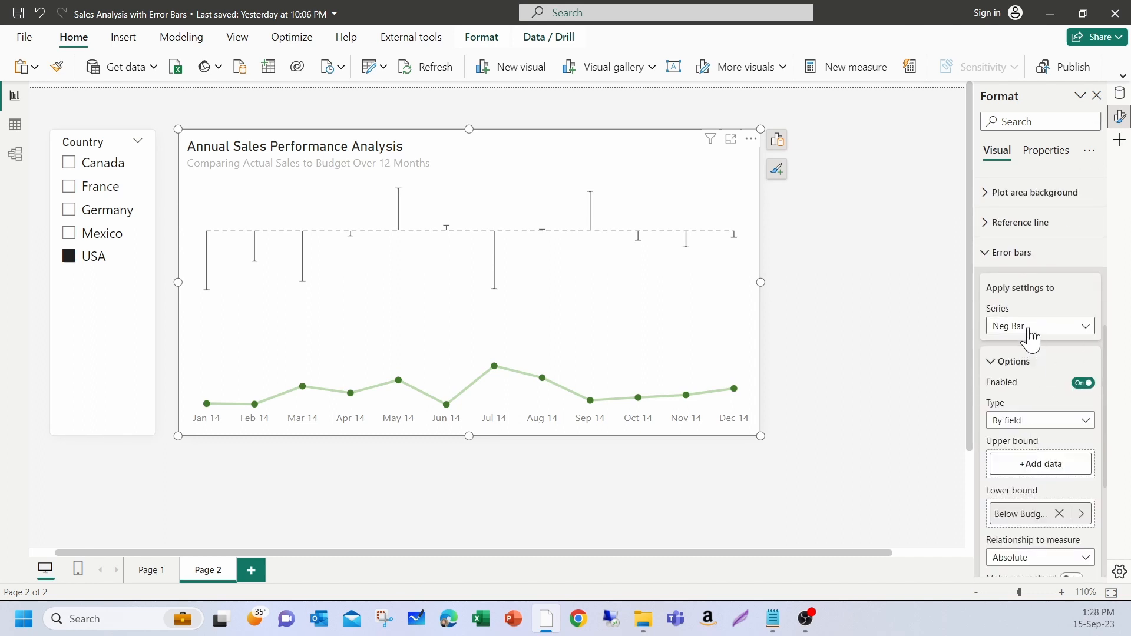
Step: Colour the Pos Bar error bars green
left_click(1038, 325)
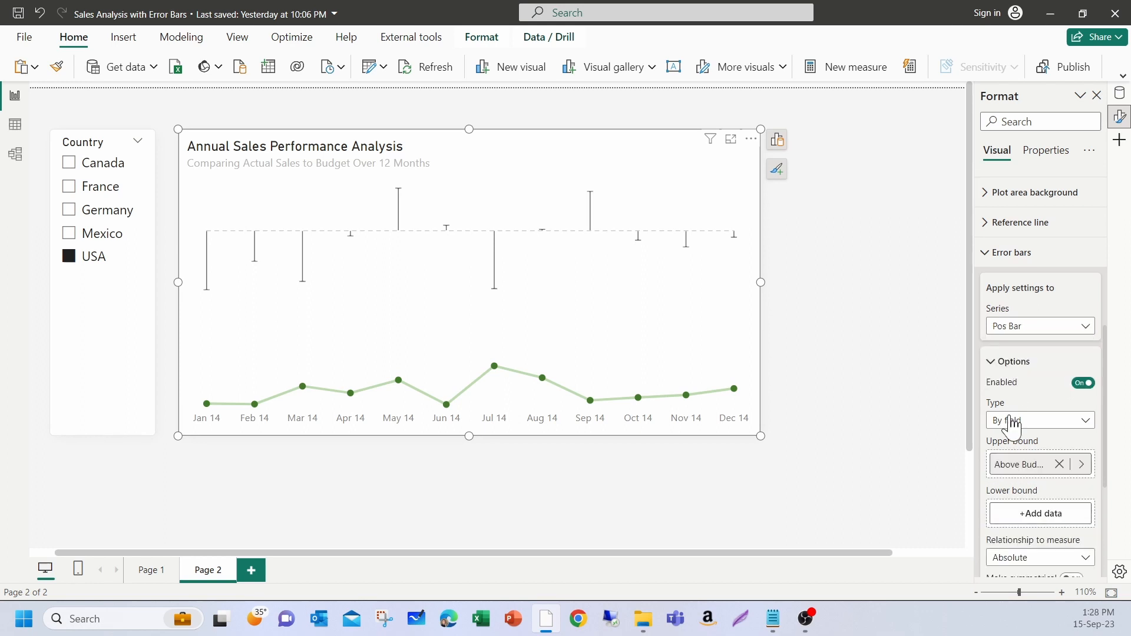
scroll("down", 3)
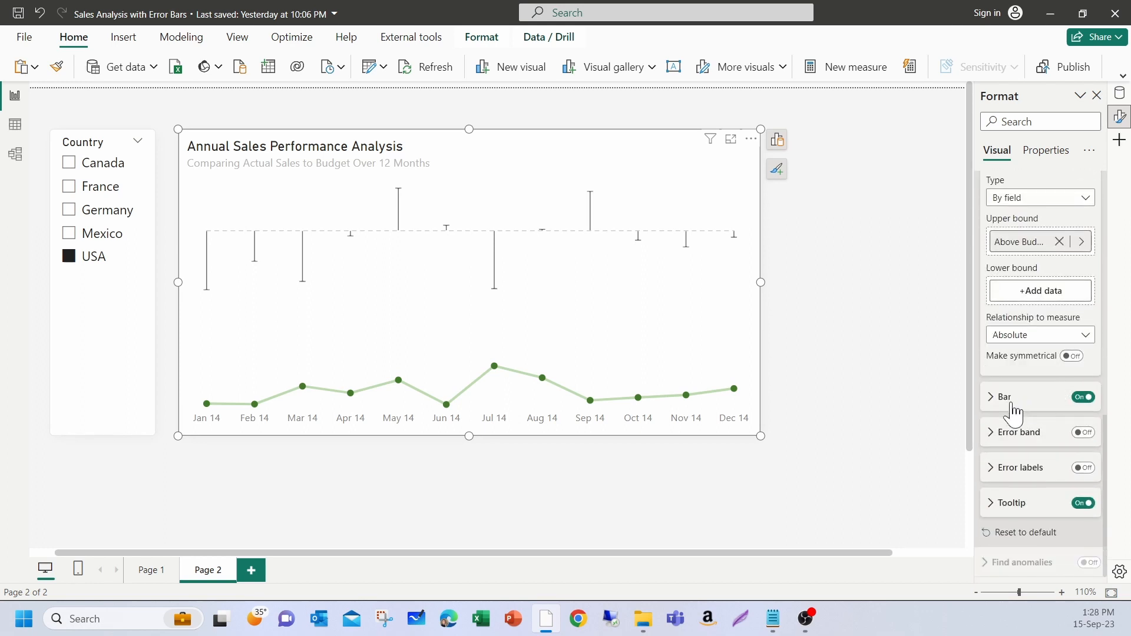
left_click(1005, 396)
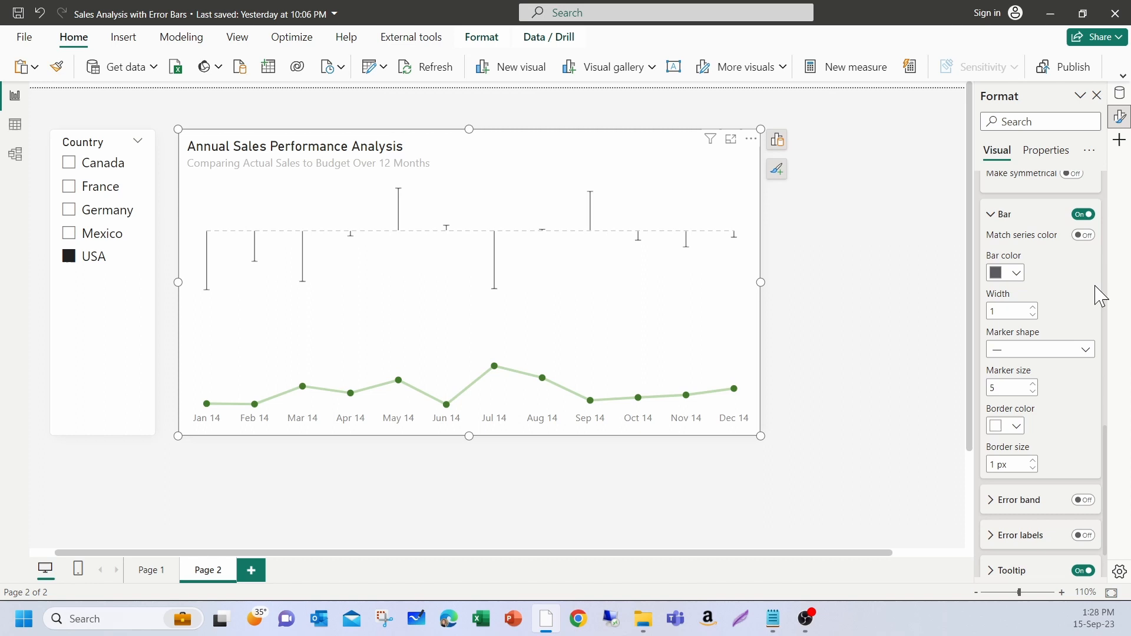
left_click(1018, 273)
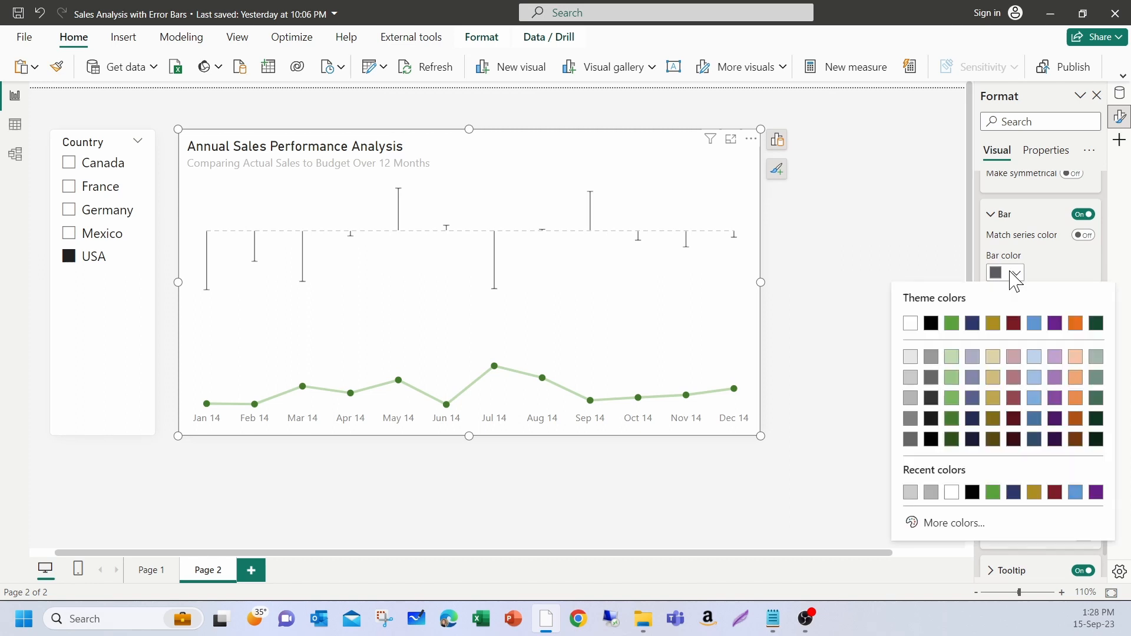
left_click(952, 322)
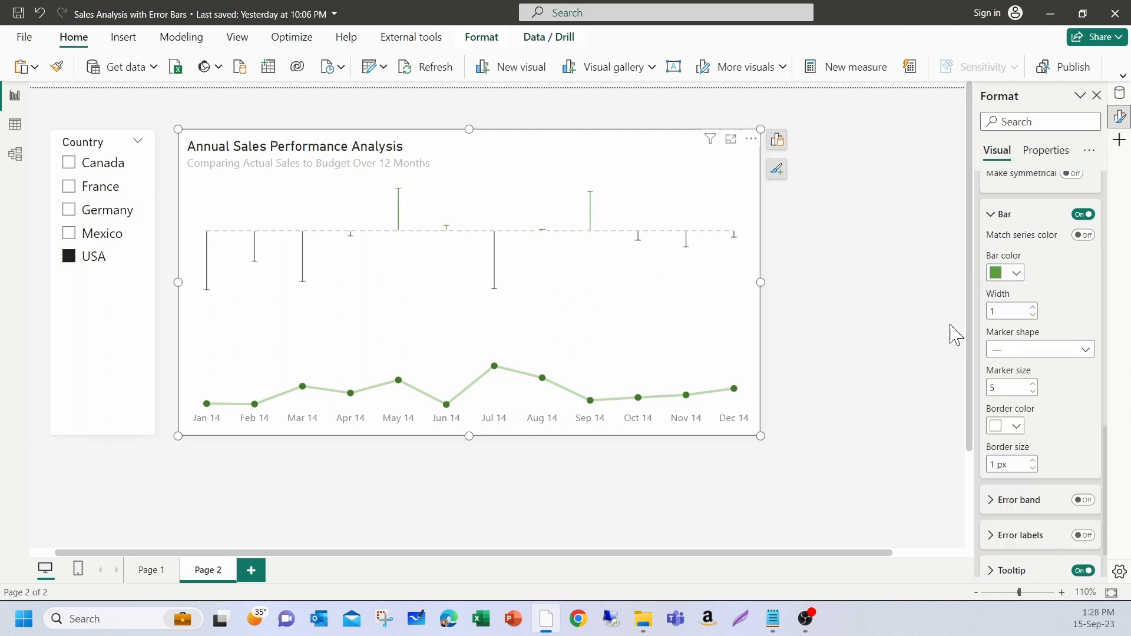
Step: Give the Pos Bar error bars square end markers at size 3
left_click(1080, 350)
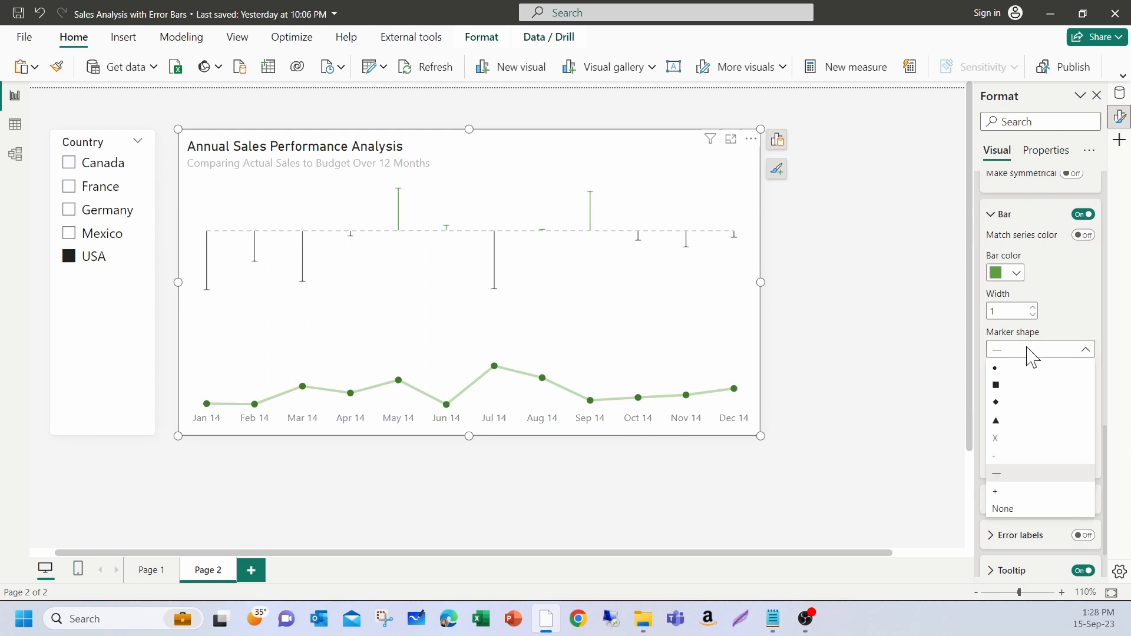
left_click(996, 385)
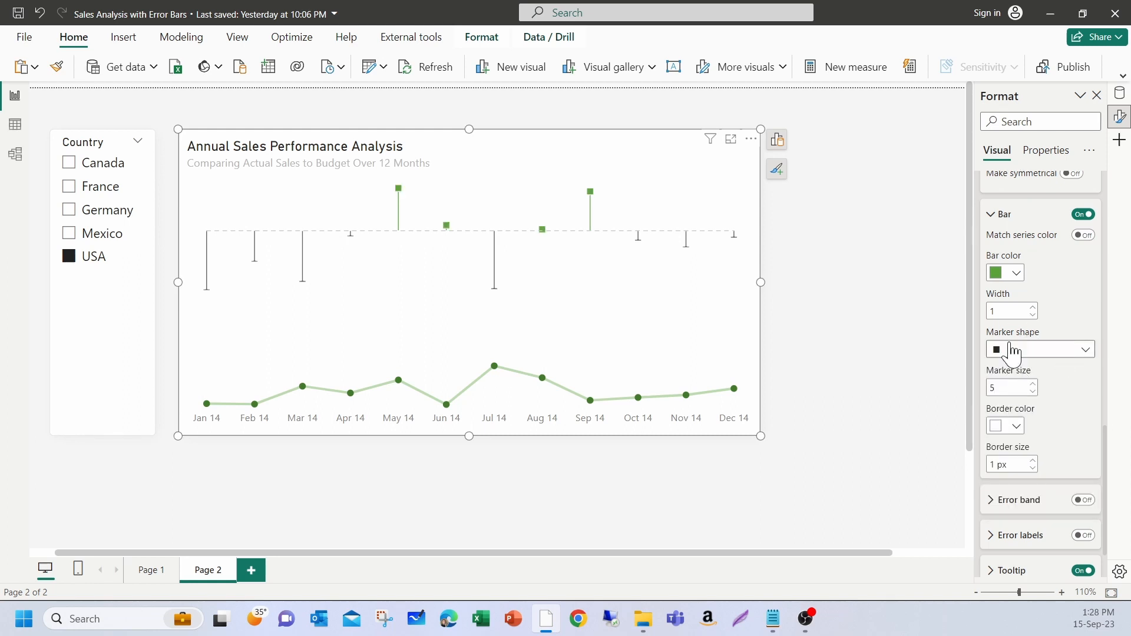
left_click(1031, 391)
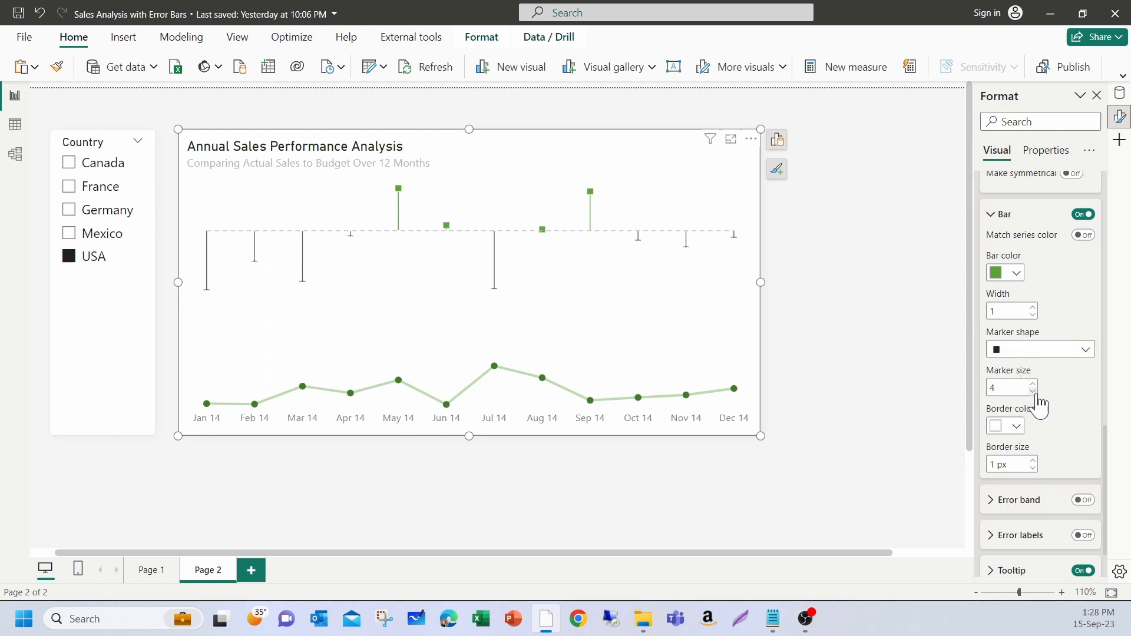
left_click(1032, 392)
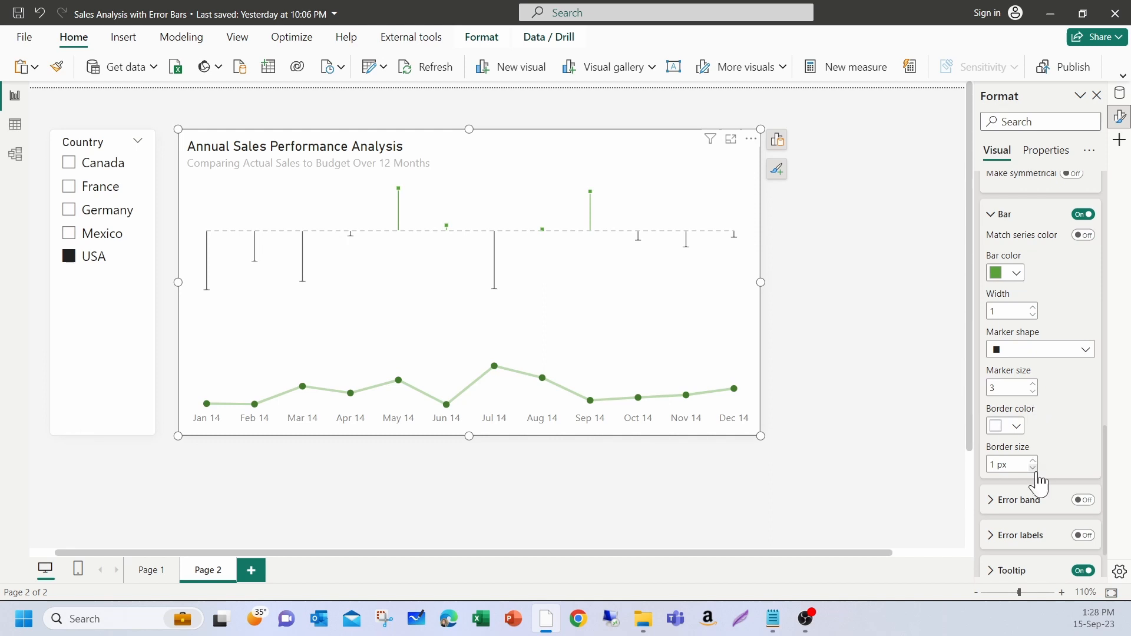
left_click(1032, 468)
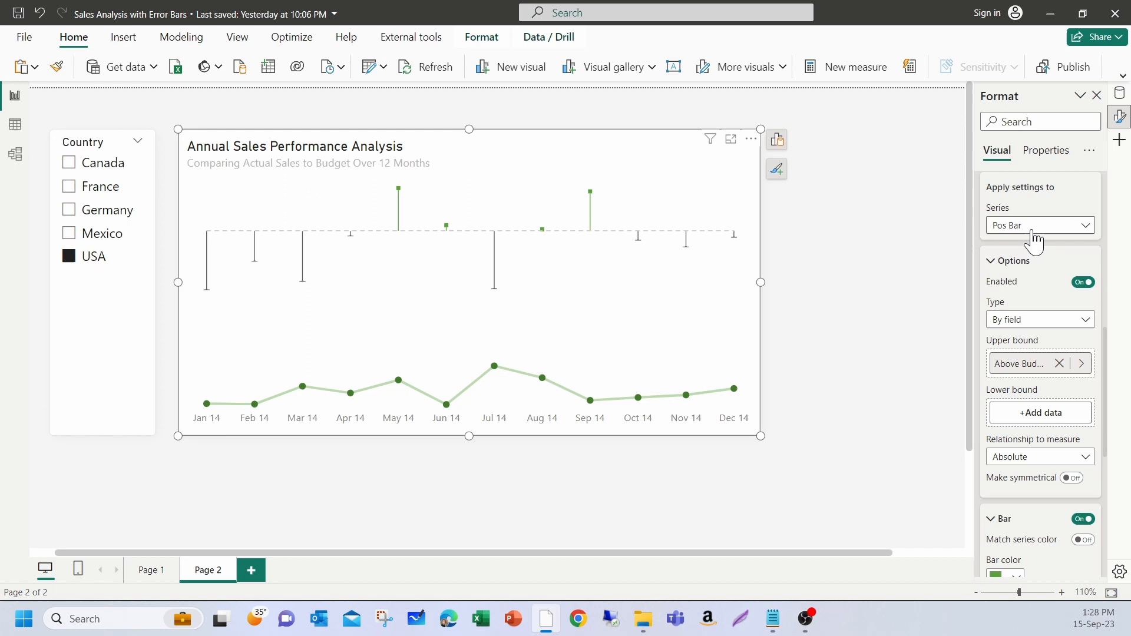
Step: Make the Neg Bar error bars dark red with size-3 square end markers
left_click(1039, 225)
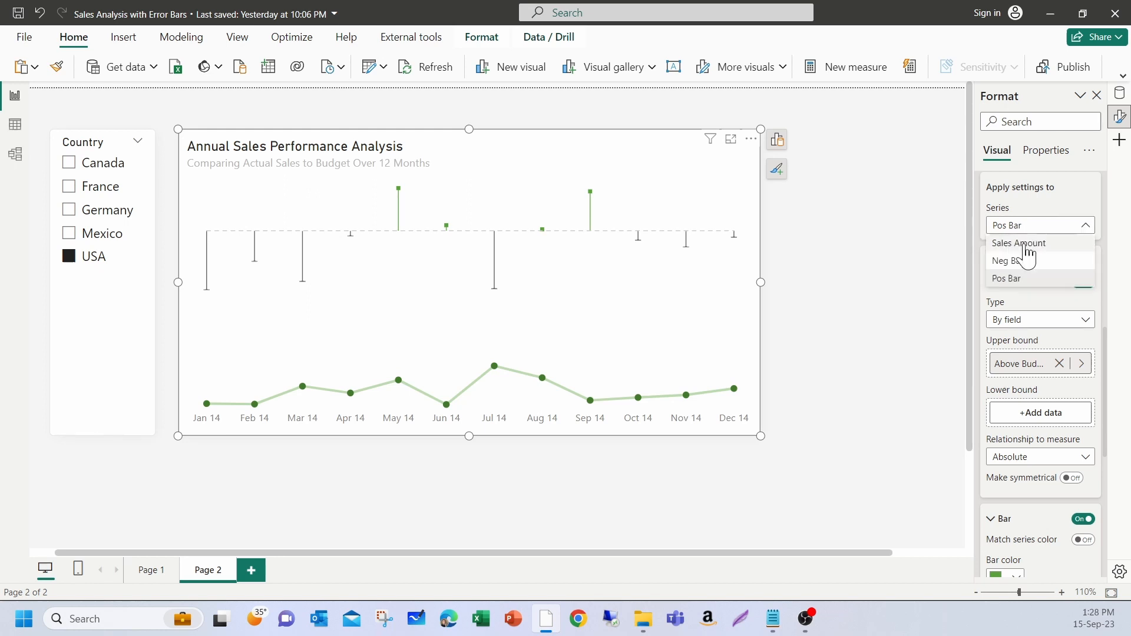
left_click(1016, 260)
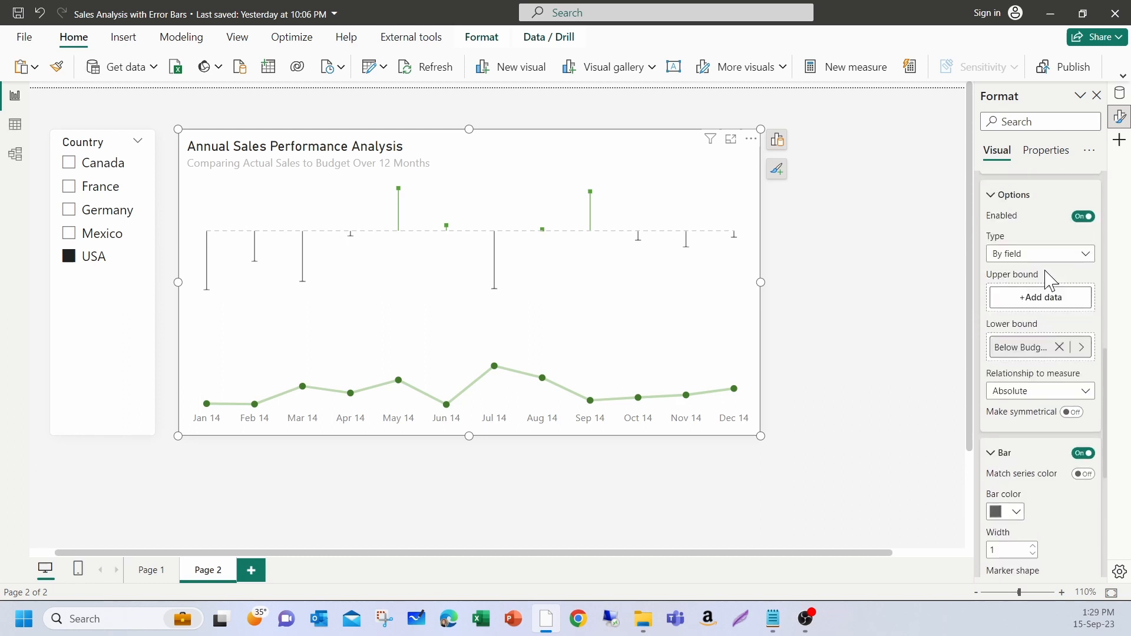
scroll("down", 3)
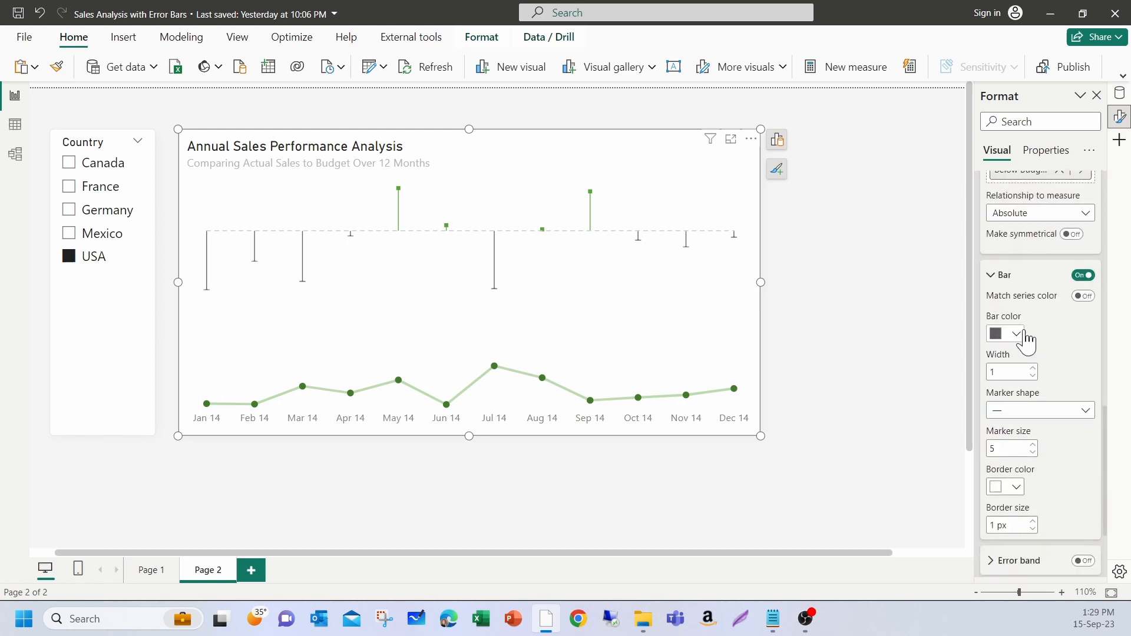
left_click(1016, 334)
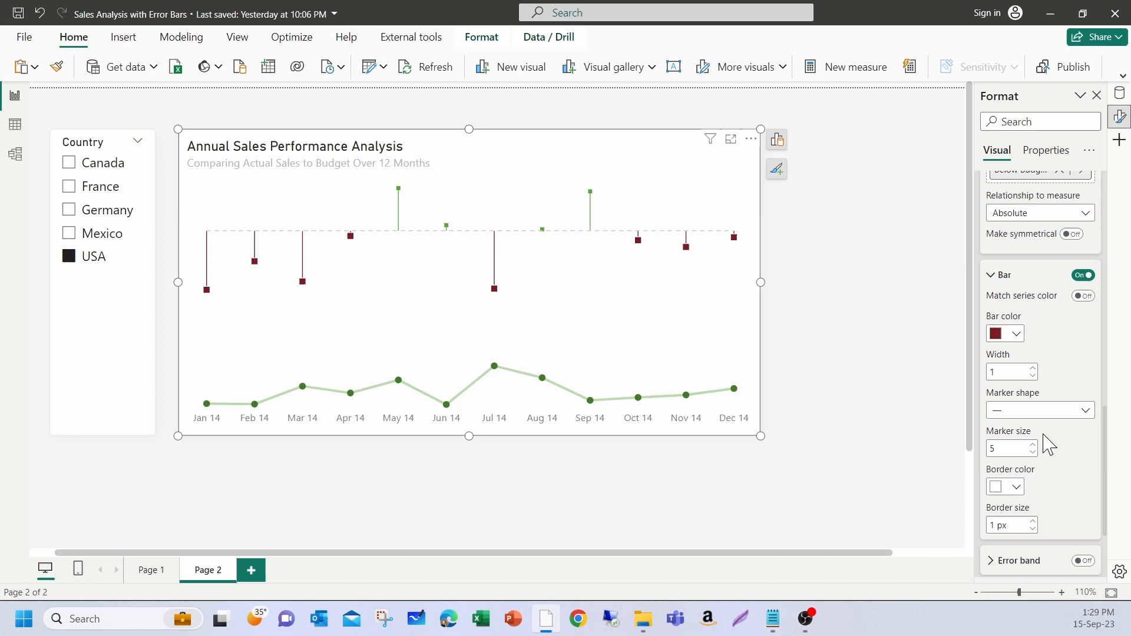
left_click(1032, 453)
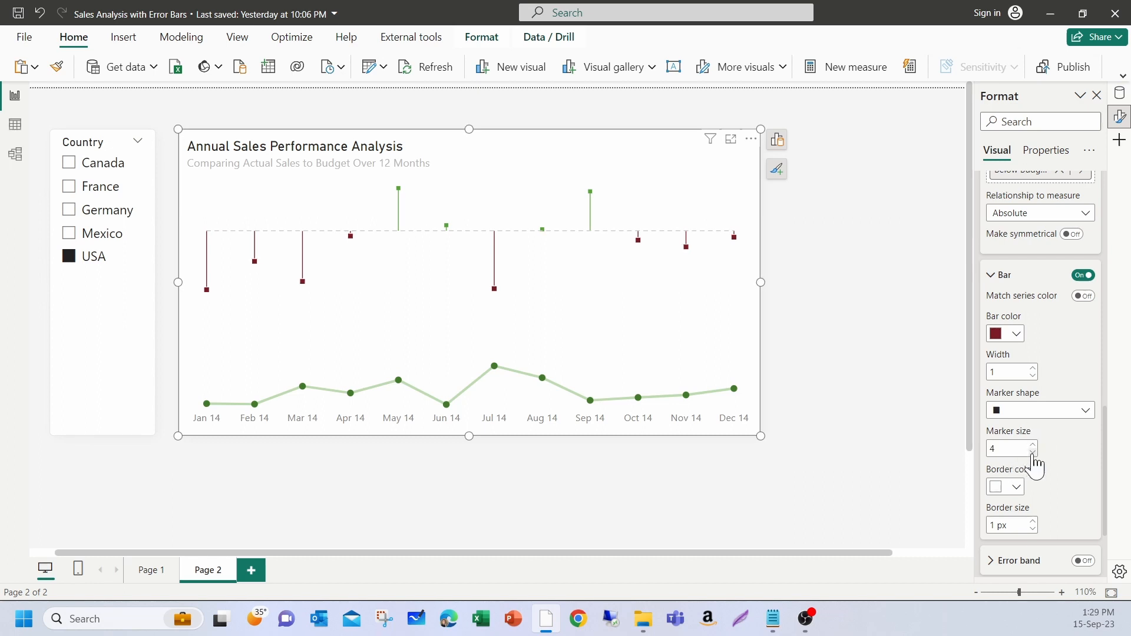
left_click(1032, 453)
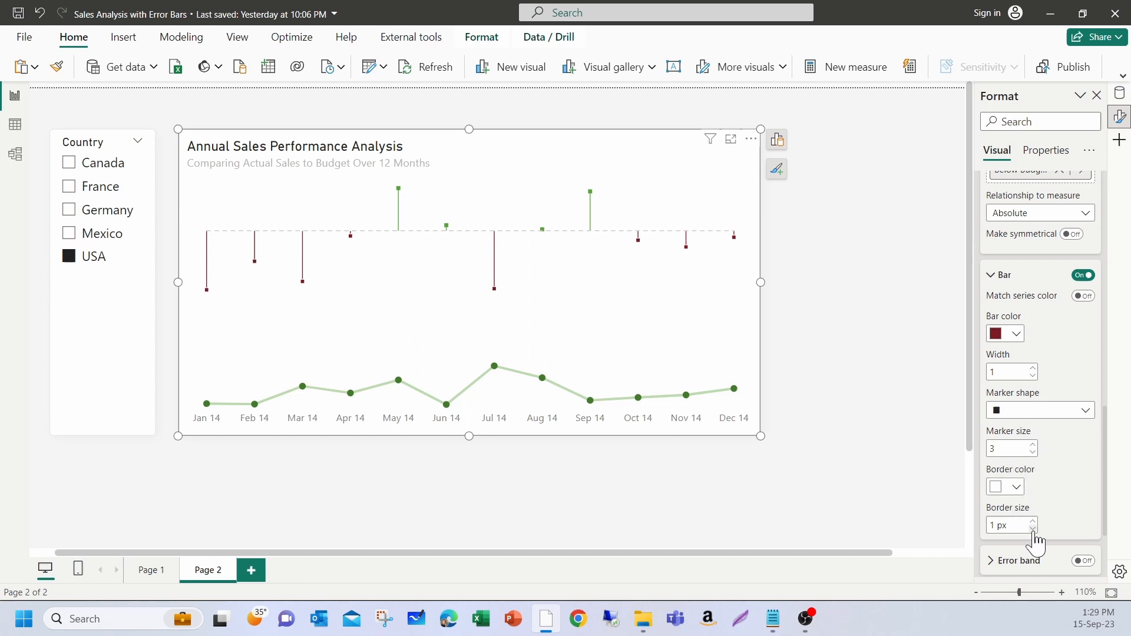
left_click(1031, 529)
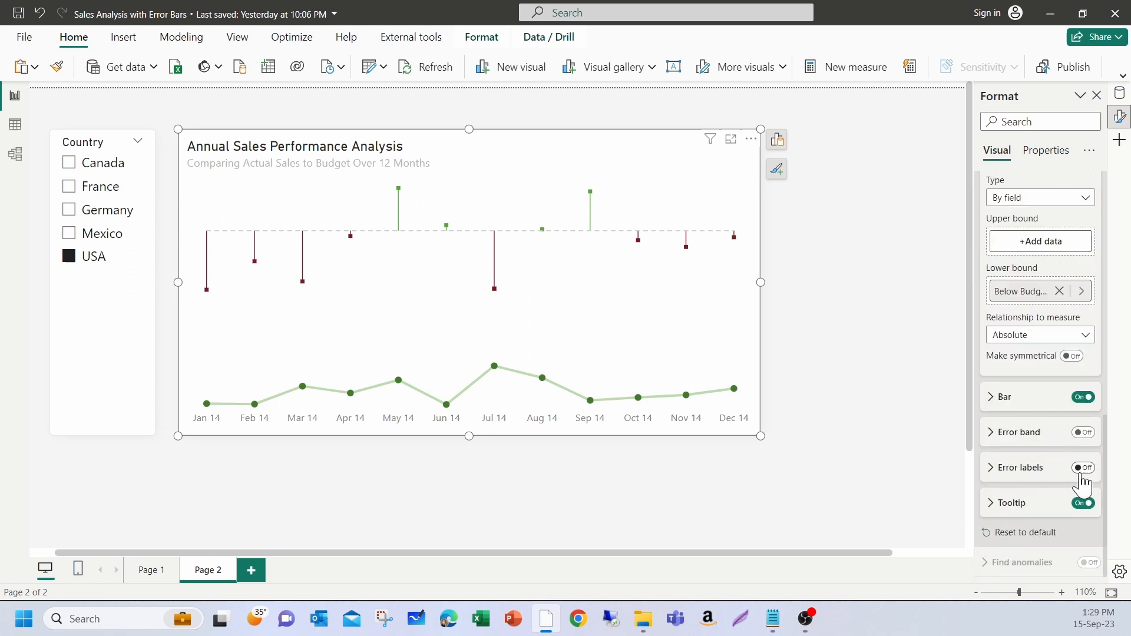
Step: Turn on error labels for both the Neg Bar and Pos Bar series
left_click(1082, 467)
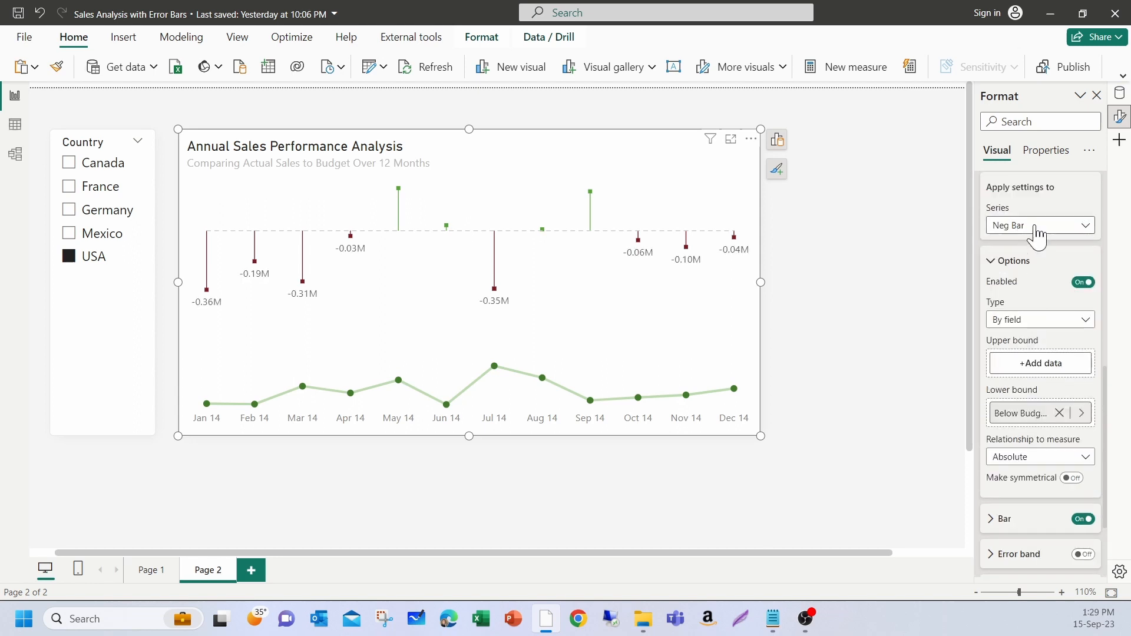
left_click(1039, 225)
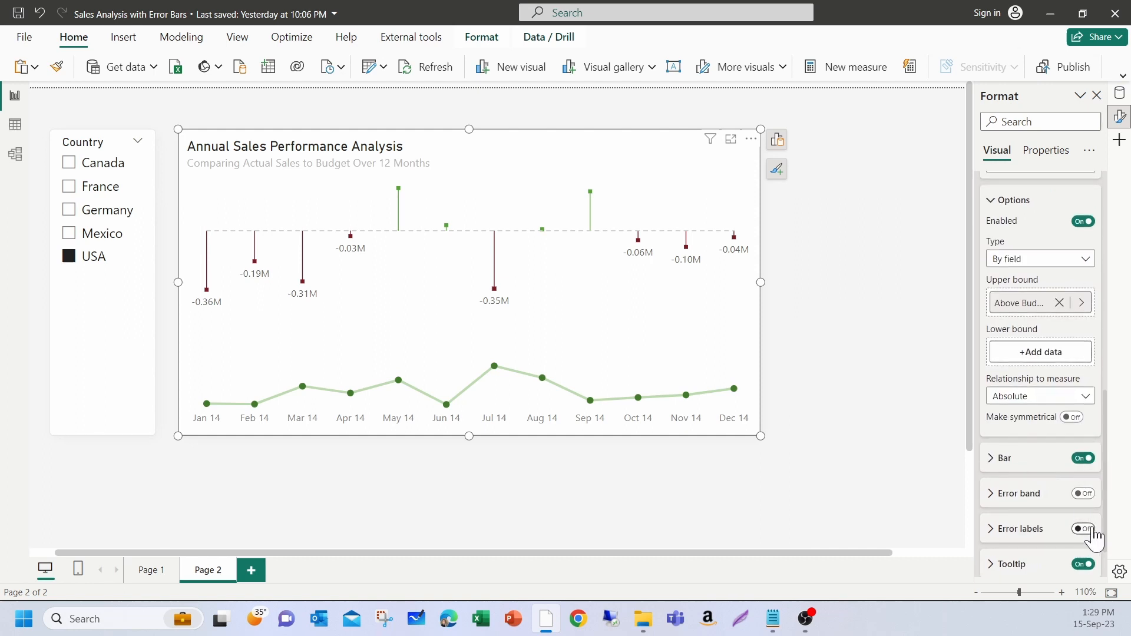
left_click(1082, 529)
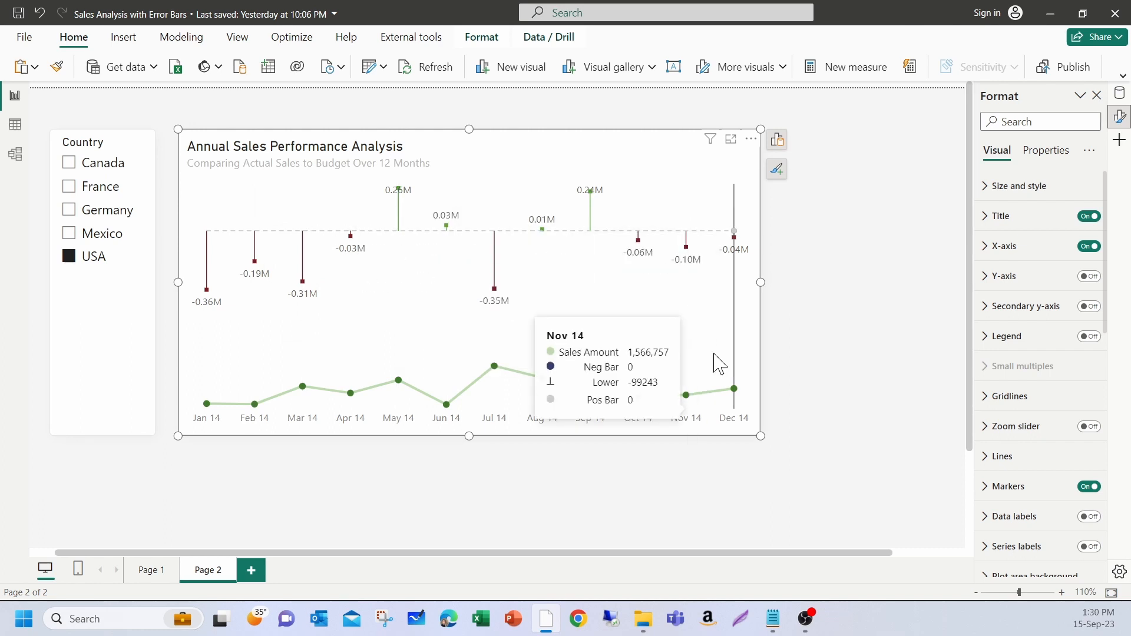
mouse_move(542, 231)
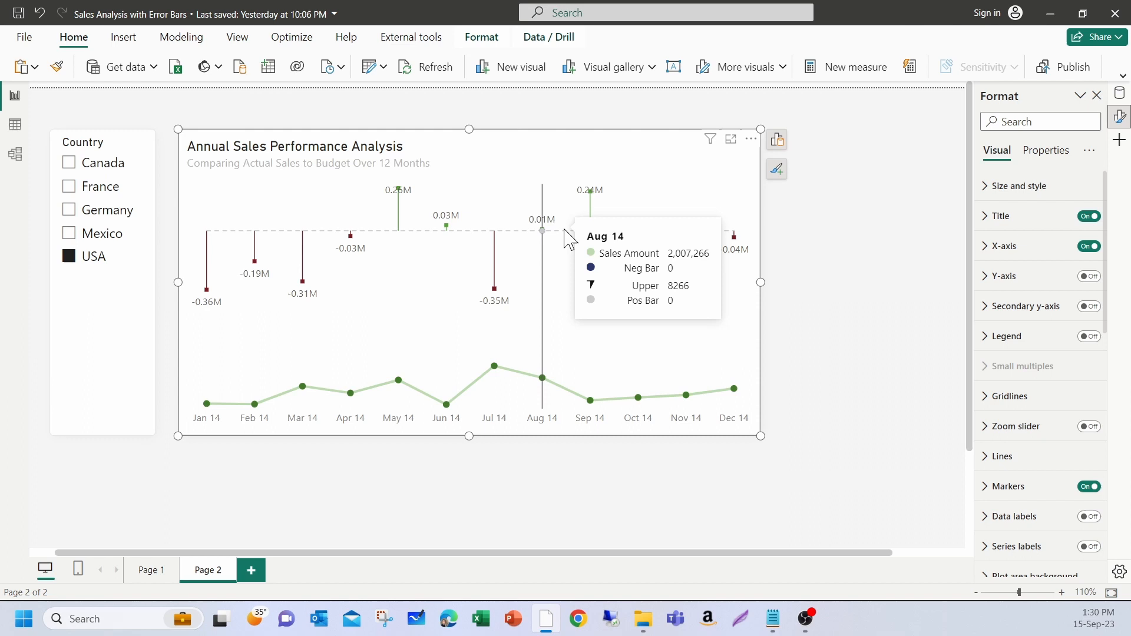
mouse_move(543, 238)
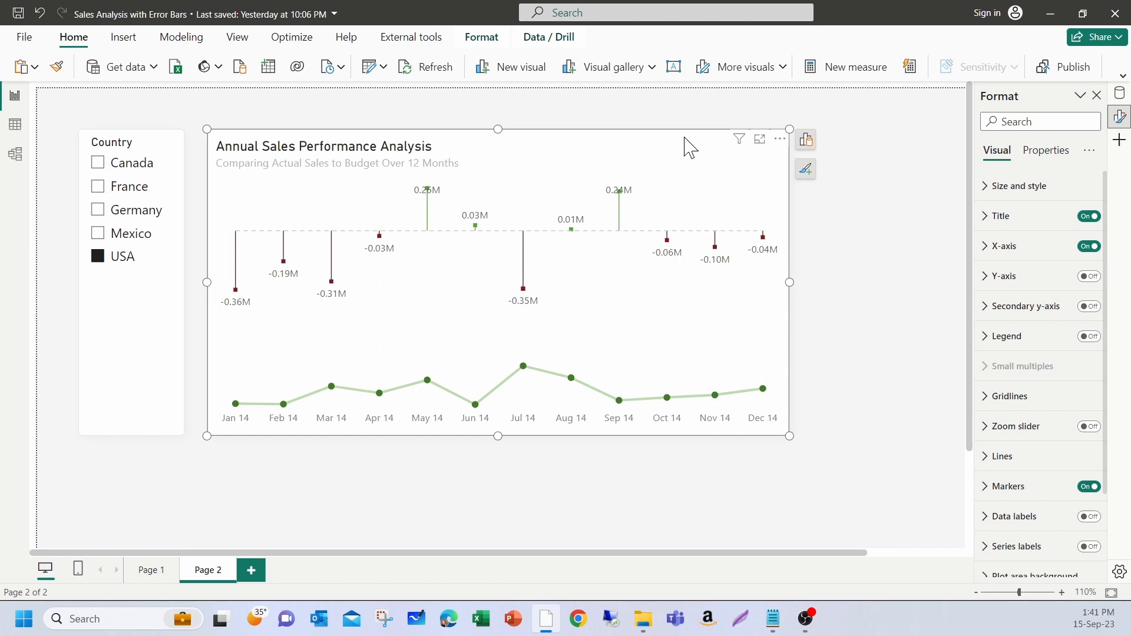
mouse_move(375, 178)
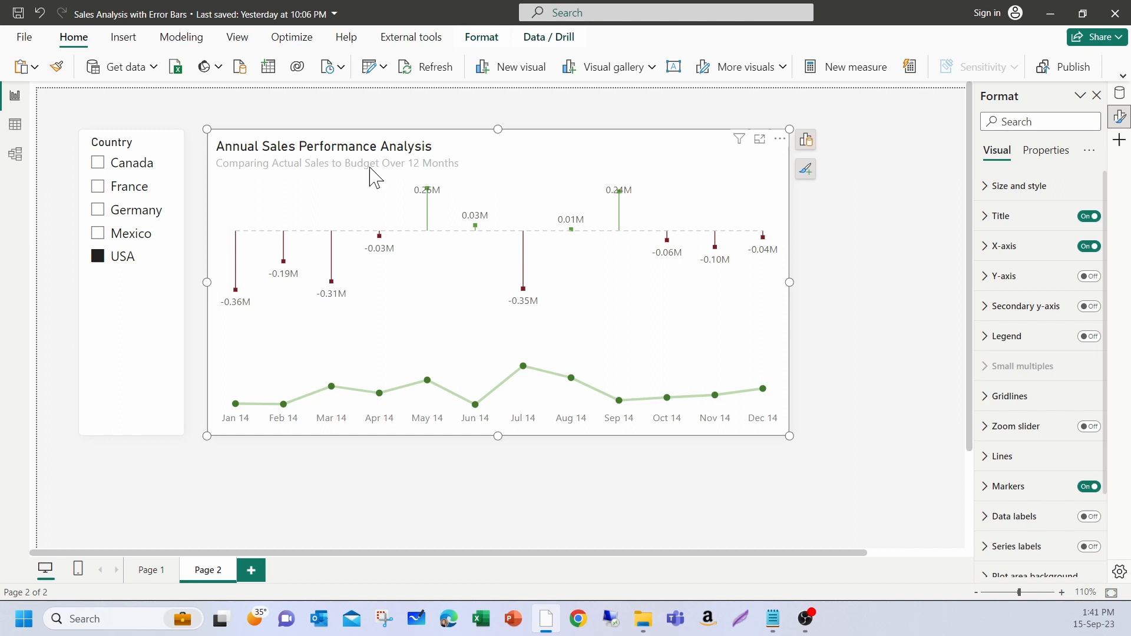
mouse_move(700, 182)
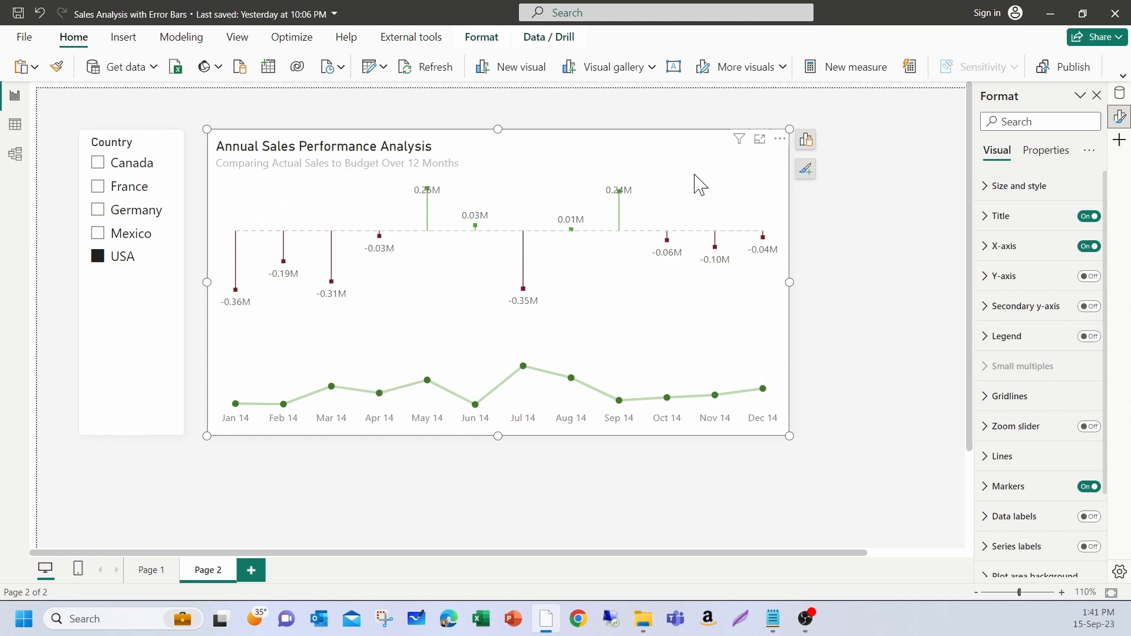
mouse_move(619, 430)
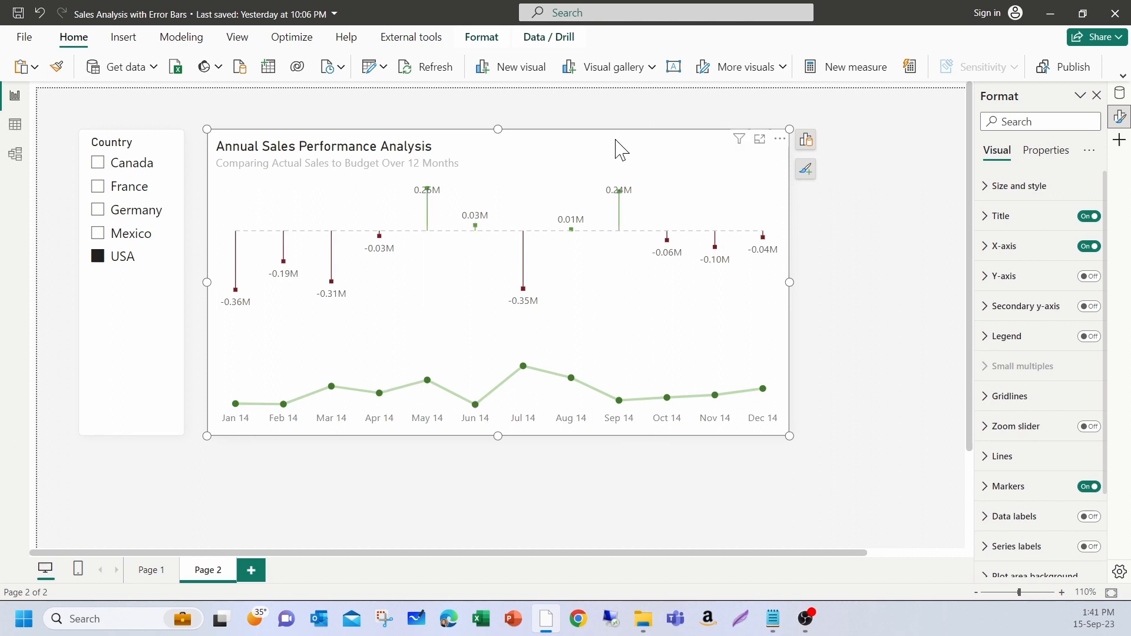
Step: Turn on series labels, then show the chart's field wells
scroll("down", 3)
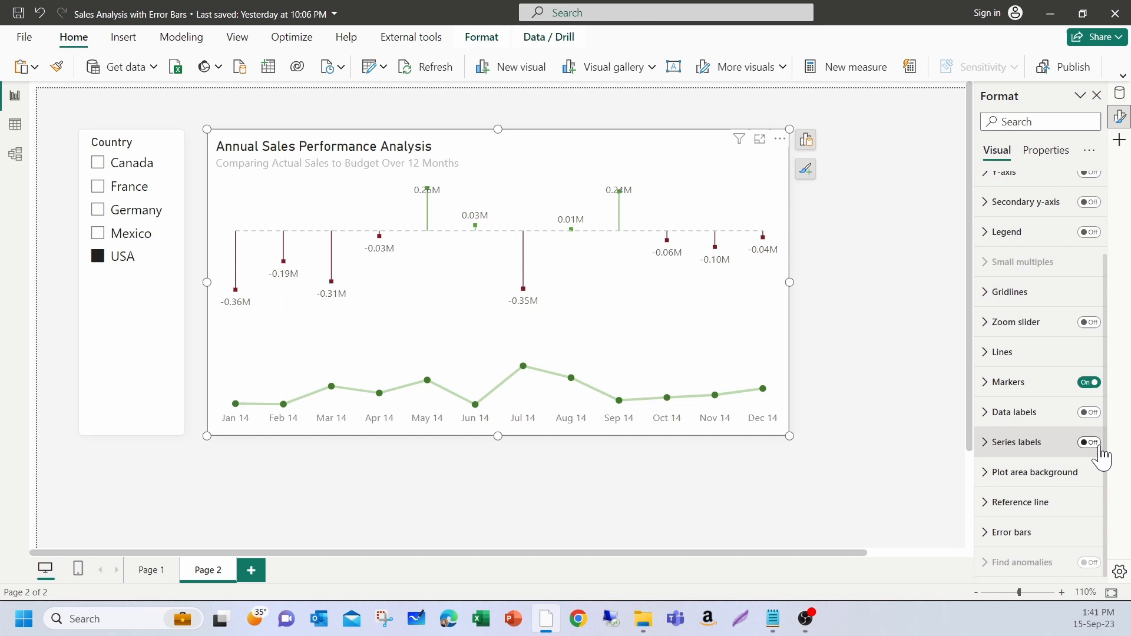
left_click(1089, 442)
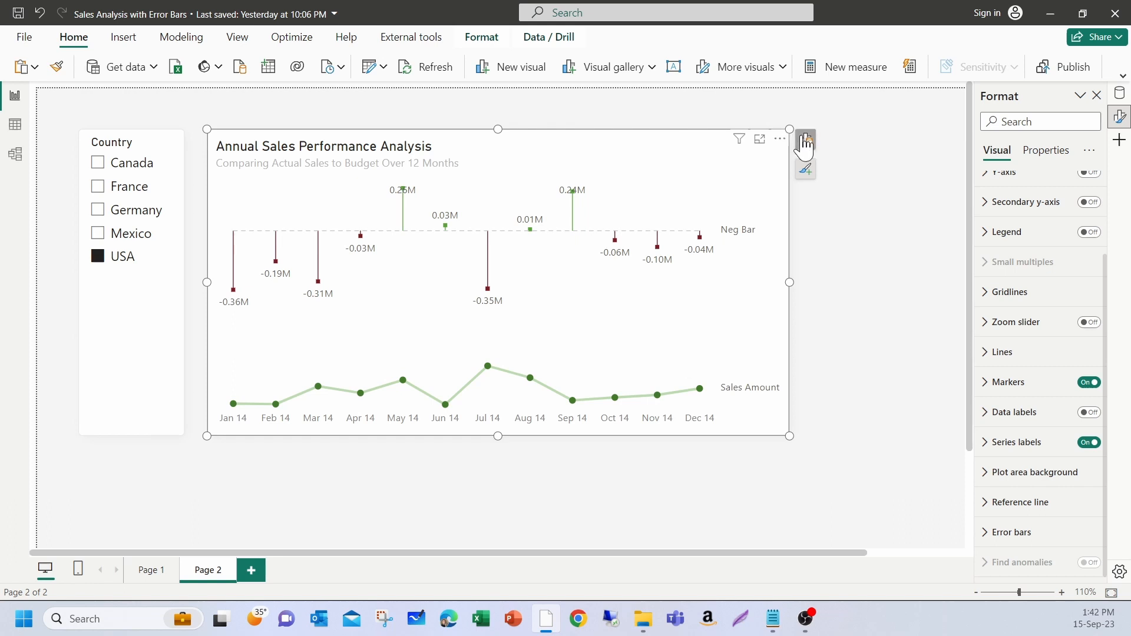
left_click(806, 140)
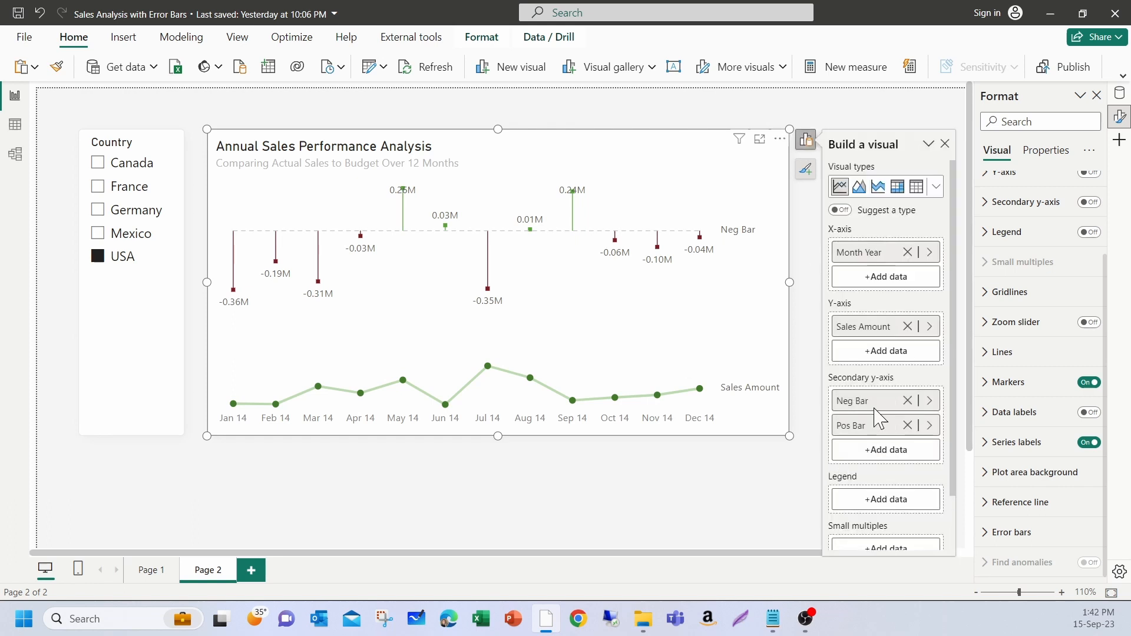
mouse_move(883, 401)
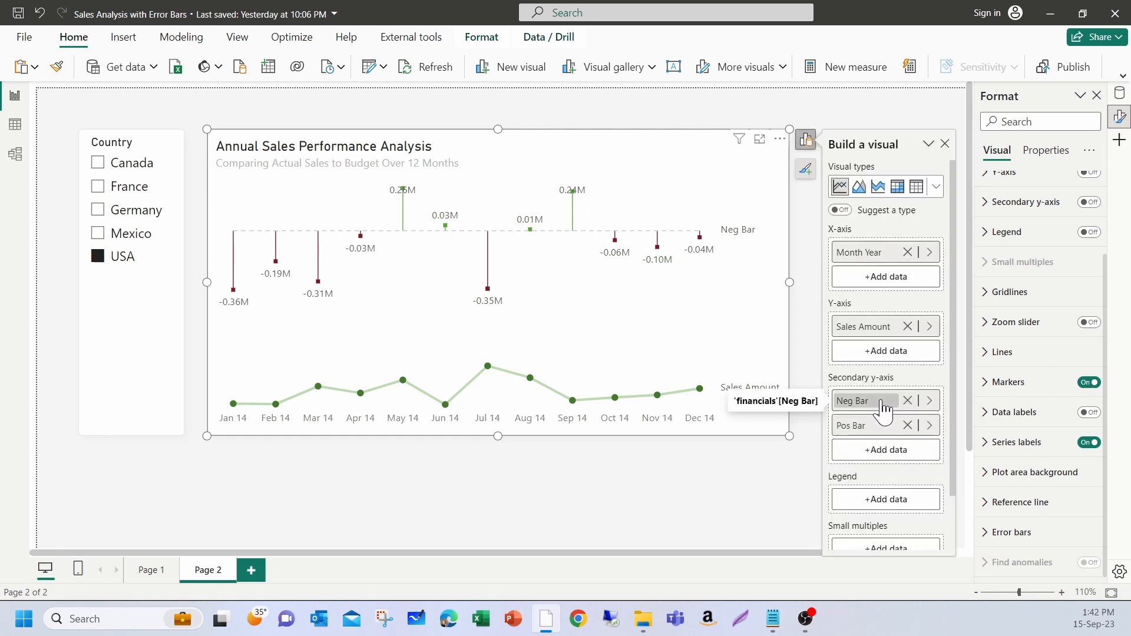
Step: Rename the Neg Bar series to 'Δ Budget' using the Δ symbol
double_click(864, 401)
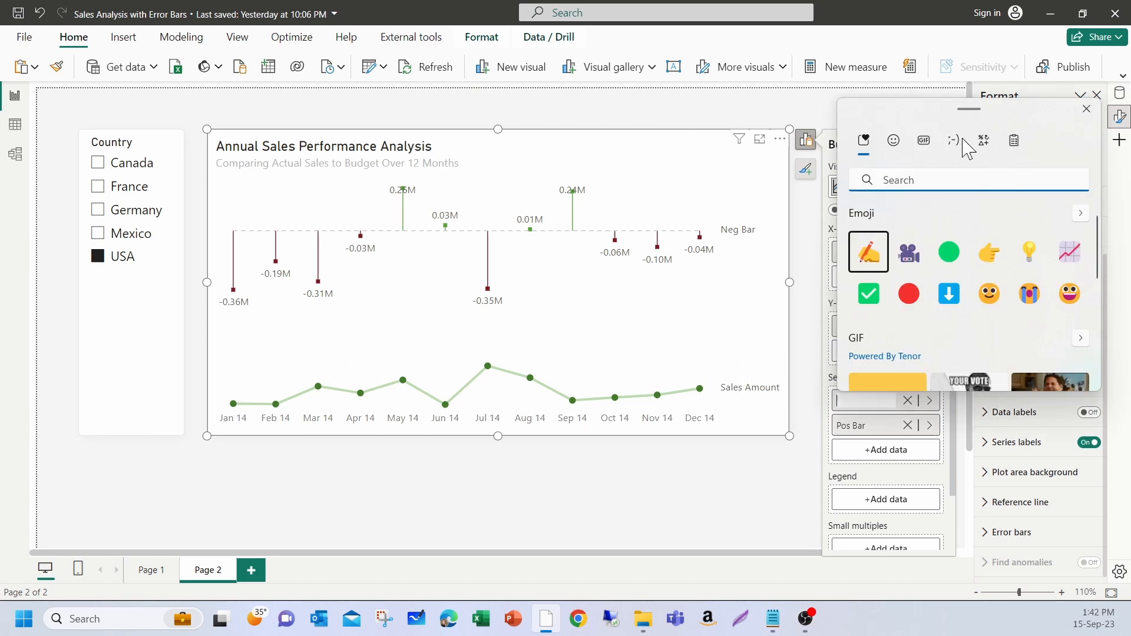
left_click(983, 140)
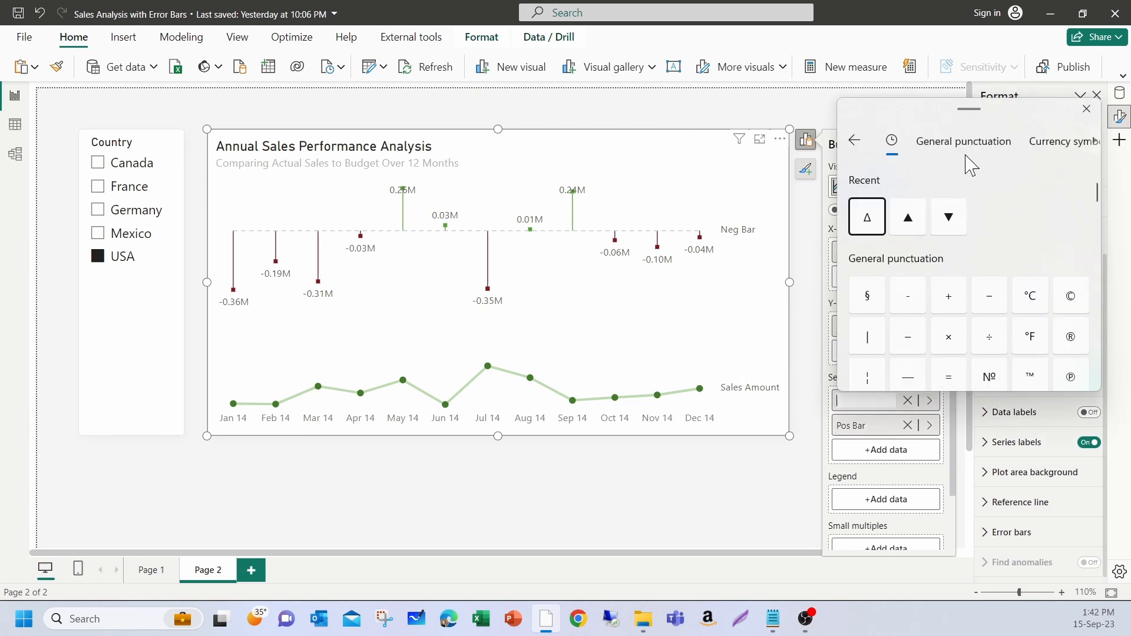
left_click(866, 216)
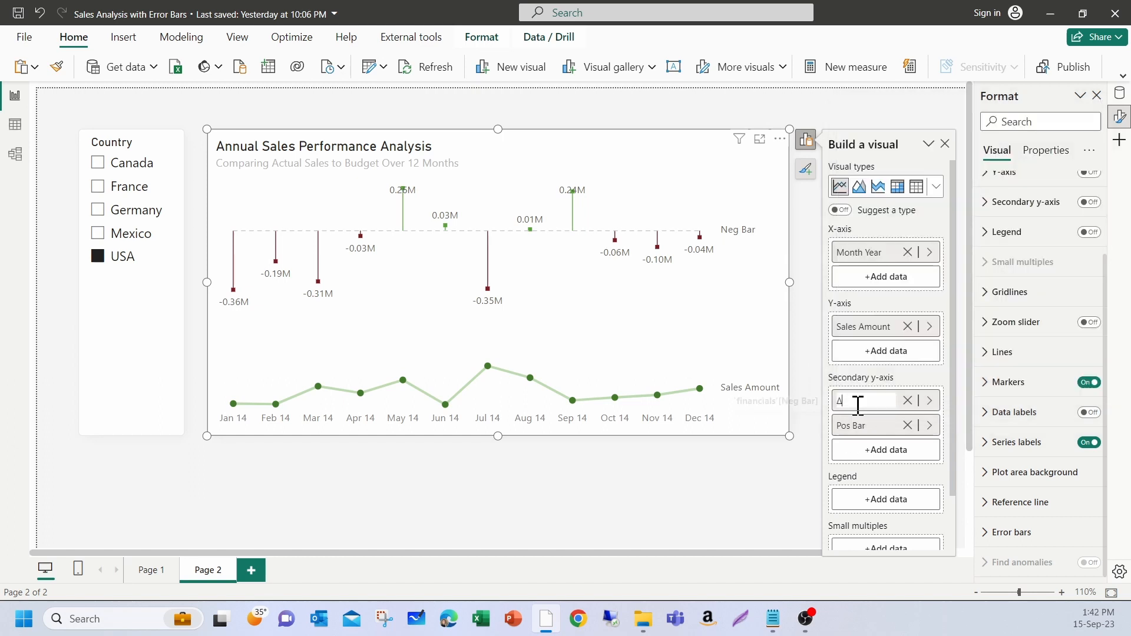
type("Budget")
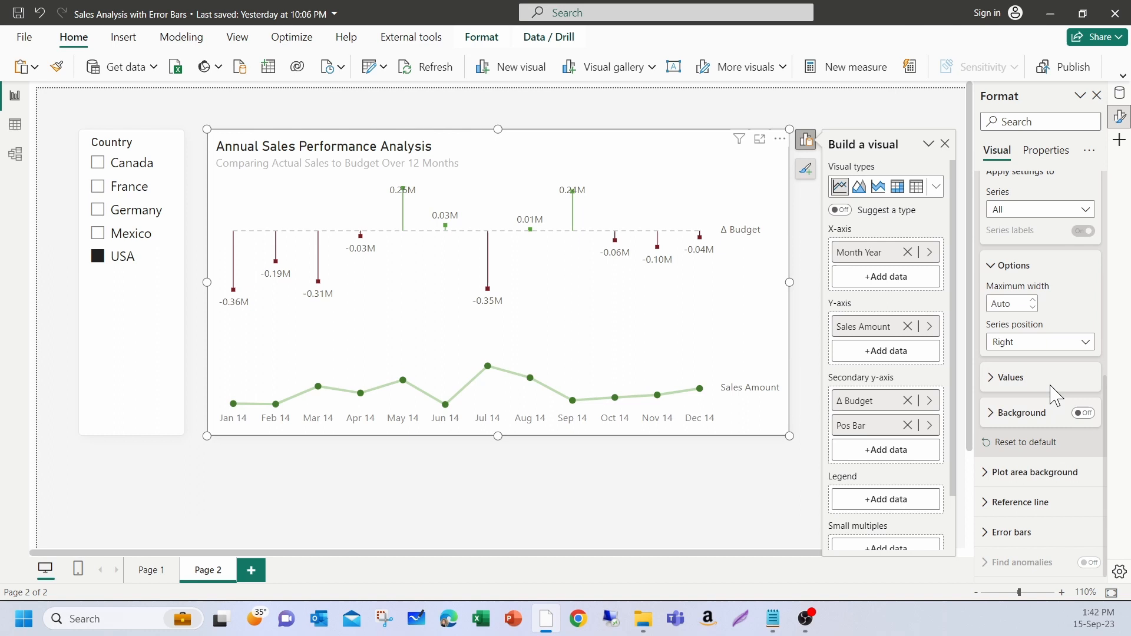
Step: Add a series label background at about 62% transparency
left_click(1083, 412)
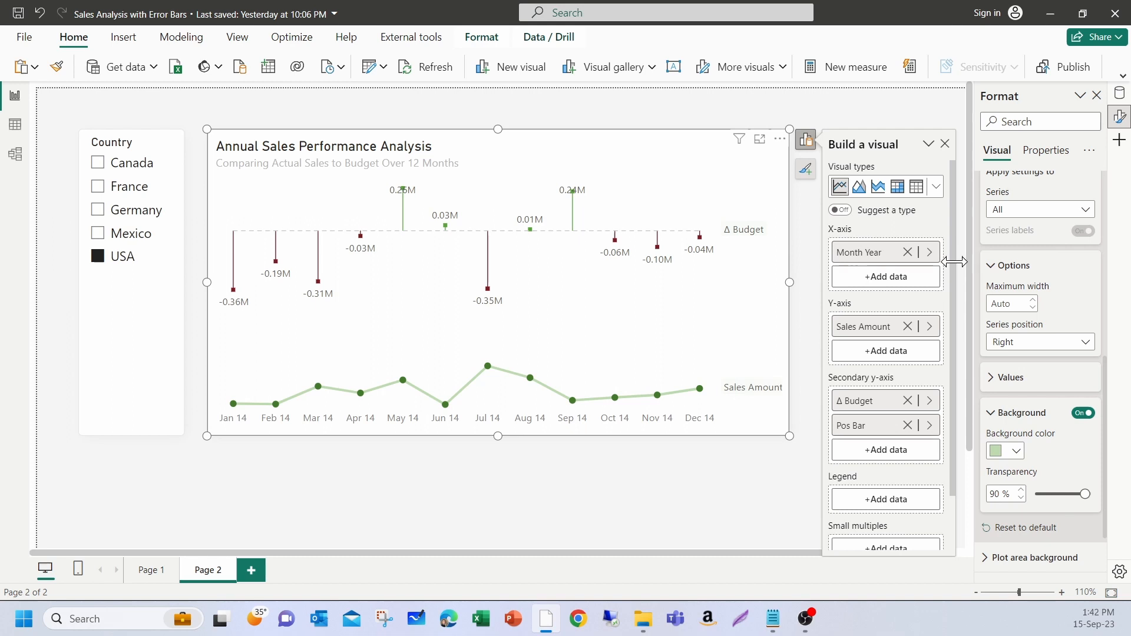
left_click_drag(1082, 494, 1061, 493)
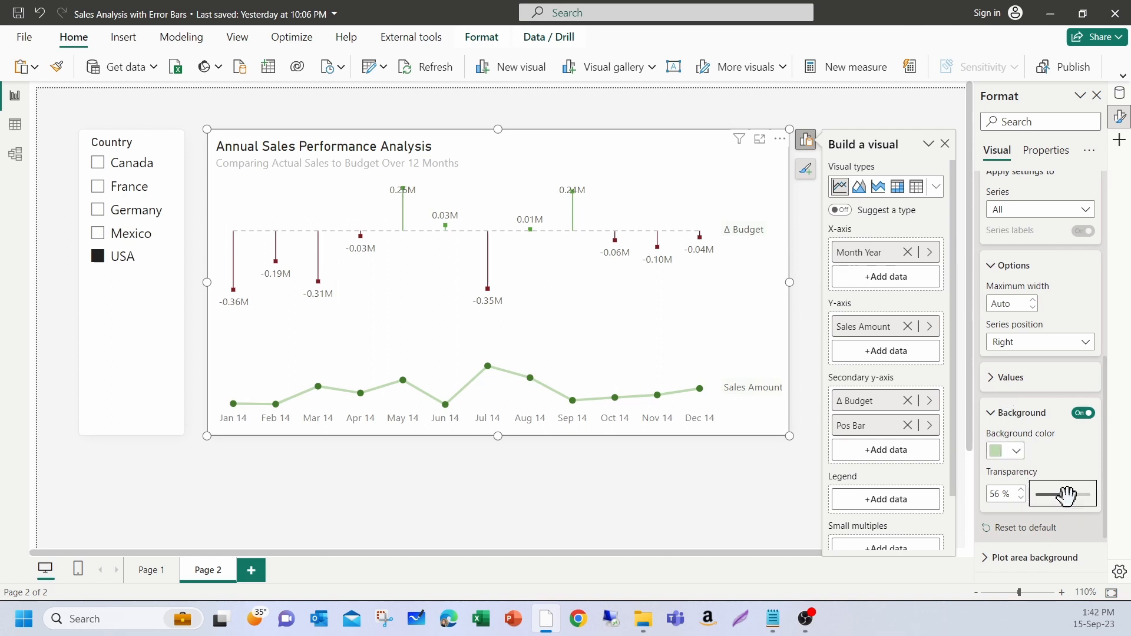
left_click_drag(1061, 493, 1075, 494)
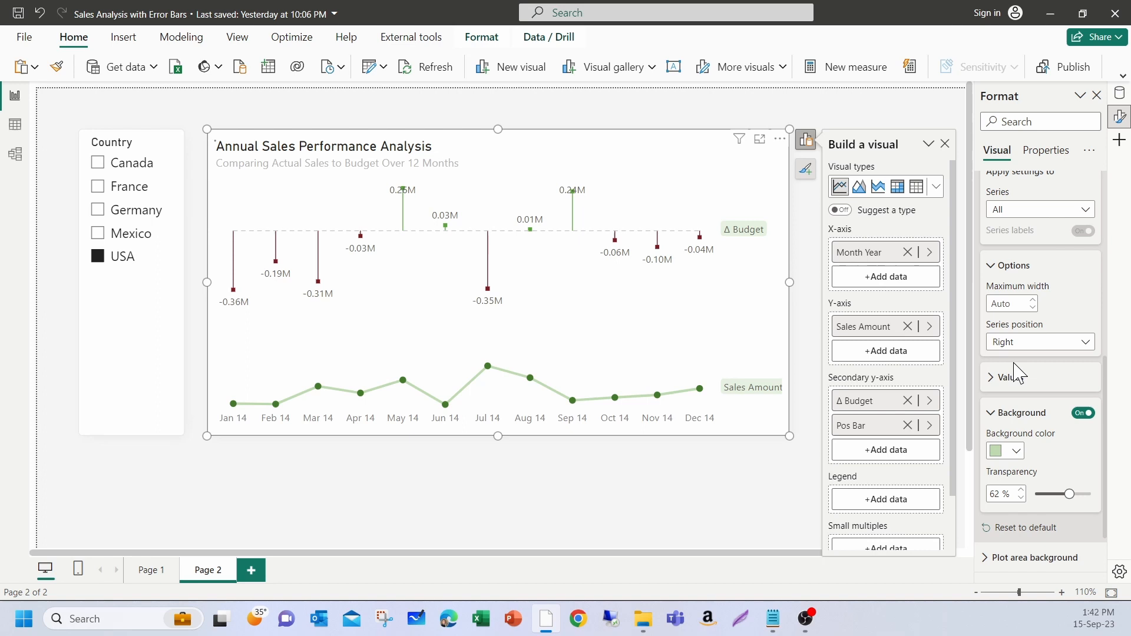
Step: Set the series label position to Left
left_click(1037, 342)
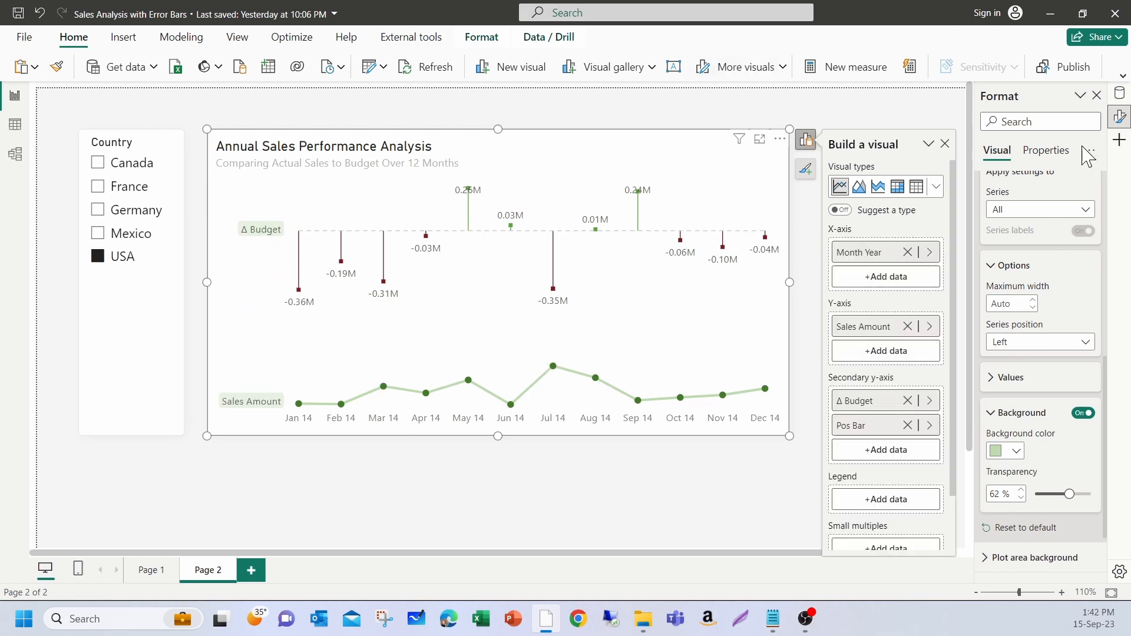
left_click(944, 144)
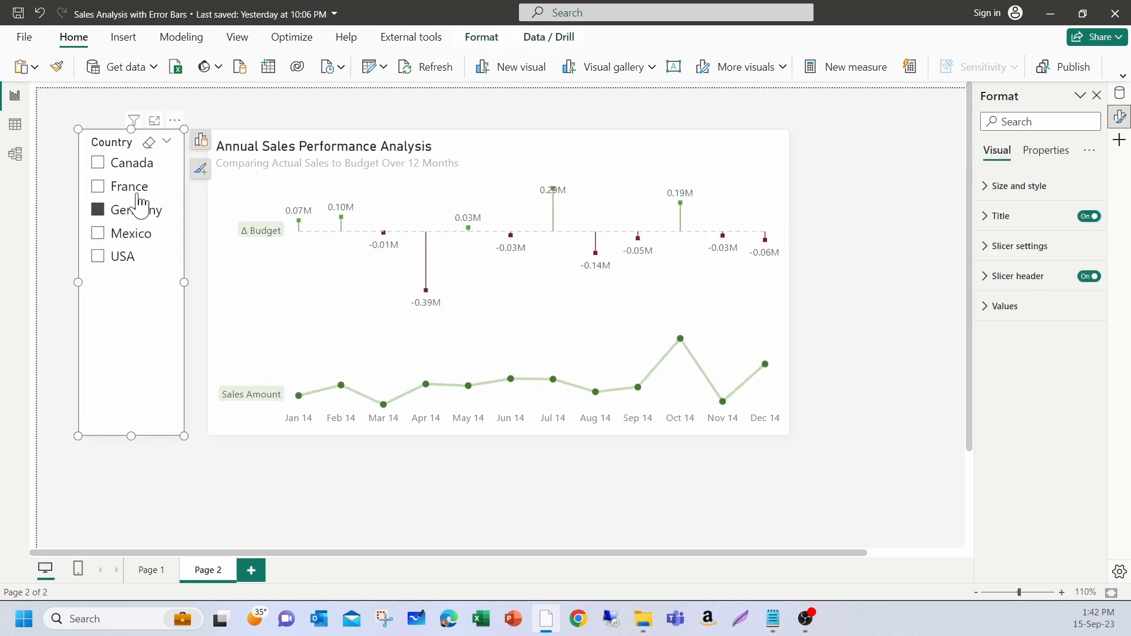
Step: Filter the Country slicer to France, then Canada, to check the chart
left_click(131, 186)
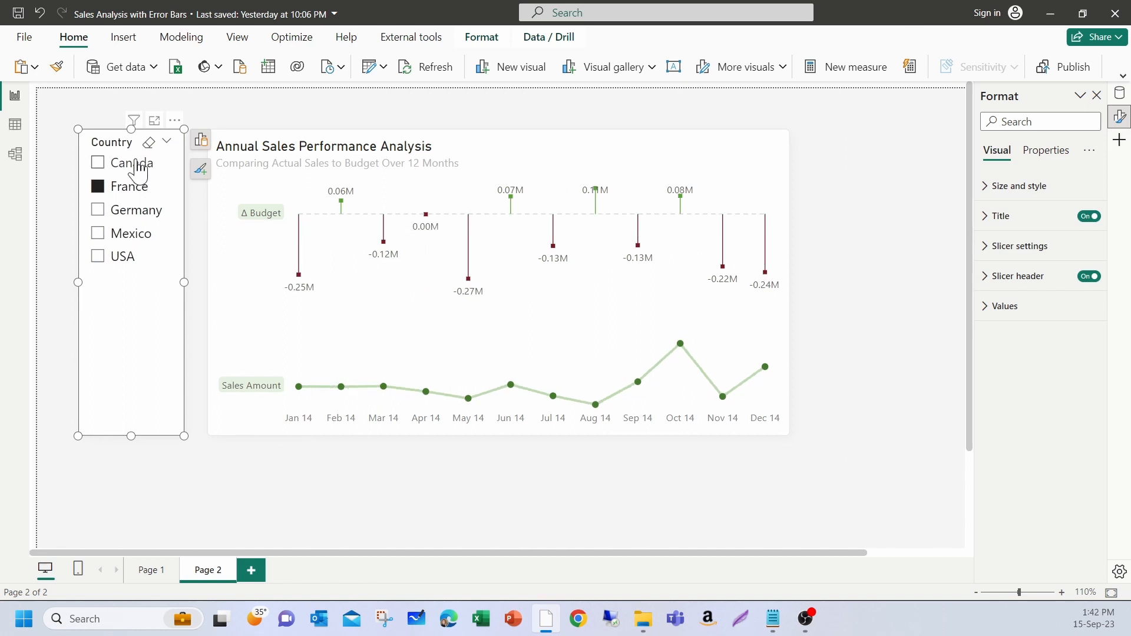
left_click(97, 163)
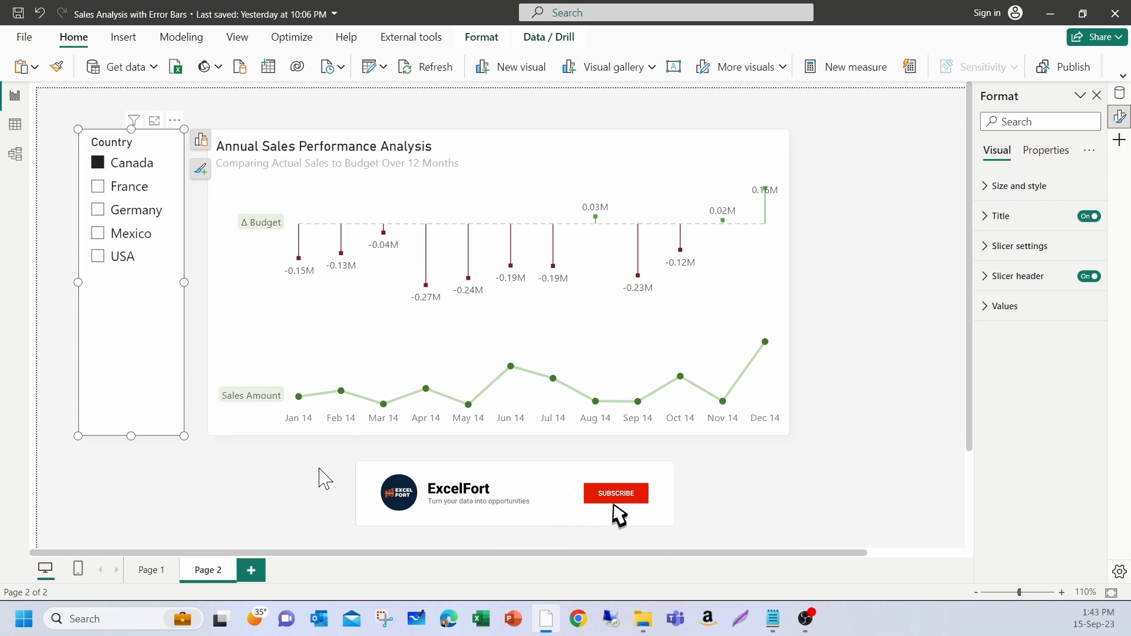
left_click(614, 493)
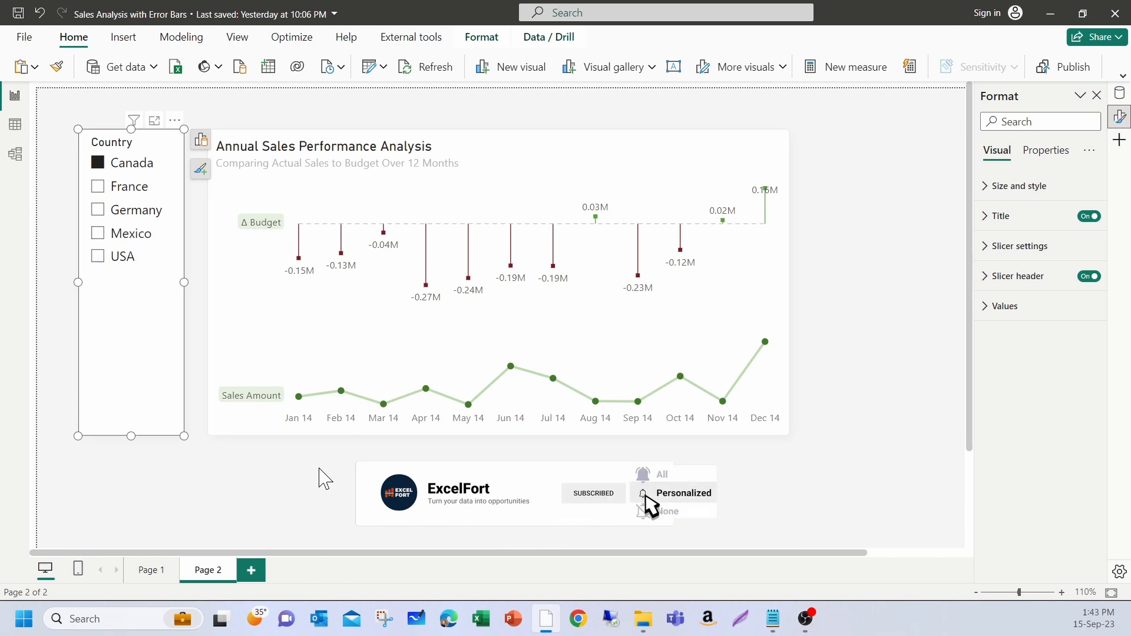